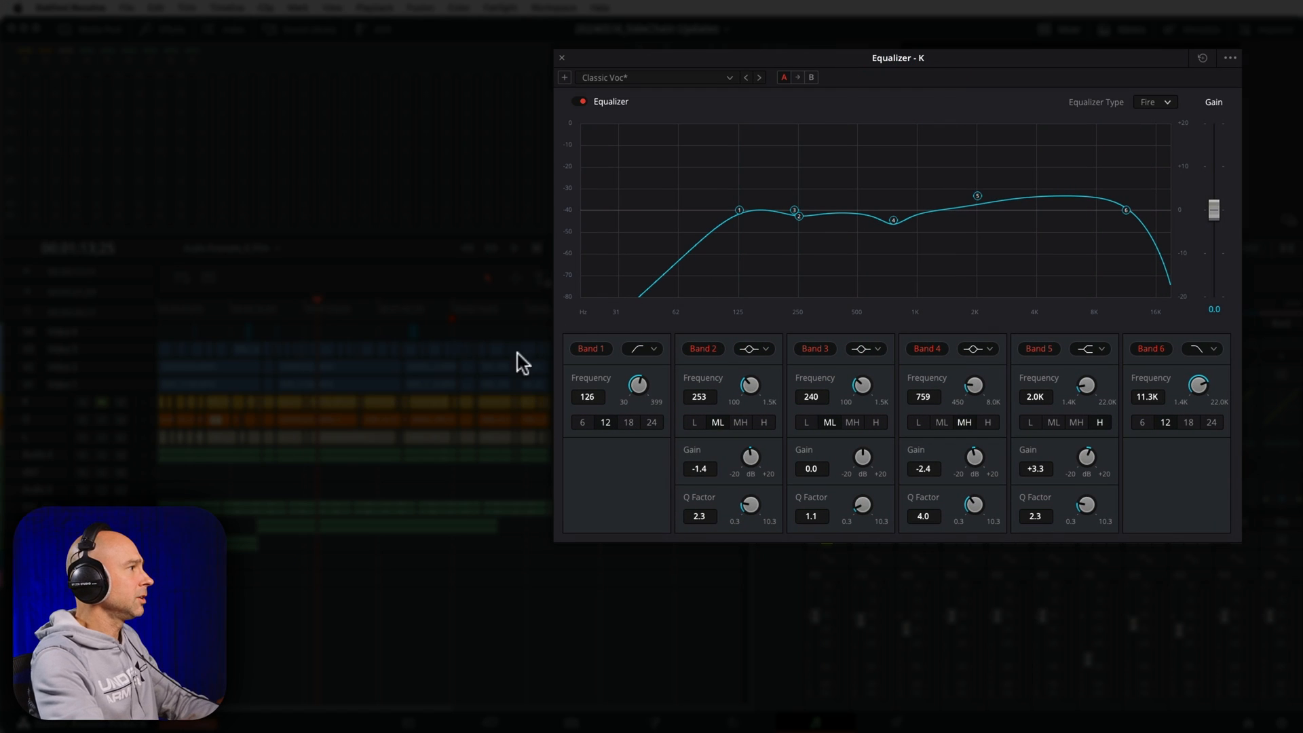
pyautogui.moveTo(769, 275)
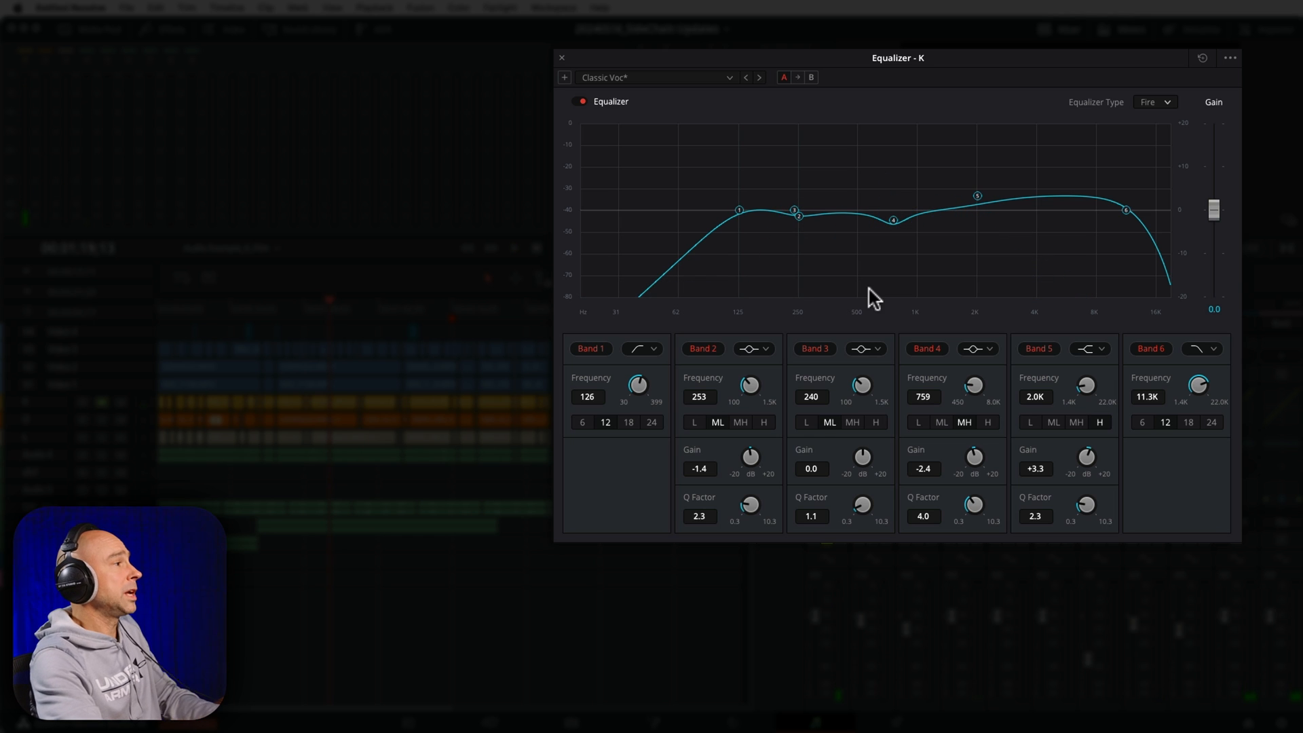
pyautogui.moveTo(985, 341)
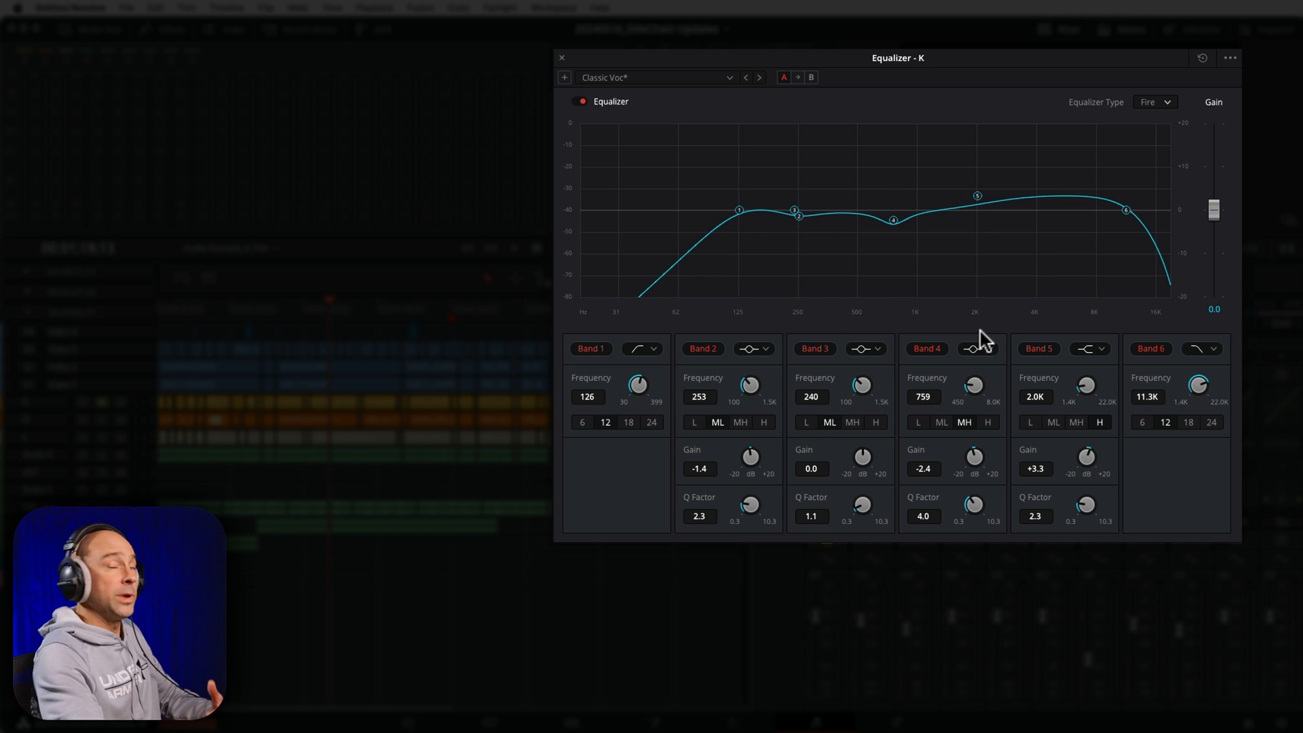
pyautogui.moveTo(938, 337)
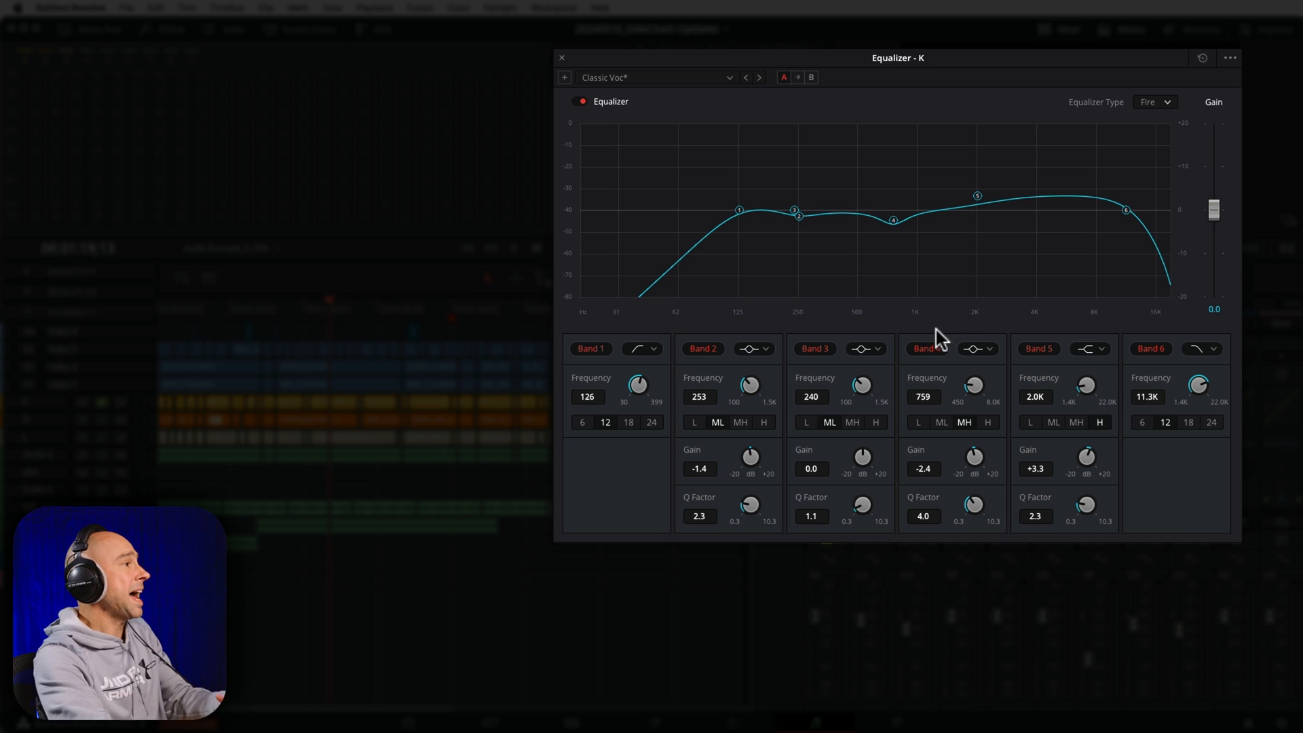
pyautogui.moveTo(822, 292)
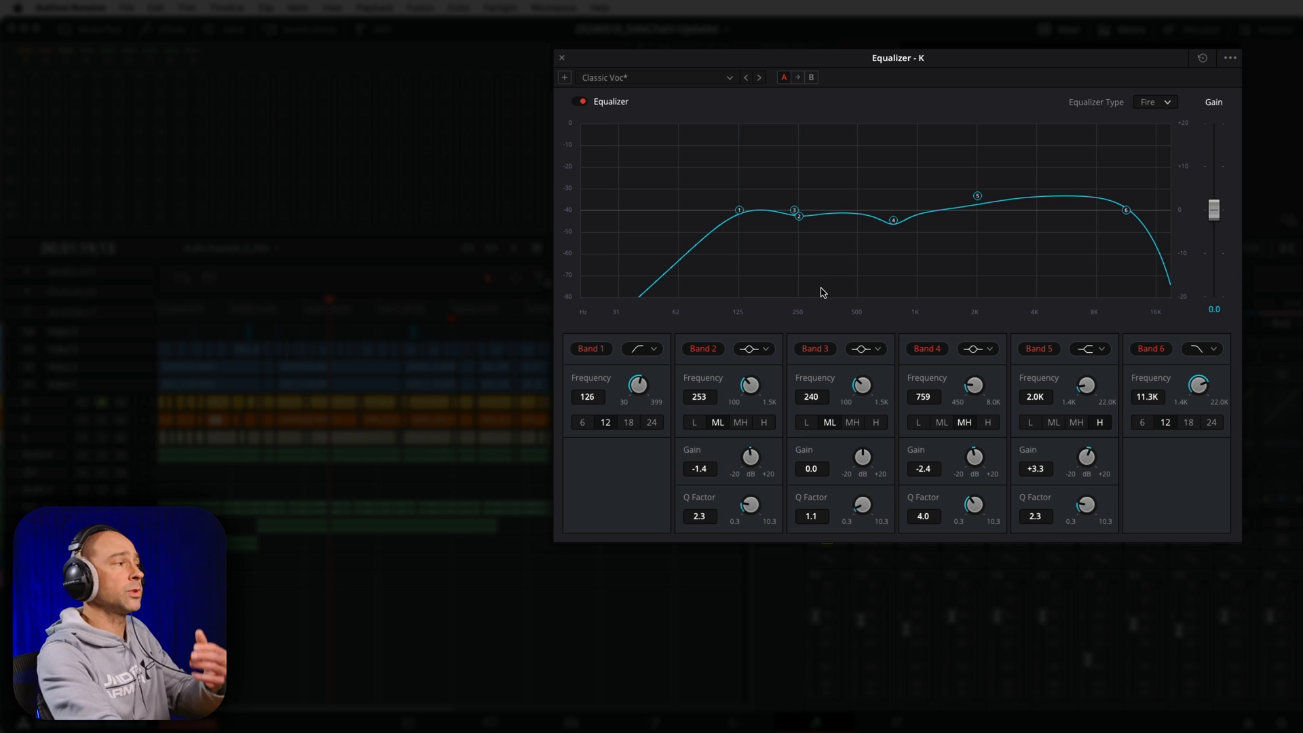
pyautogui.moveTo(809, 239)
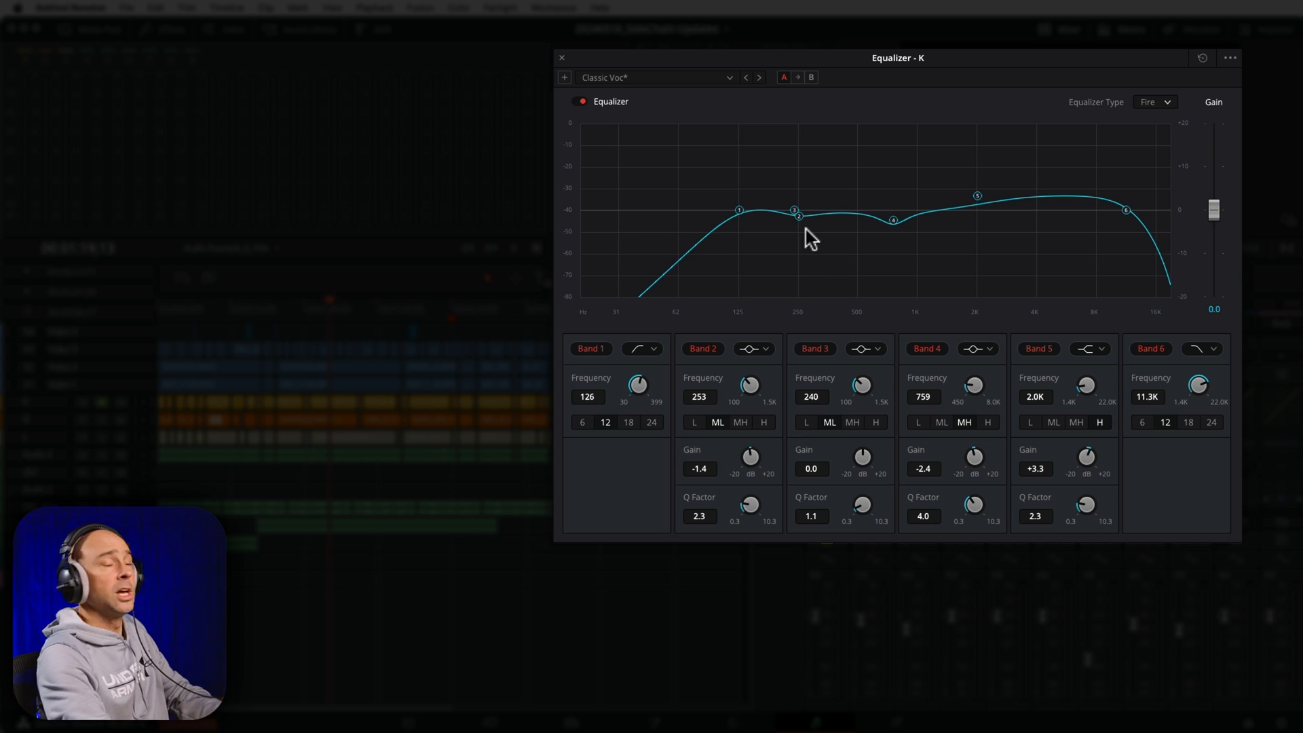
pyautogui.moveTo(801, 239)
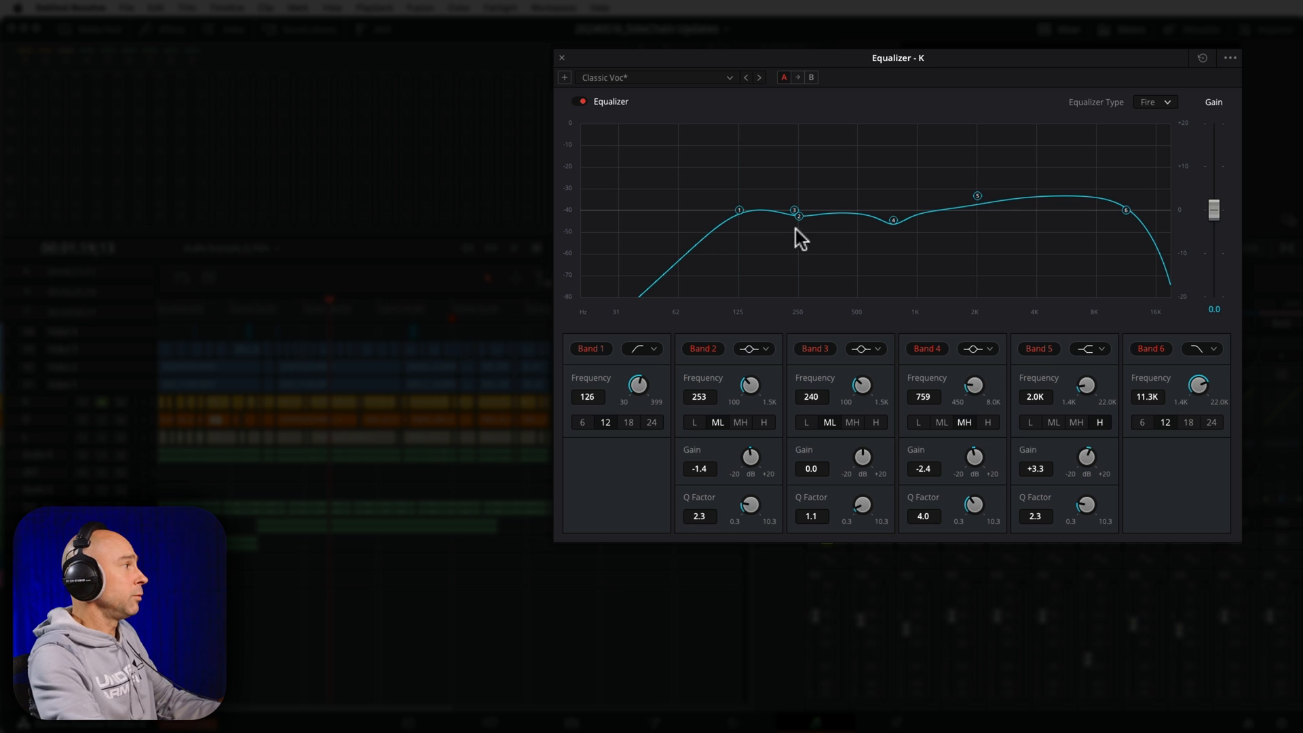
pyautogui.moveTo(846, 81)
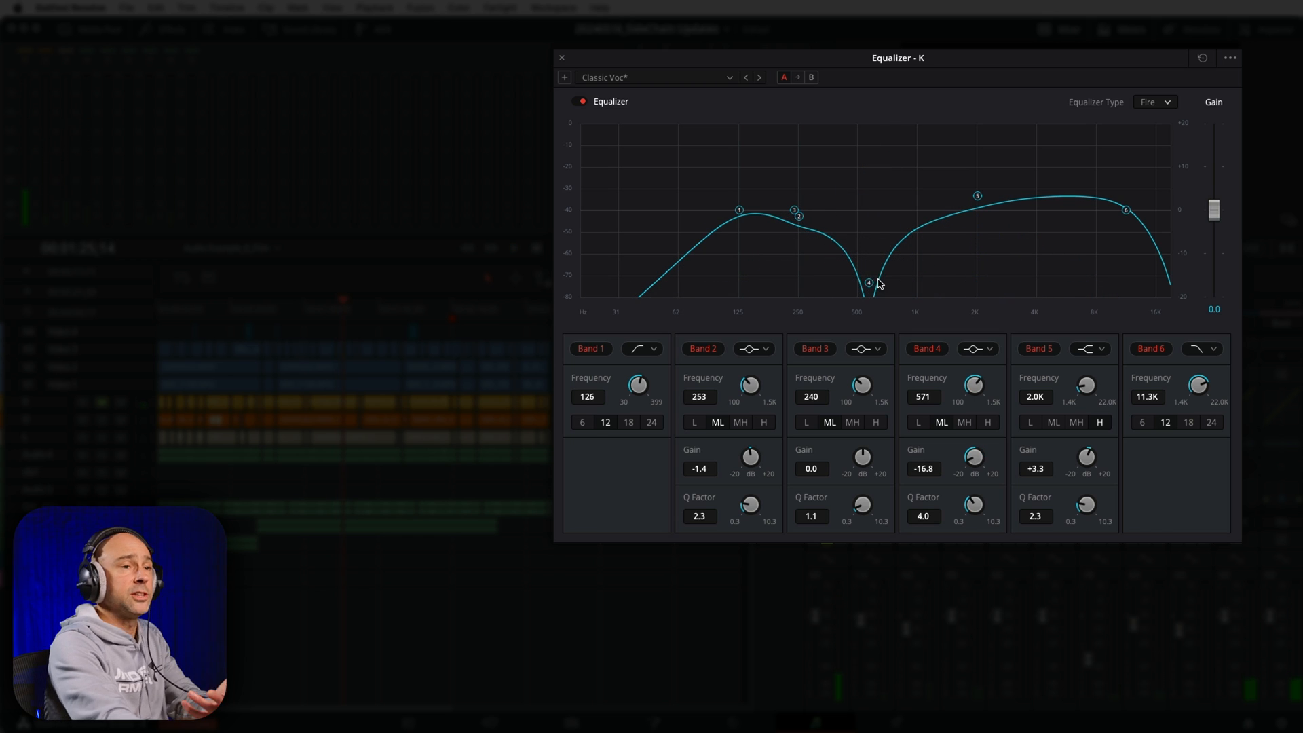
pyautogui.moveTo(893, 280)
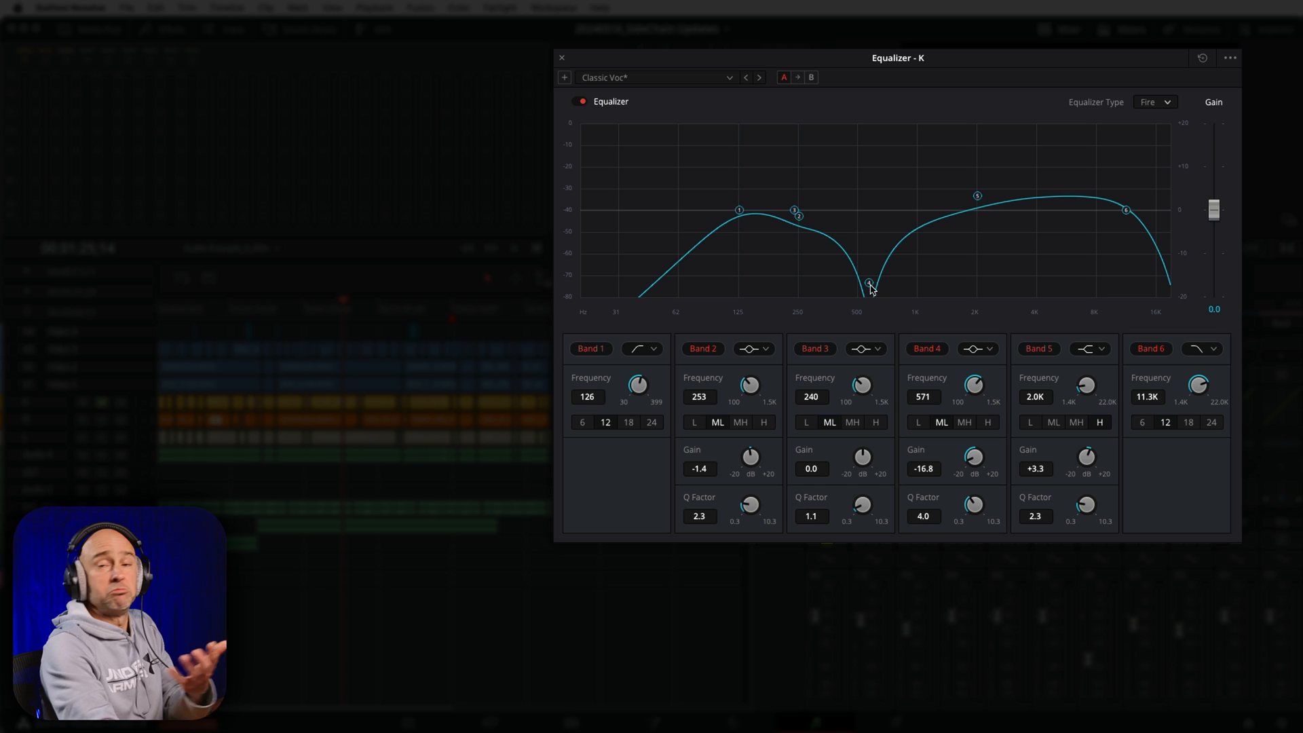
pyautogui.moveTo(855, 327)
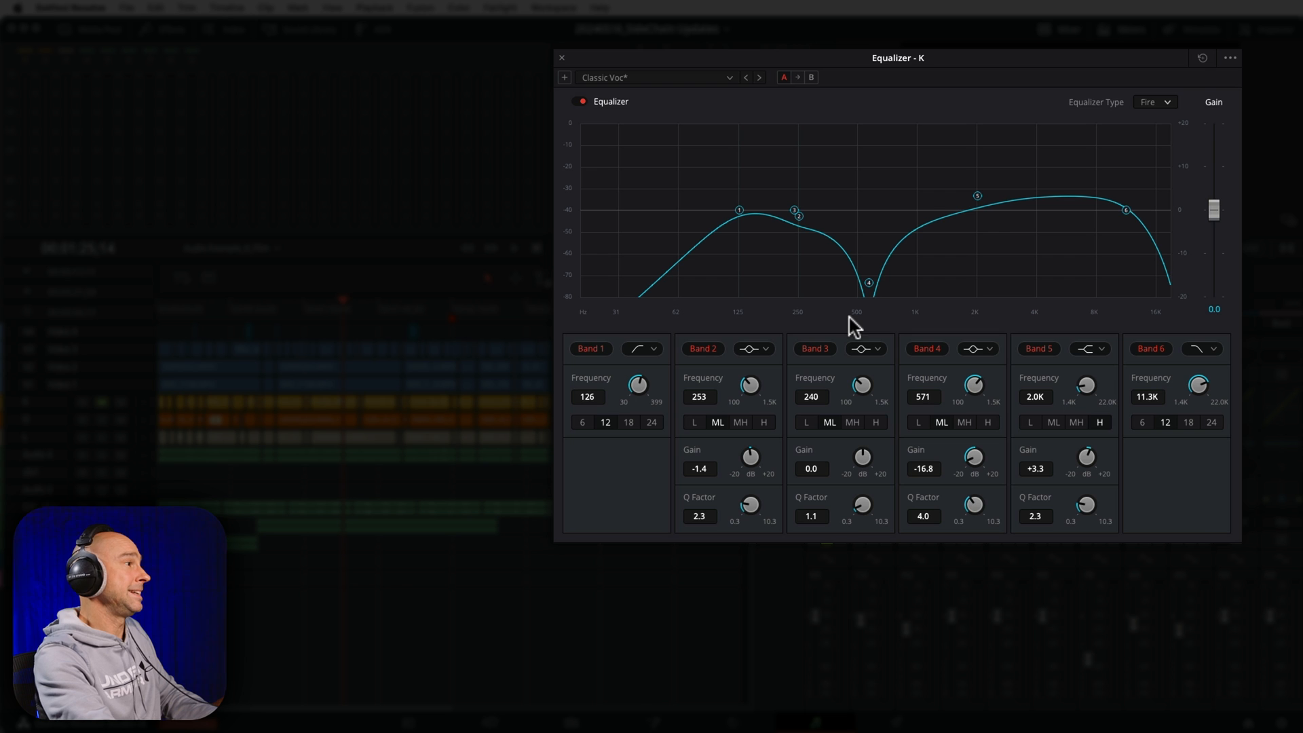
pyautogui.moveTo(852, 323)
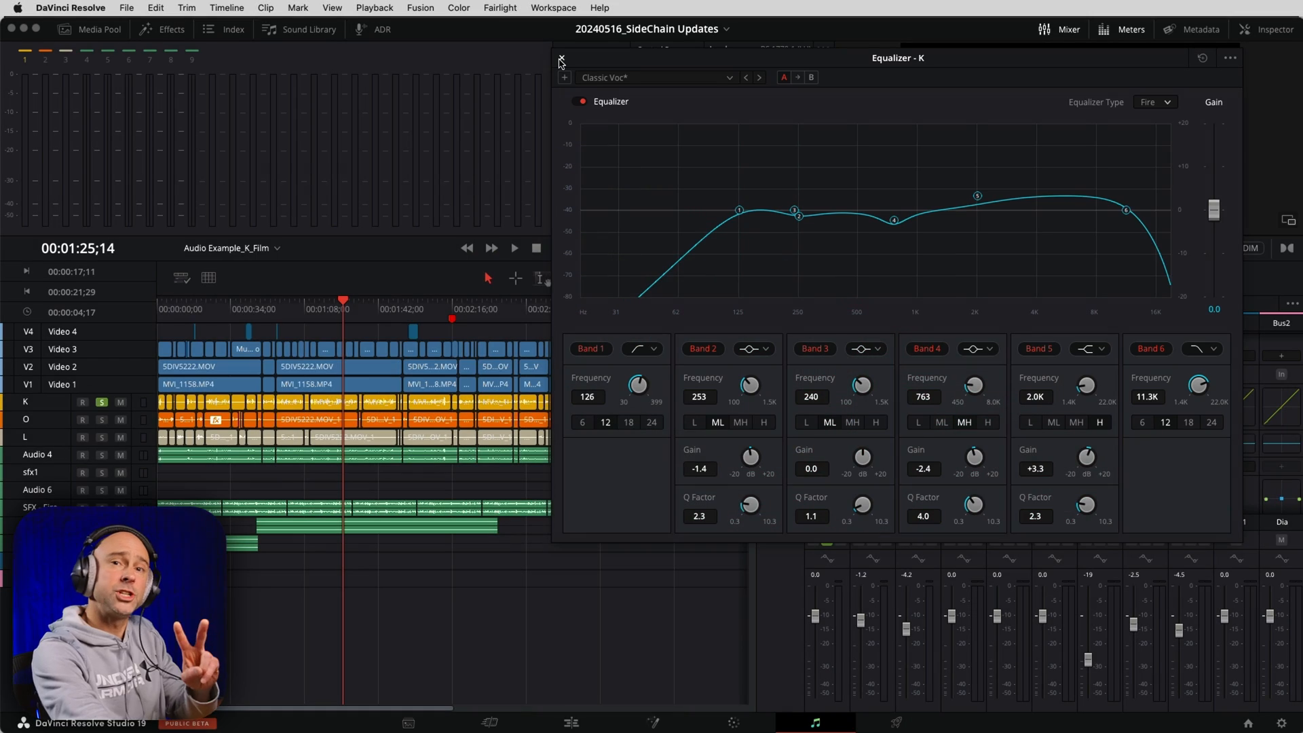
# Insert a Frequency Analyzer from the Metering category into track K's effects
pyautogui.click(561, 59)
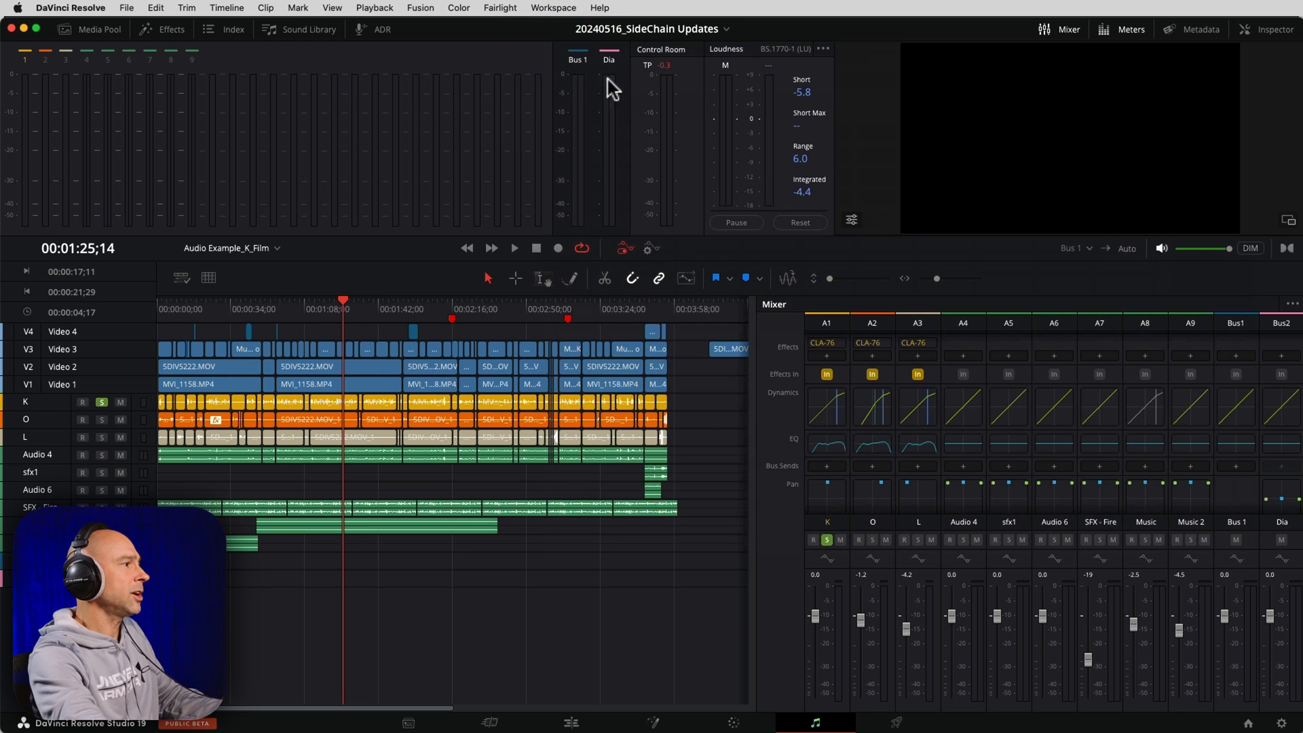
pyautogui.click(827, 344)
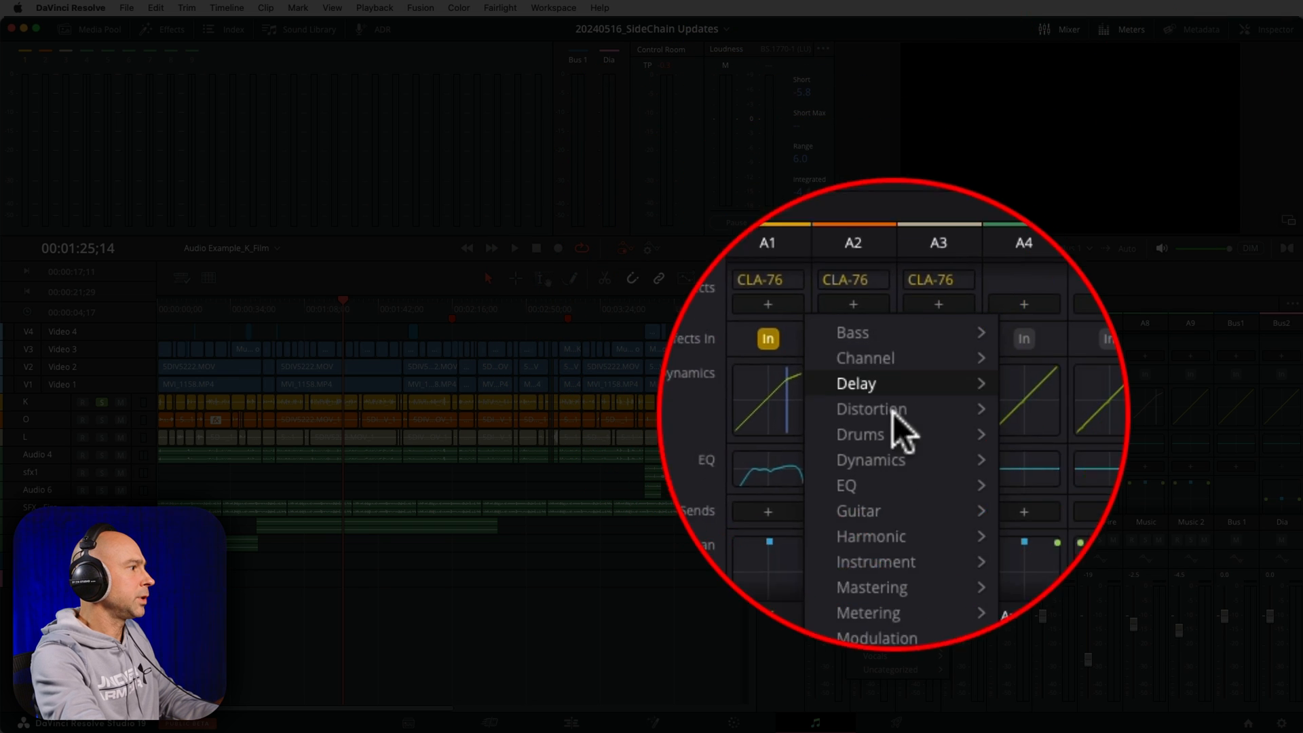
pyautogui.click(868, 612)
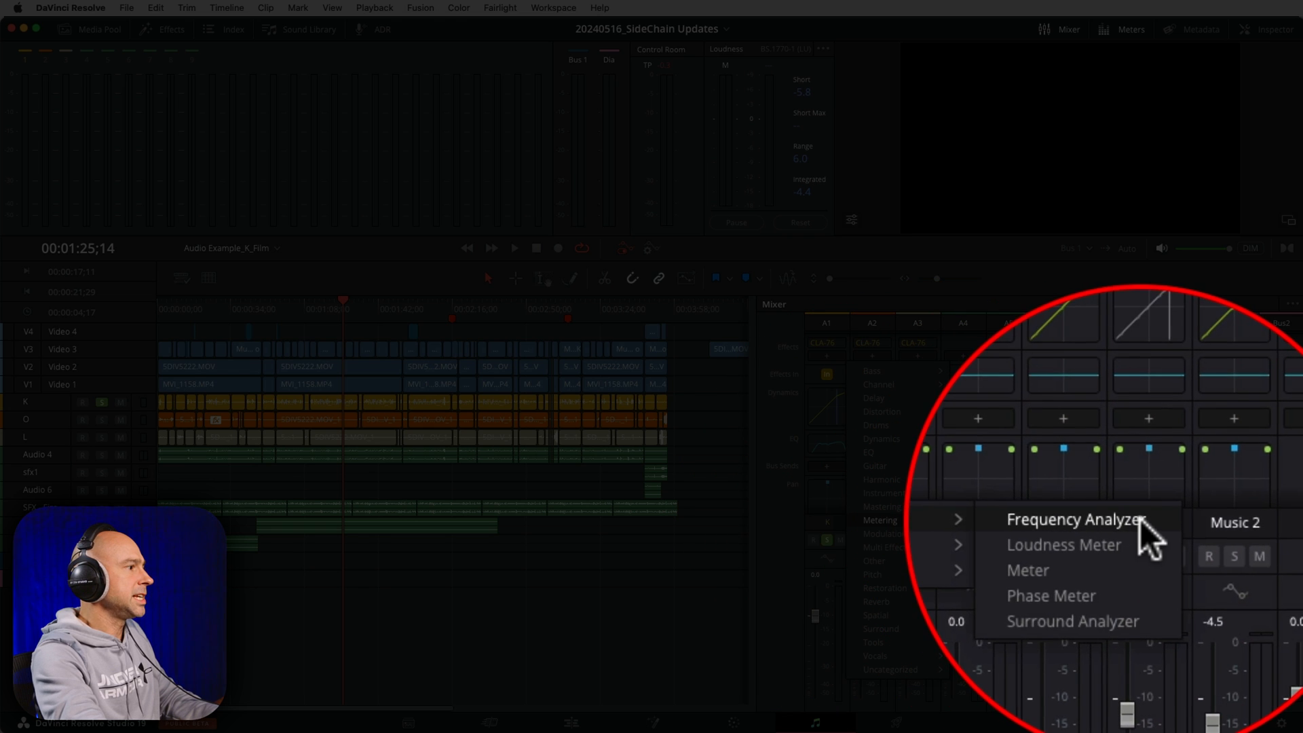
pyautogui.click(1075, 519)
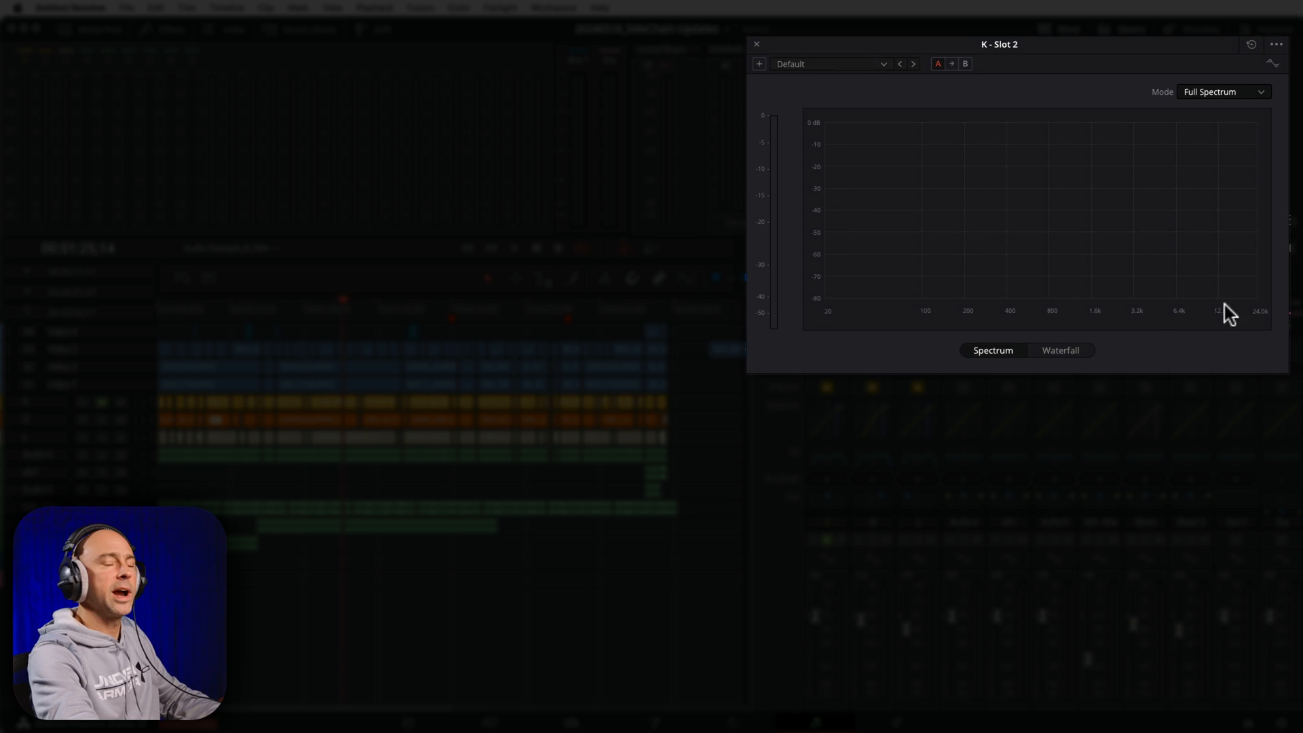
pyautogui.moveTo(790, 366)
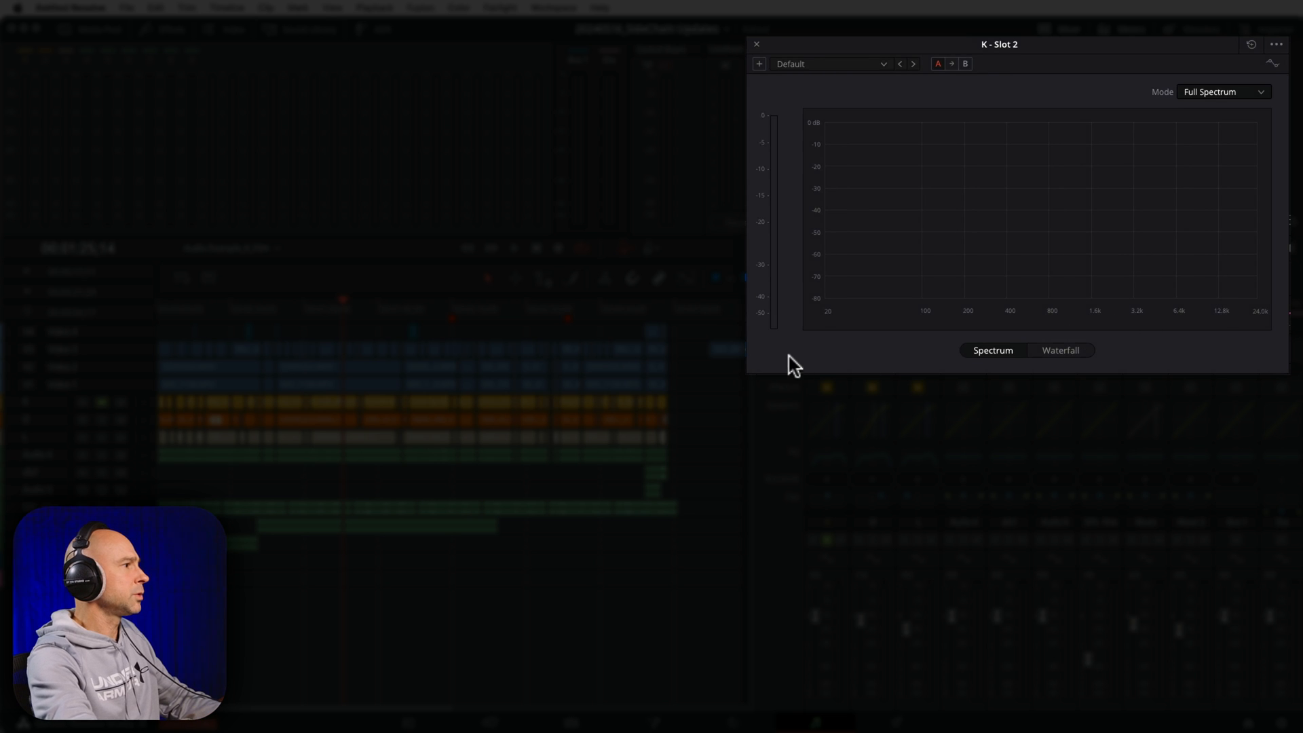
pyautogui.moveTo(681, 405)
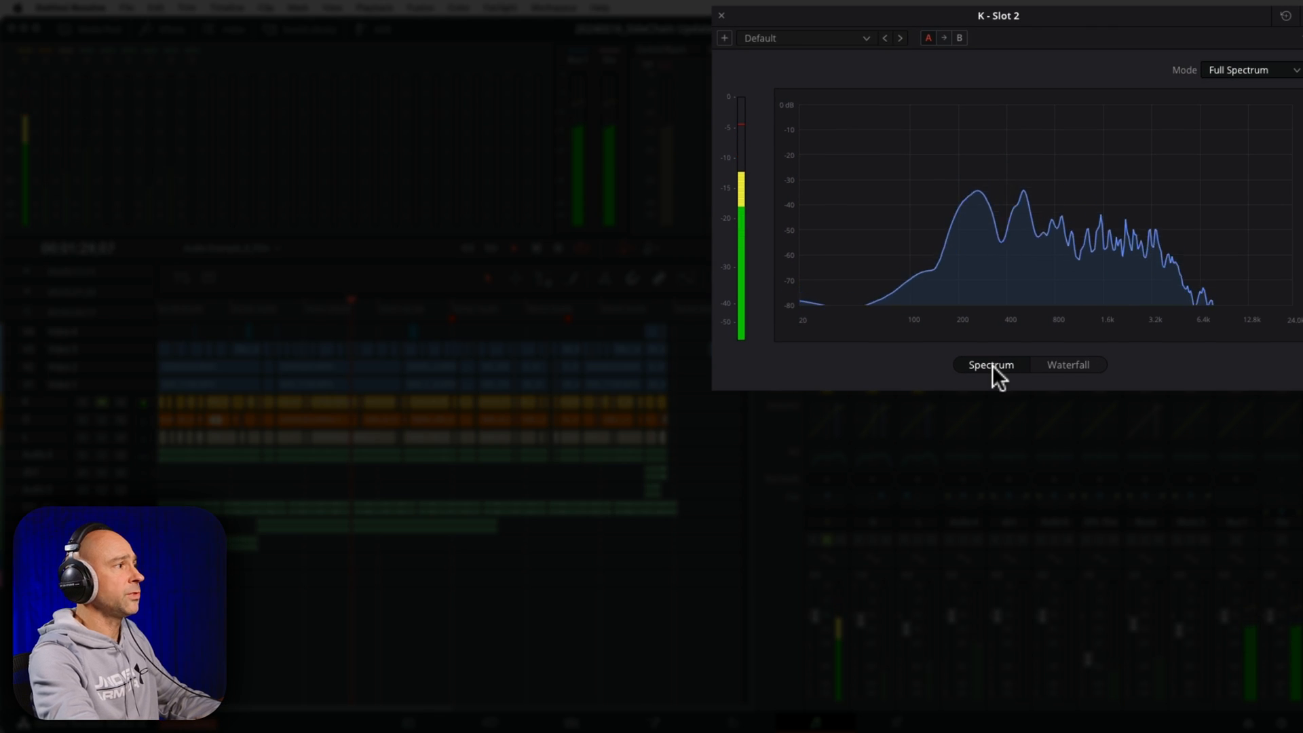
# Compare waterfall and spectrum views, then set the analyzer to Mid Range shown as a spectrum
pyautogui.click(1068, 364)
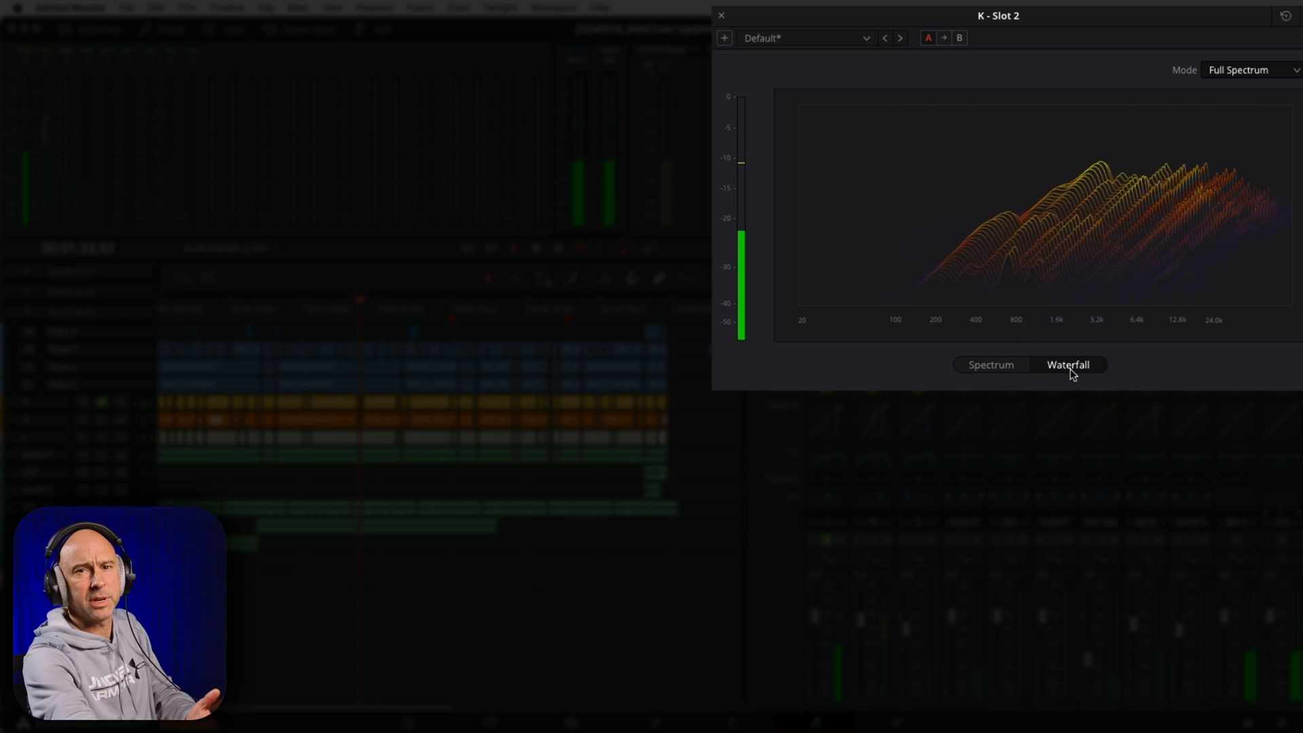
pyautogui.click(990, 364)
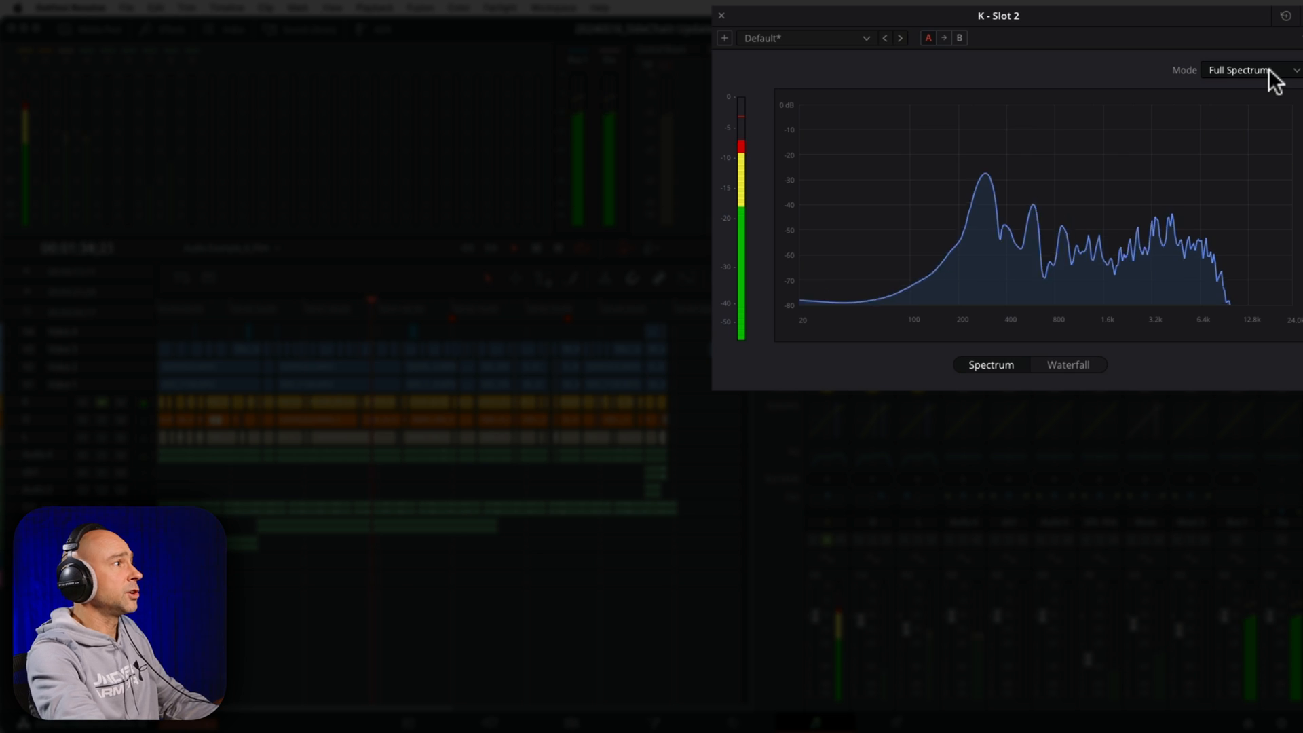
pyautogui.click(1250, 69)
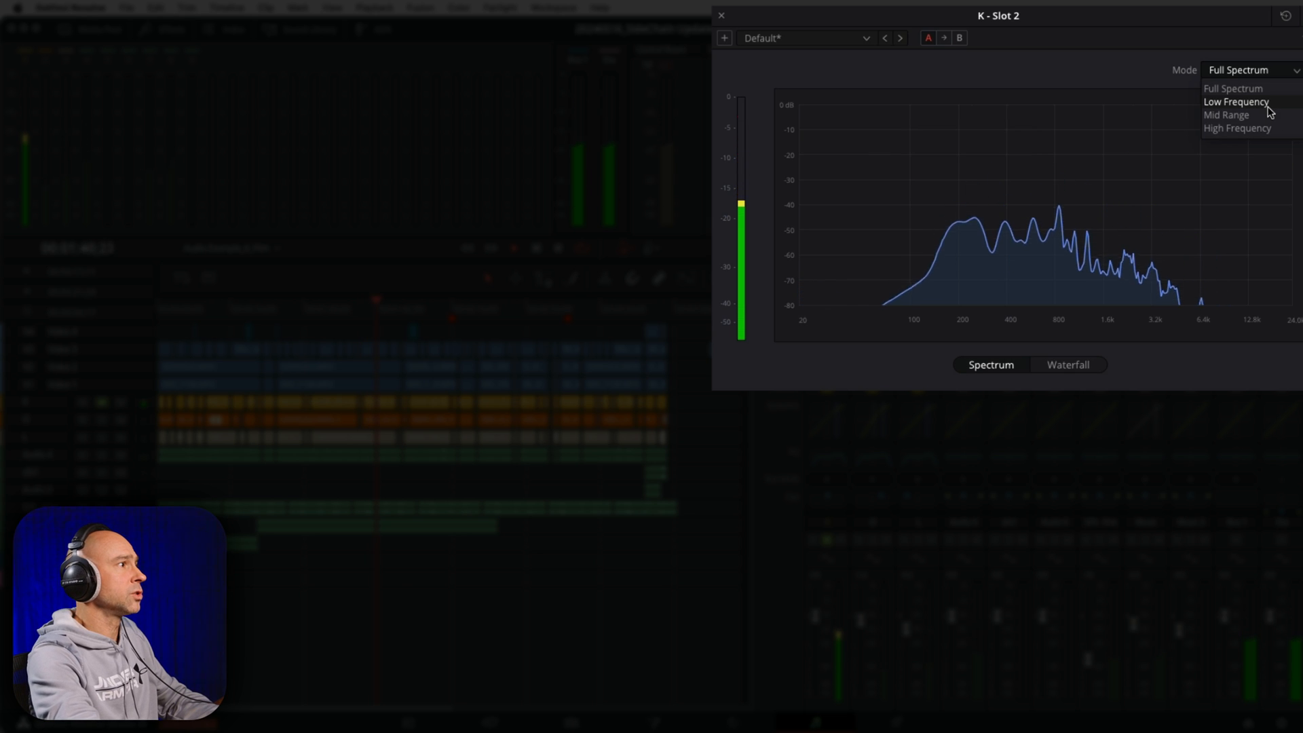
pyautogui.moveTo(1228, 114)
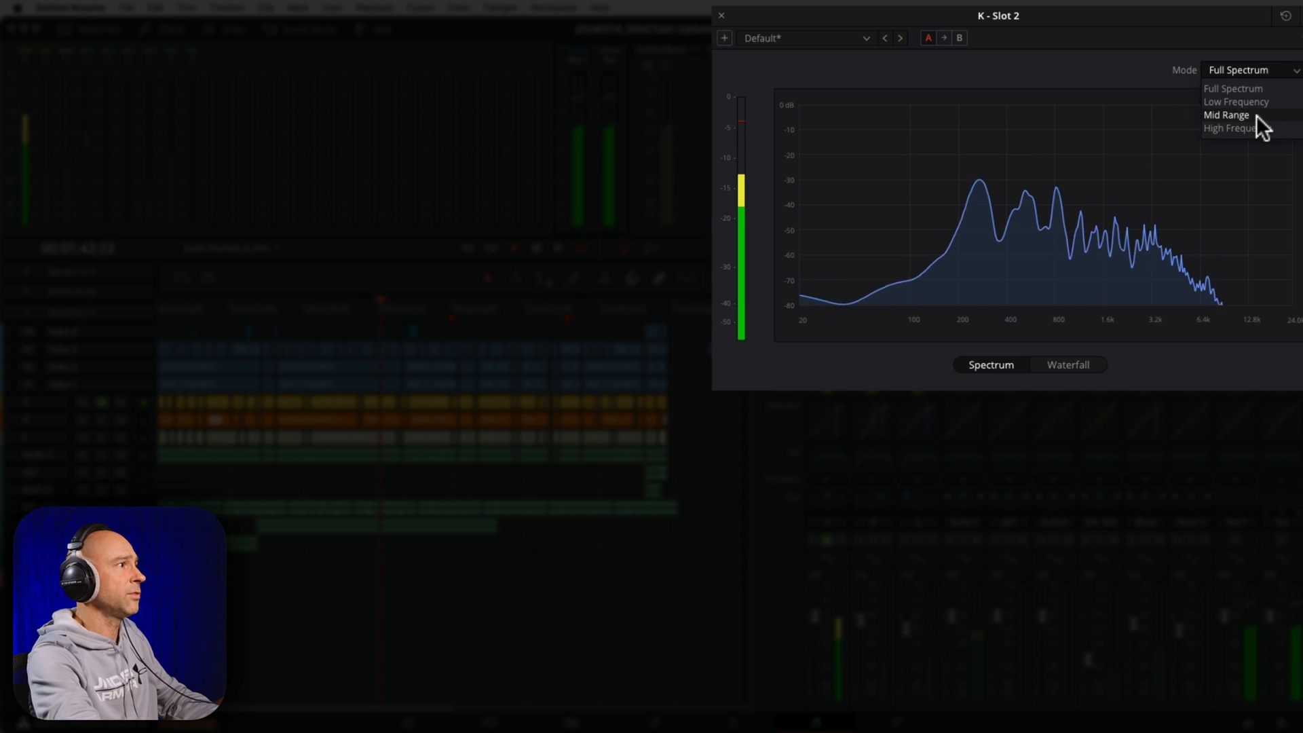
pyautogui.click(1227, 114)
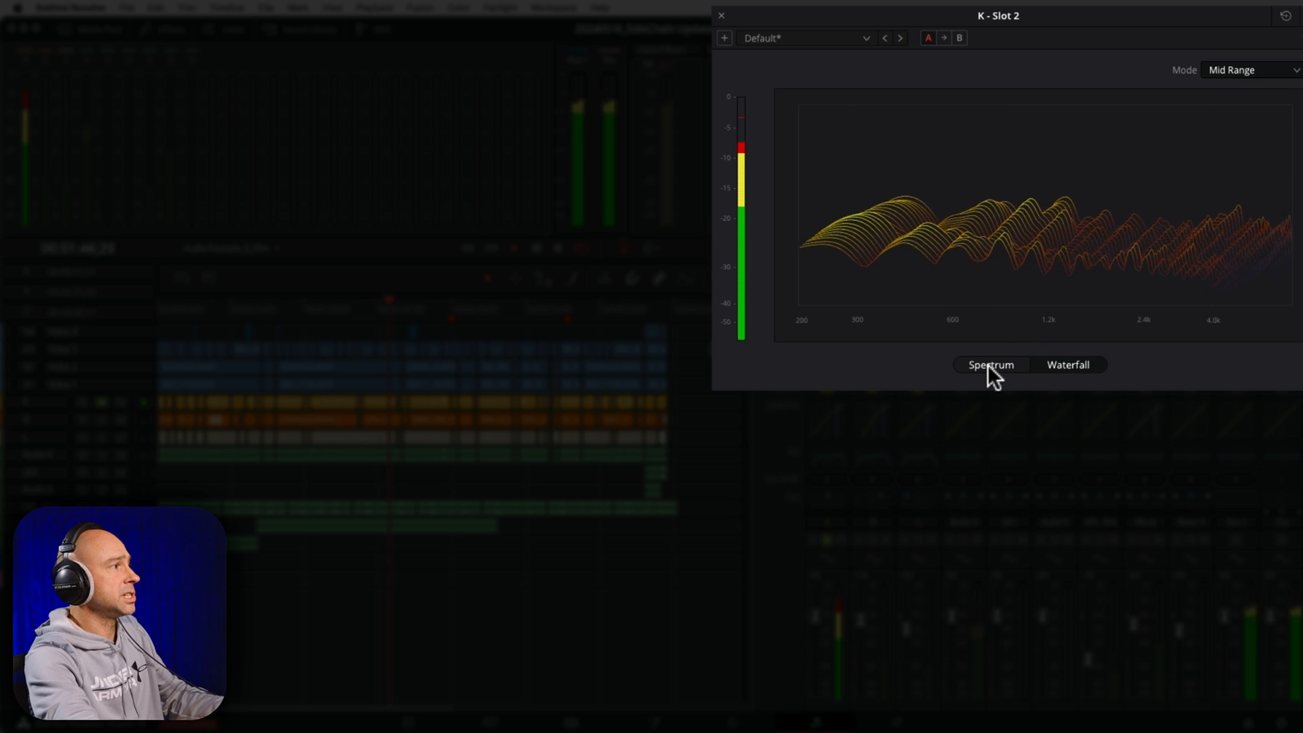
pyautogui.click(989, 364)
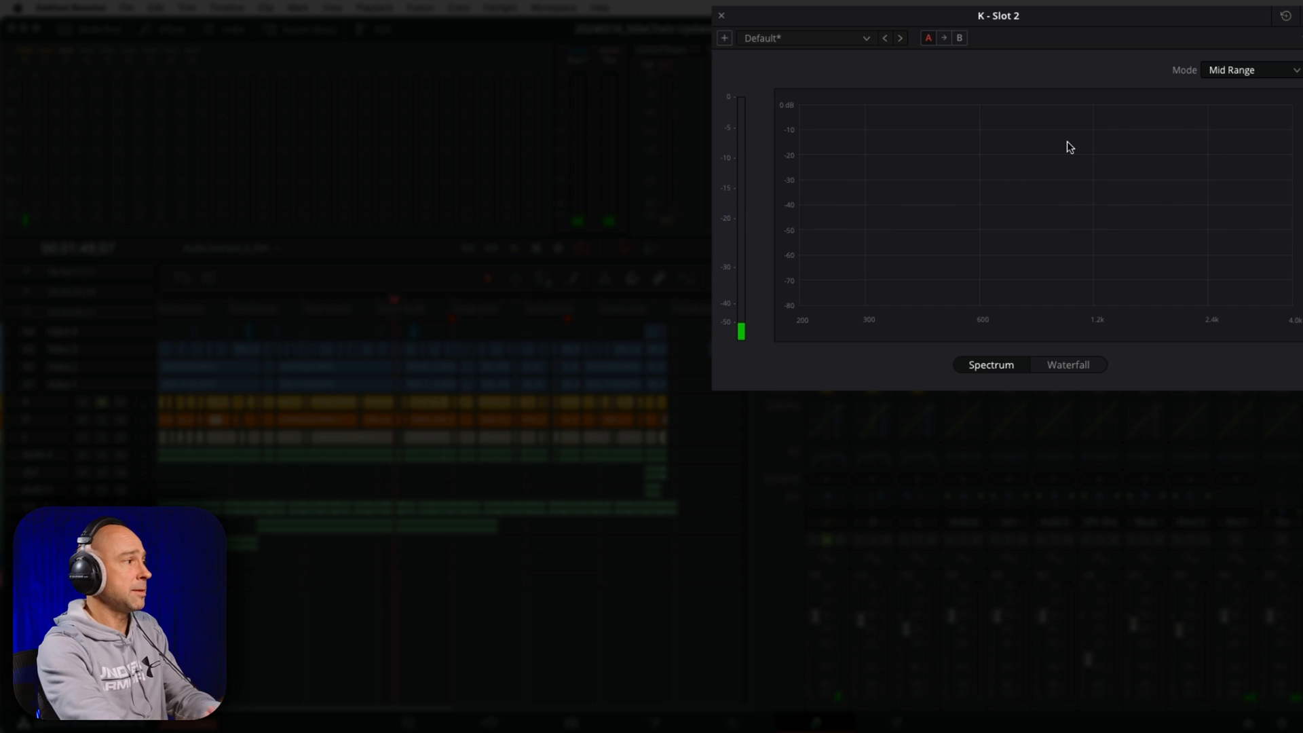
pyautogui.moveTo(810, 419)
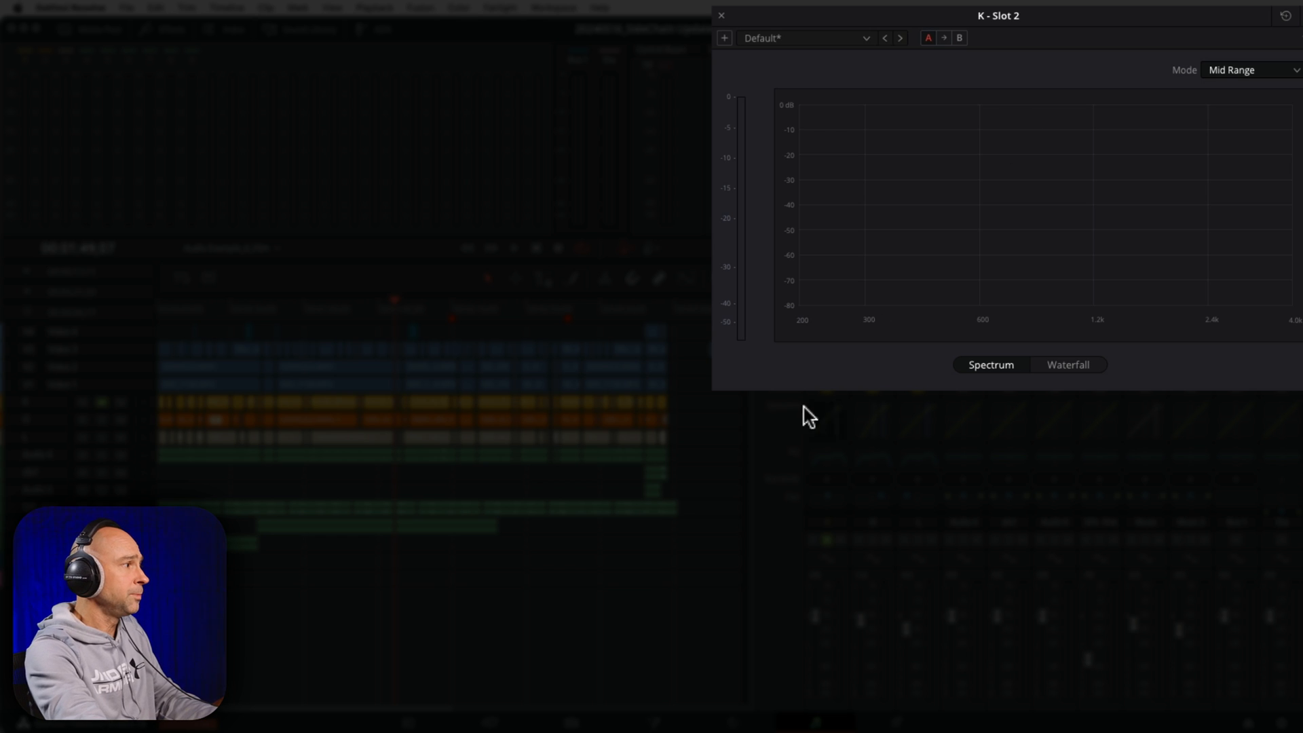
# Close the Frequency Analyzer and reopen track K's six-band equalizer
pyautogui.click(721, 15)
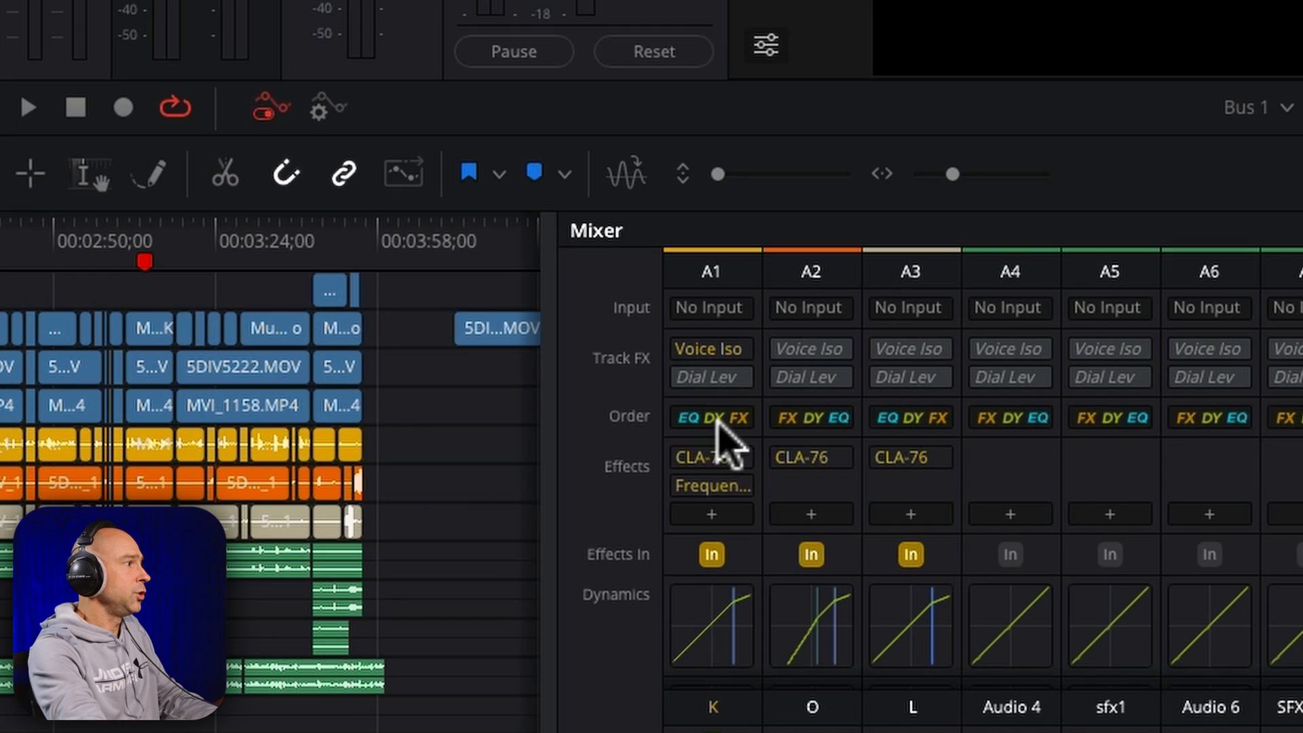
pyautogui.click(710, 417)
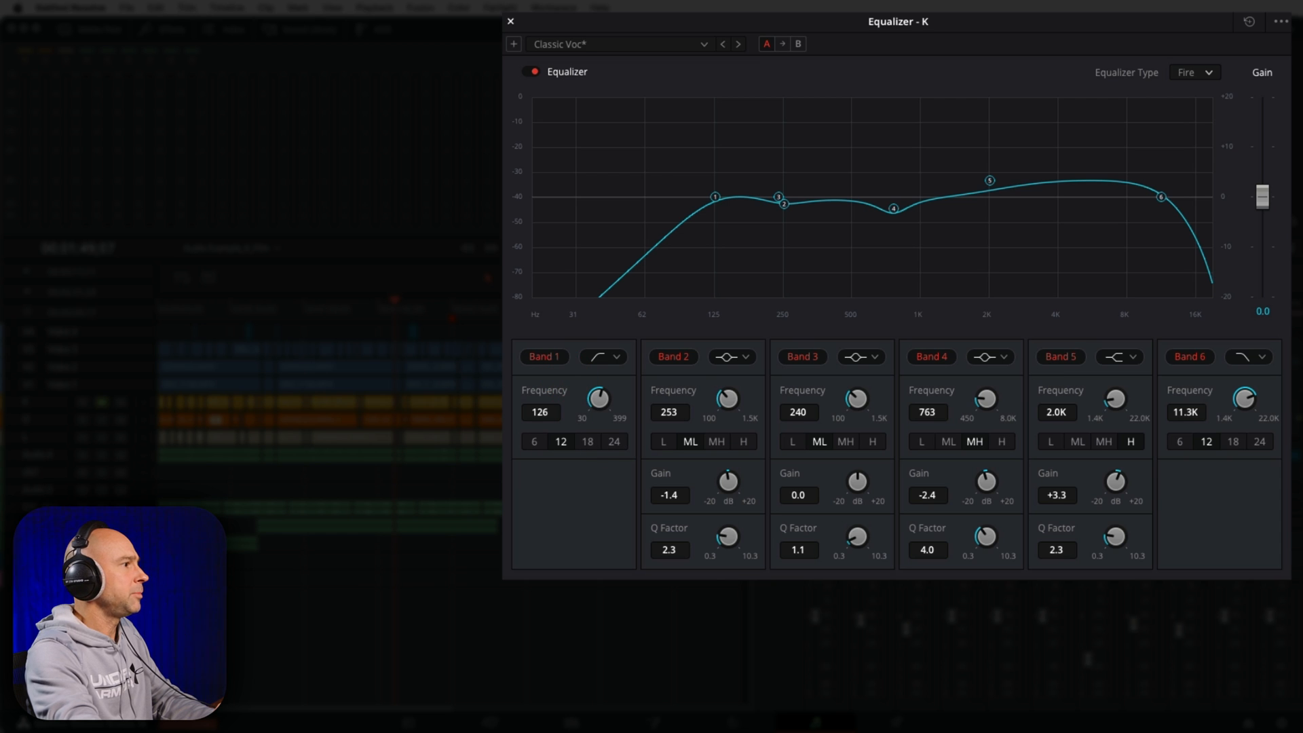
pyautogui.moveTo(680, 449)
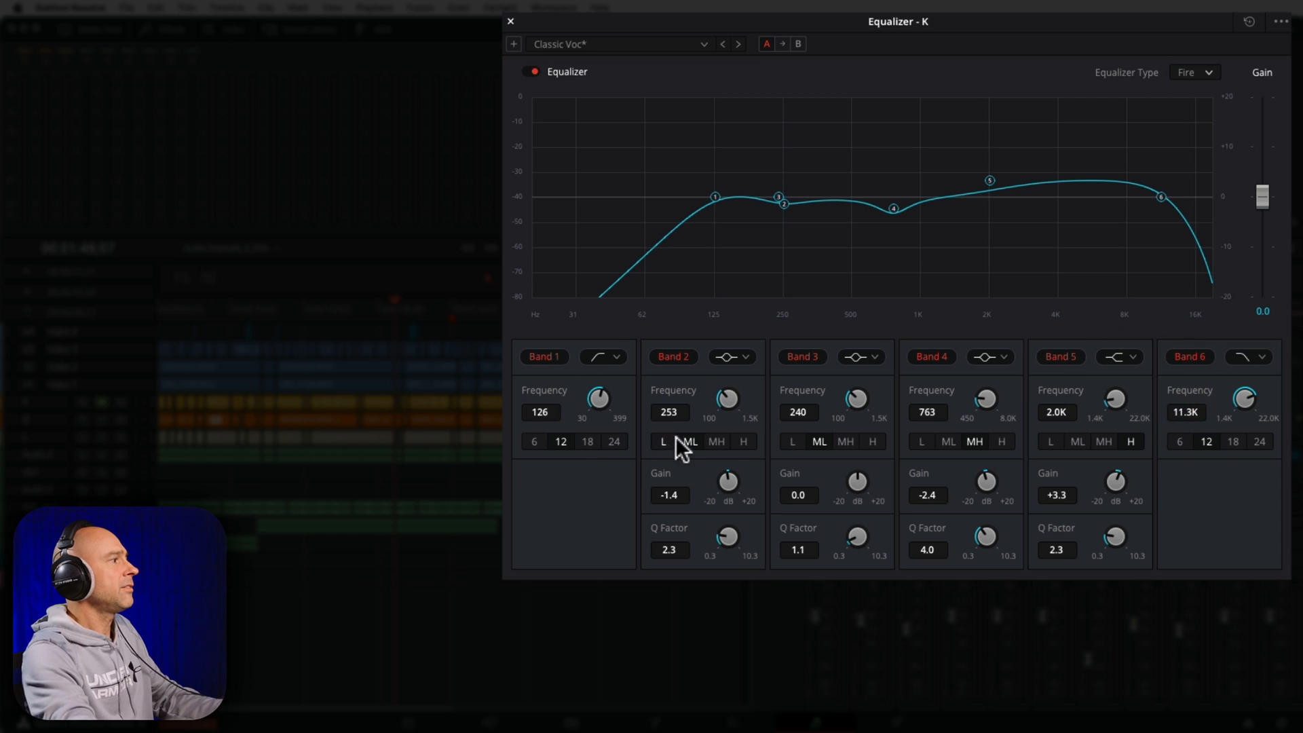
pyautogui.moveTo(679, 236)
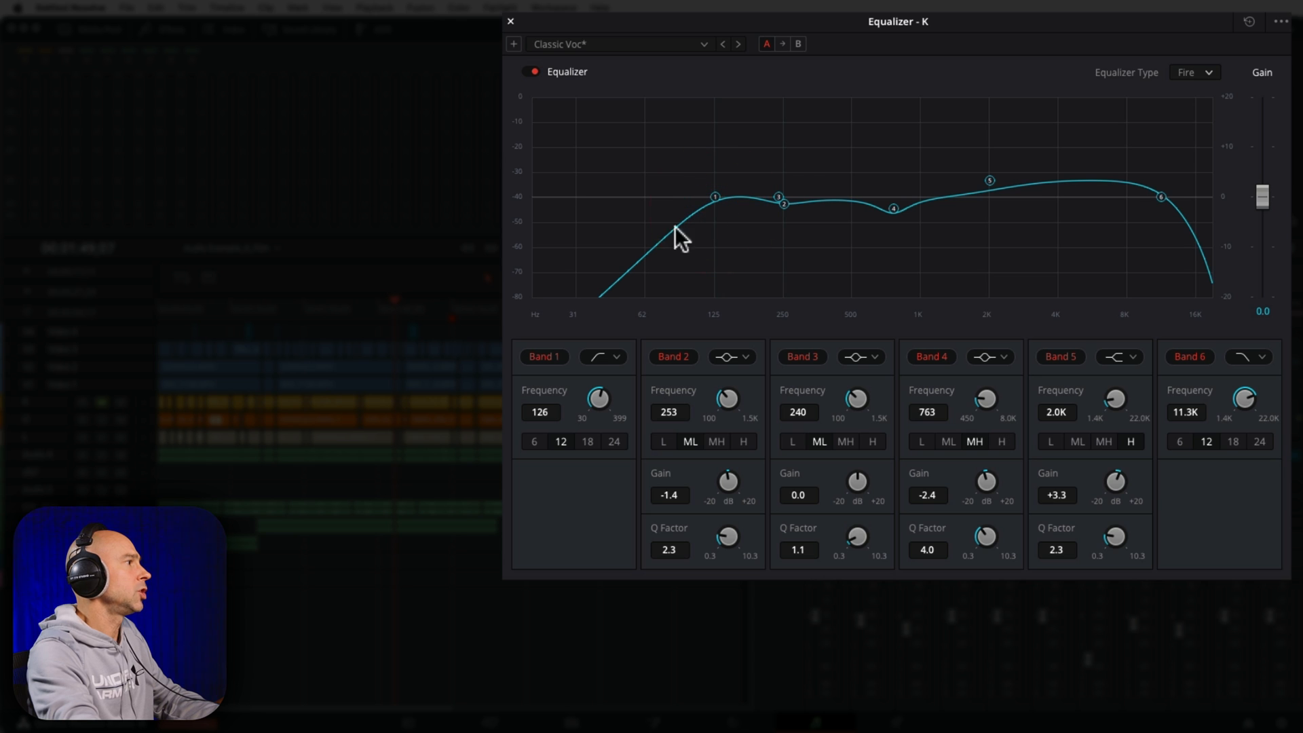
pyautogui.moveTo(723, 352)
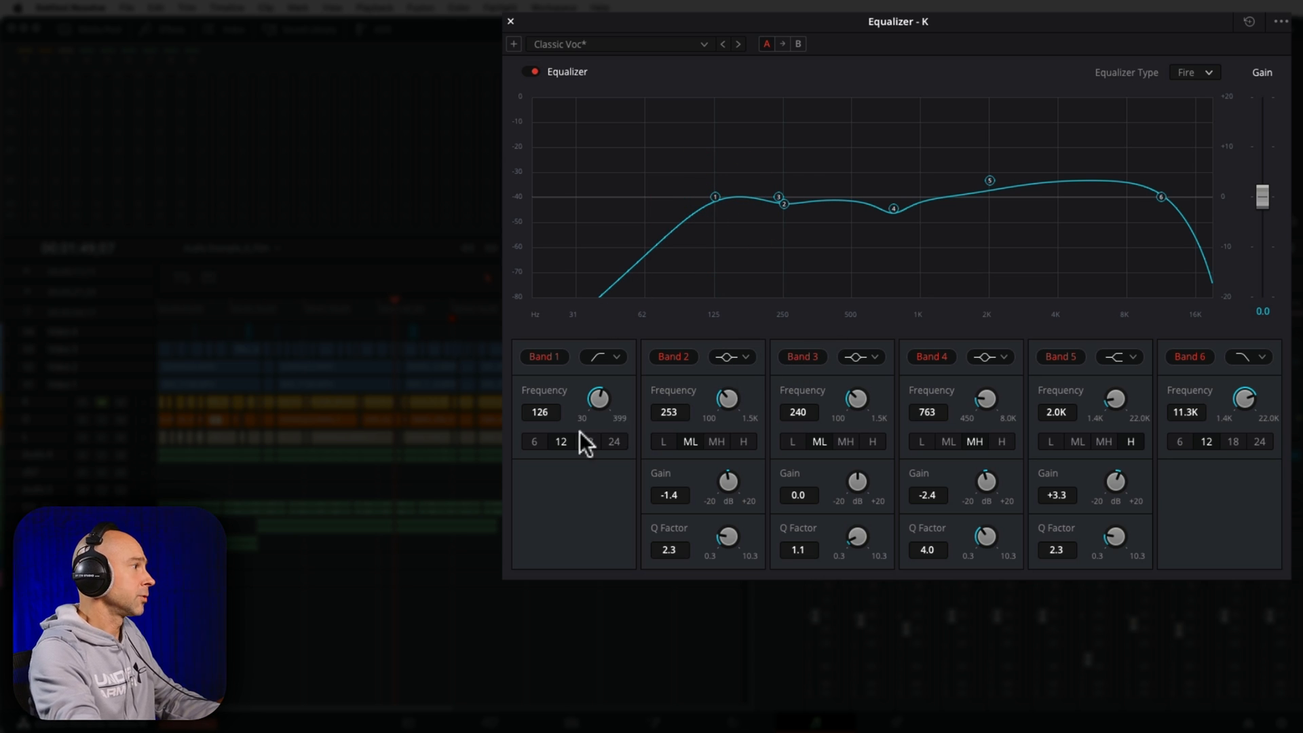
# Compare low-cut slopes and settle on 18, steepen the high cut, then close the EQ
pyautogui.click(534, 441)
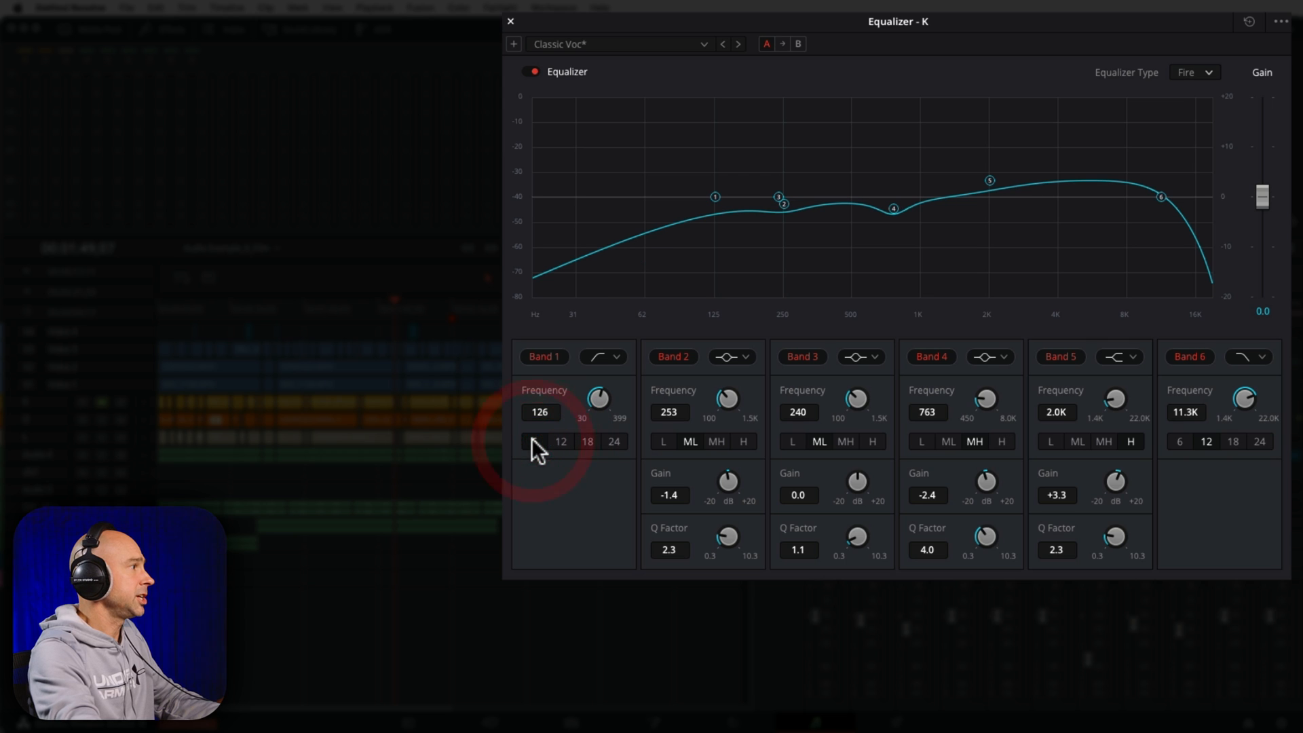
pyautogui.click(614, 441)
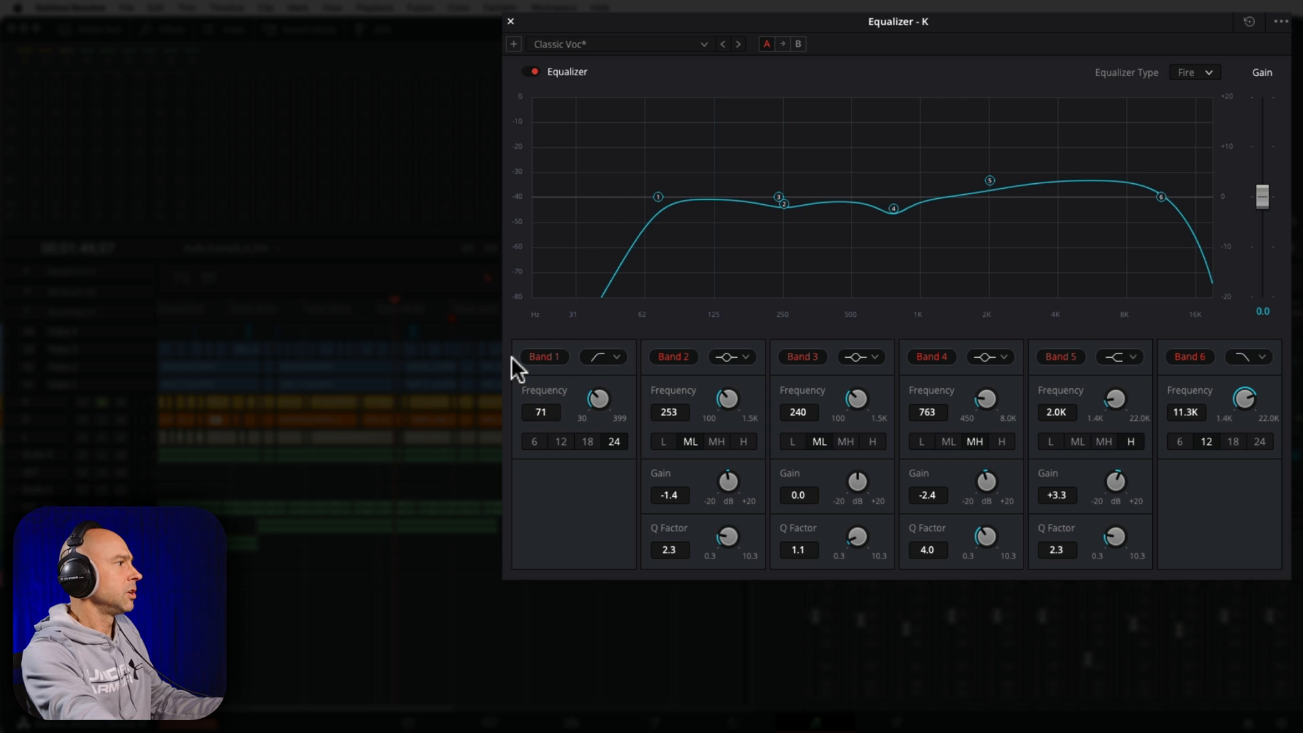
pyautogui.click(588, 441)
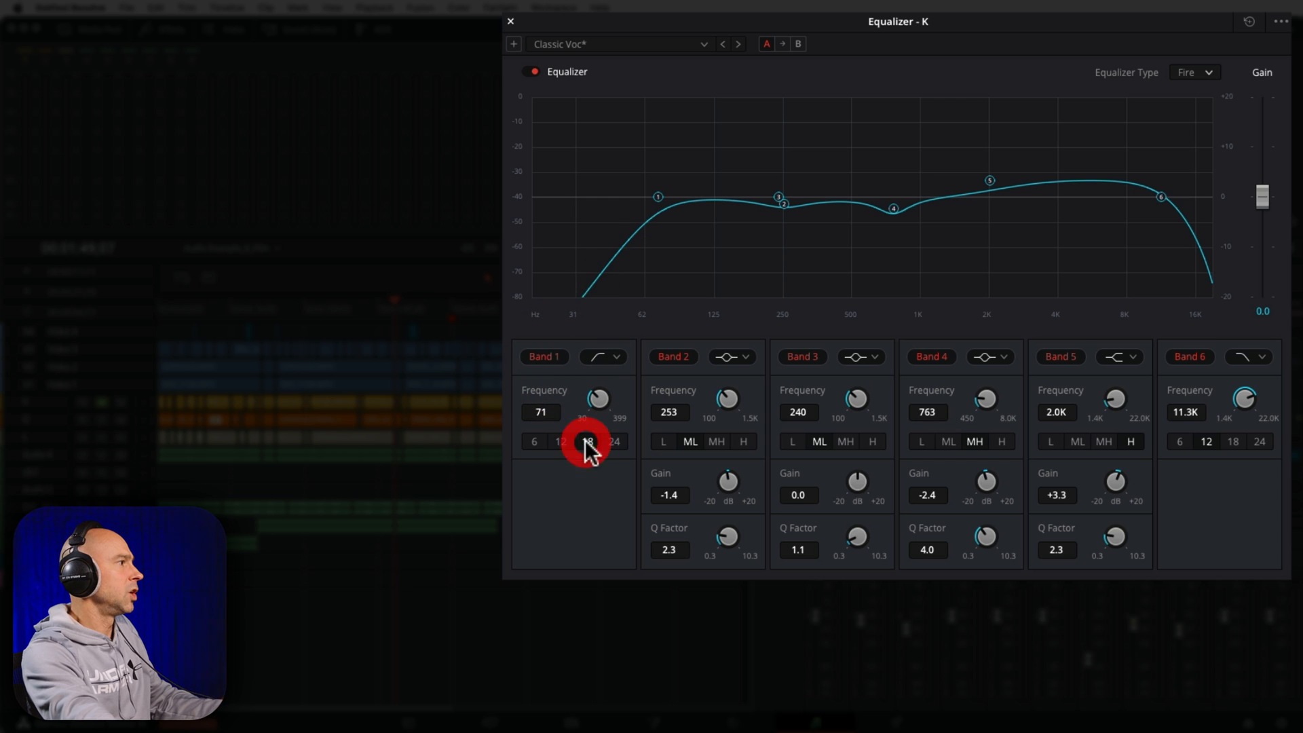
pyautogui.click(561, 441)
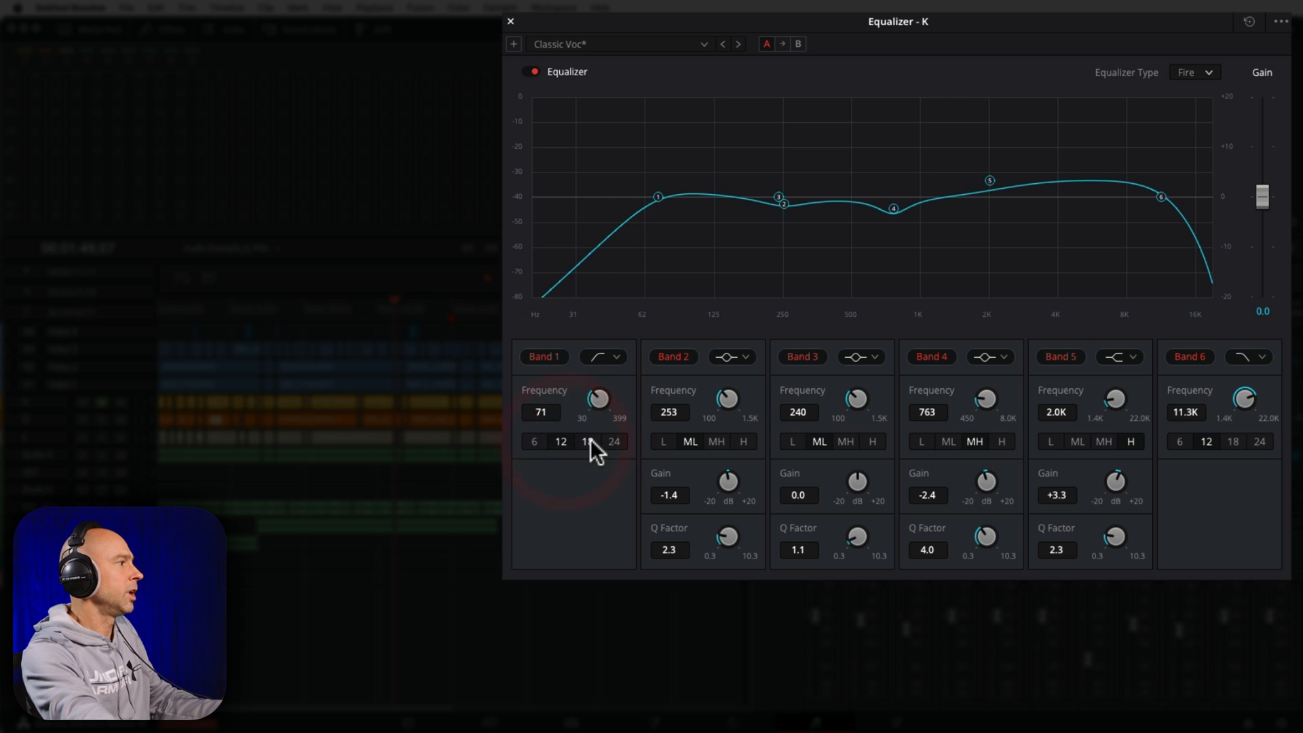
pyautogui.click(587, 442)
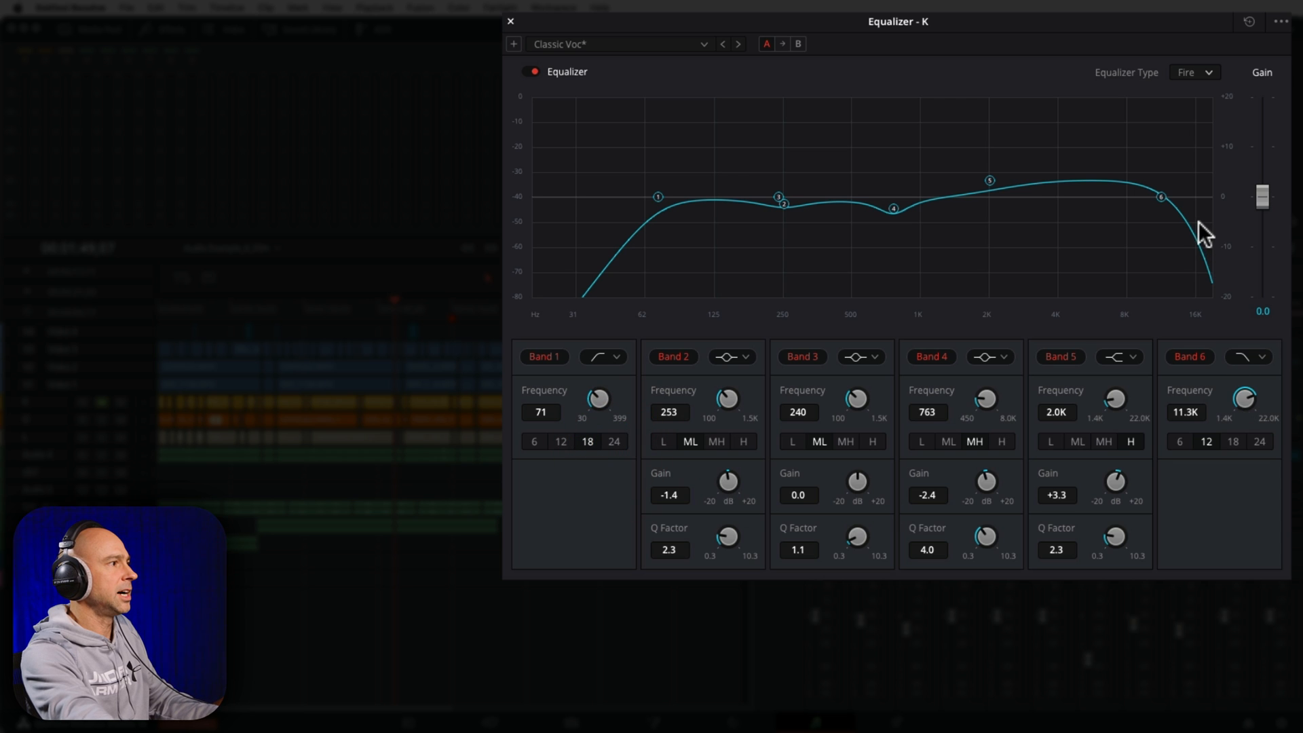
pyautogui.moveTo(1238, 450)
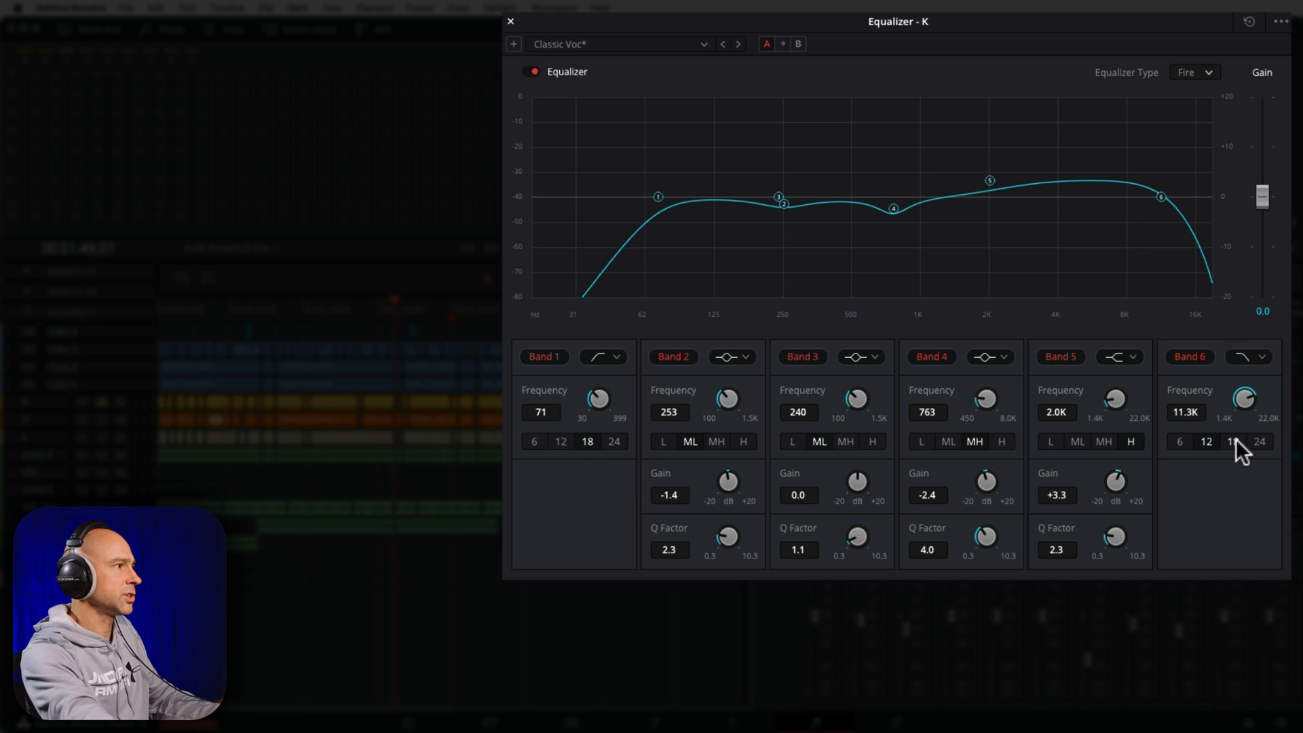
pyautogui.click(1204, 442)
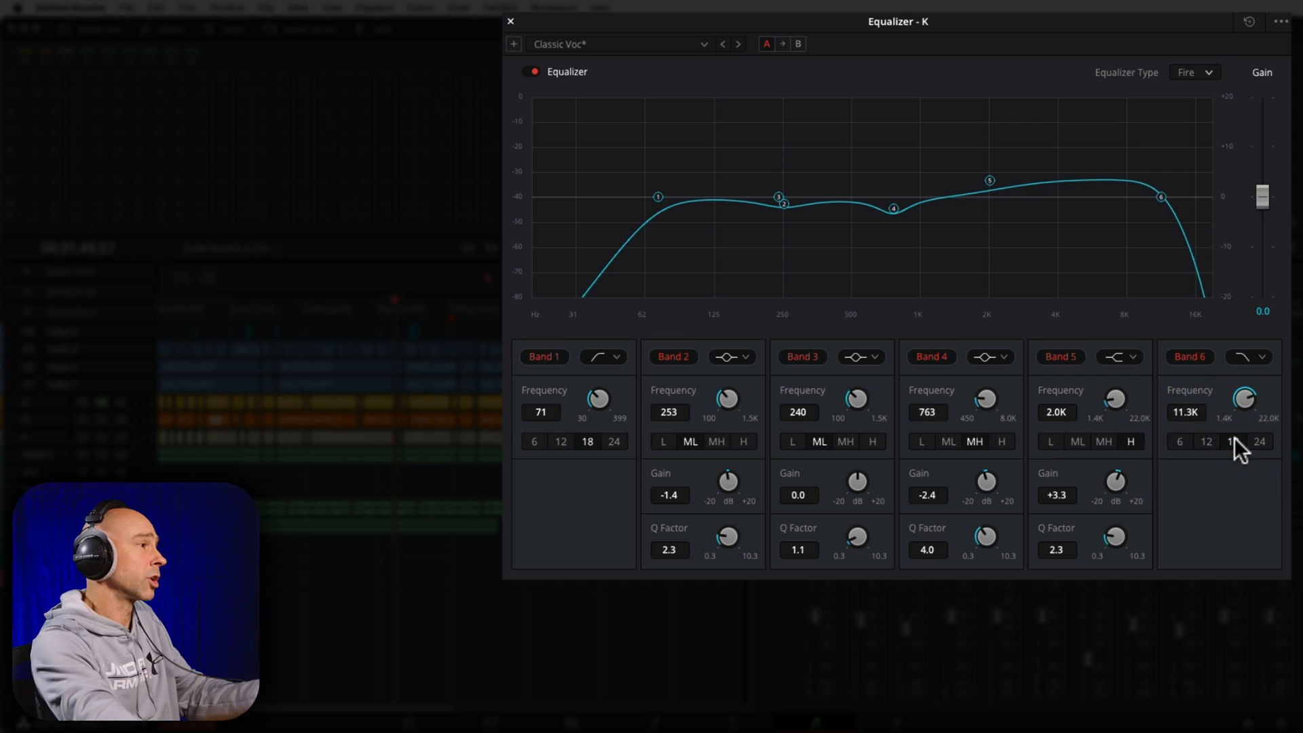
pyautogui.click(509, 21)
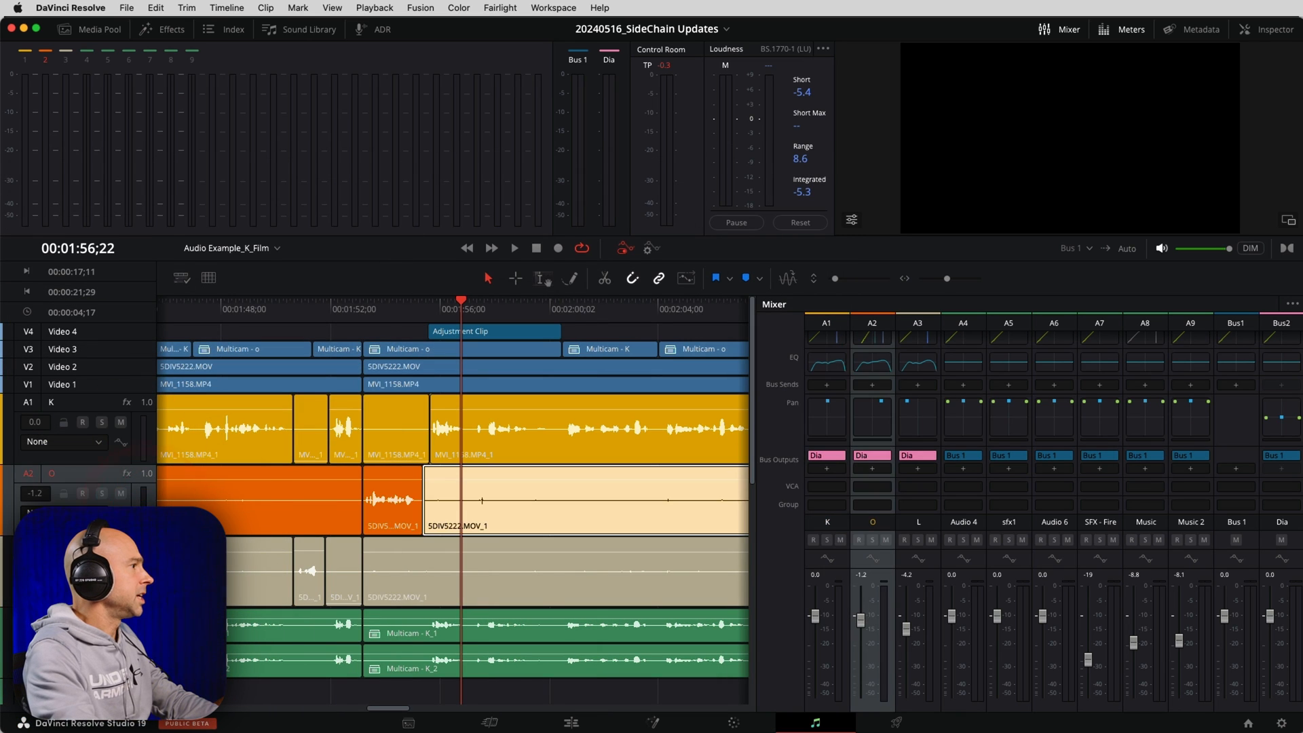
# Switch track O's panner to 3D and view its position from the side and in perspective
pyautogui.click(873, 425)
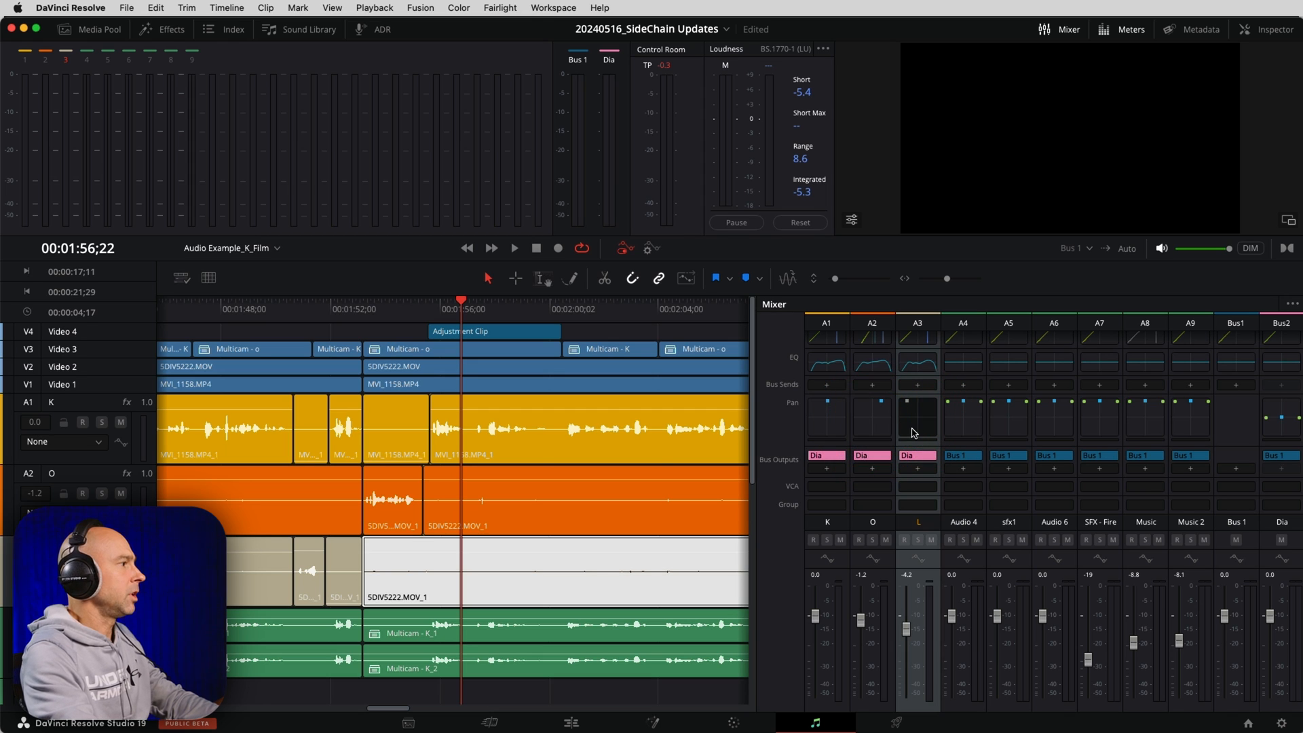
pyautogui.moveTo(929, 425)
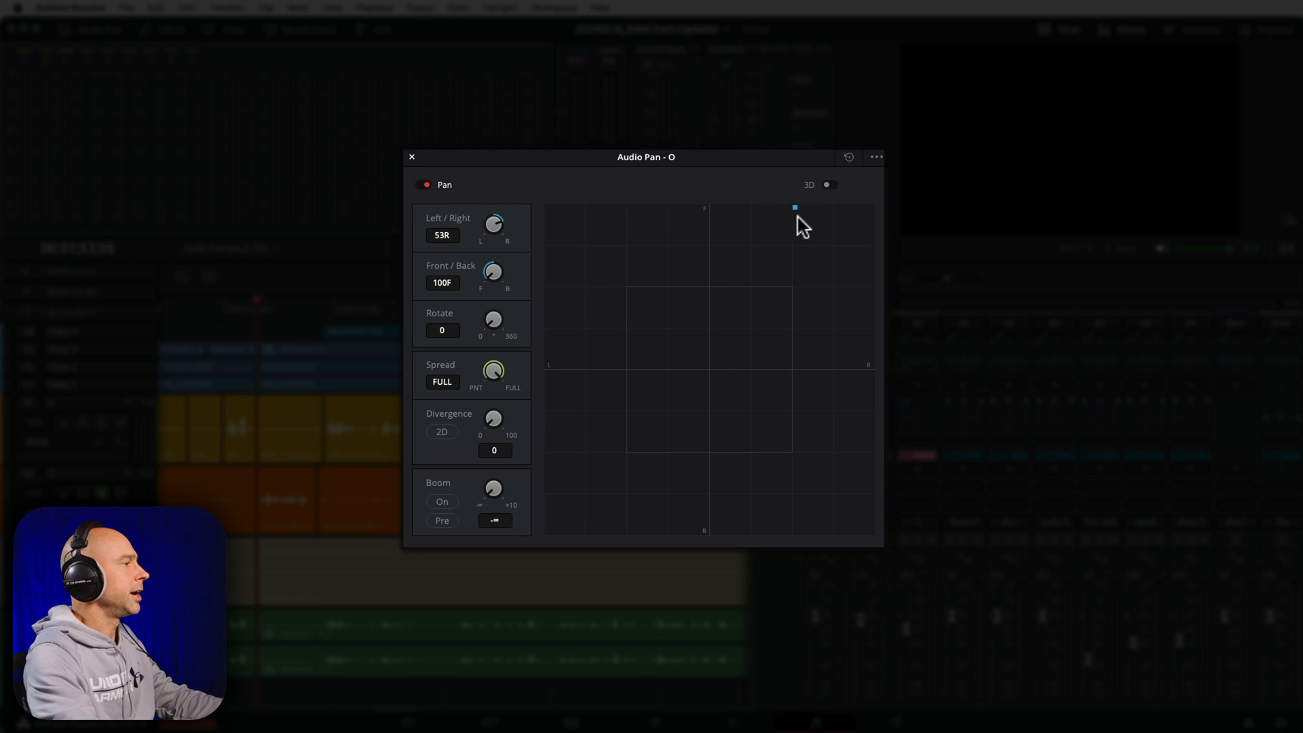
pyautogui.click(827, 185)
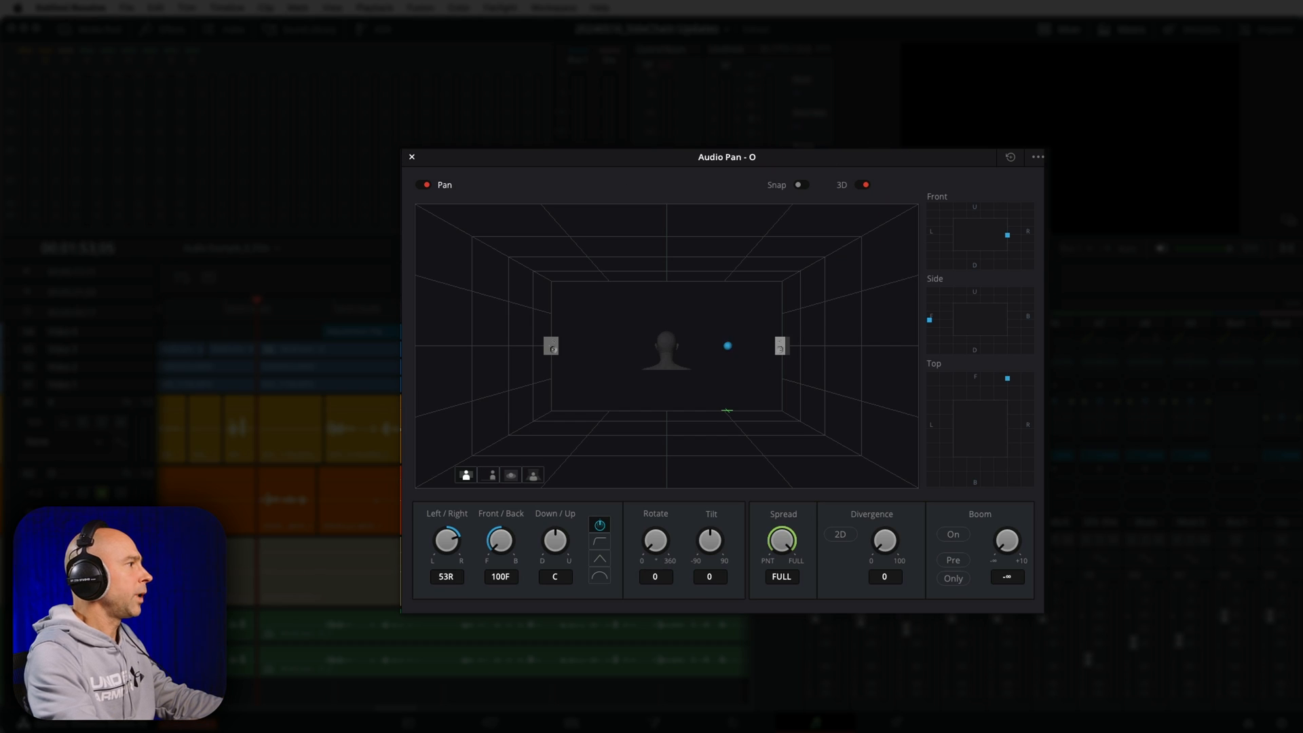
pyautogui.moveTo(583, 450)
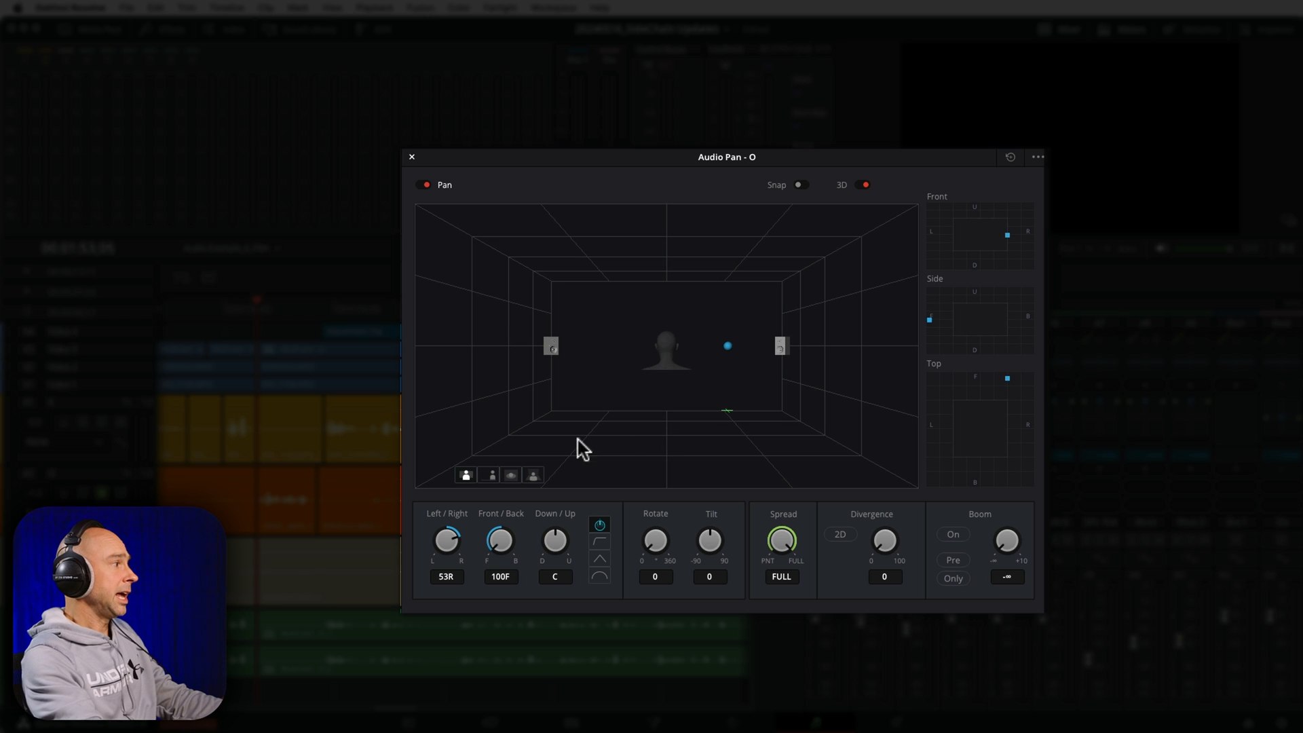
pyautogui.click(491, 475)
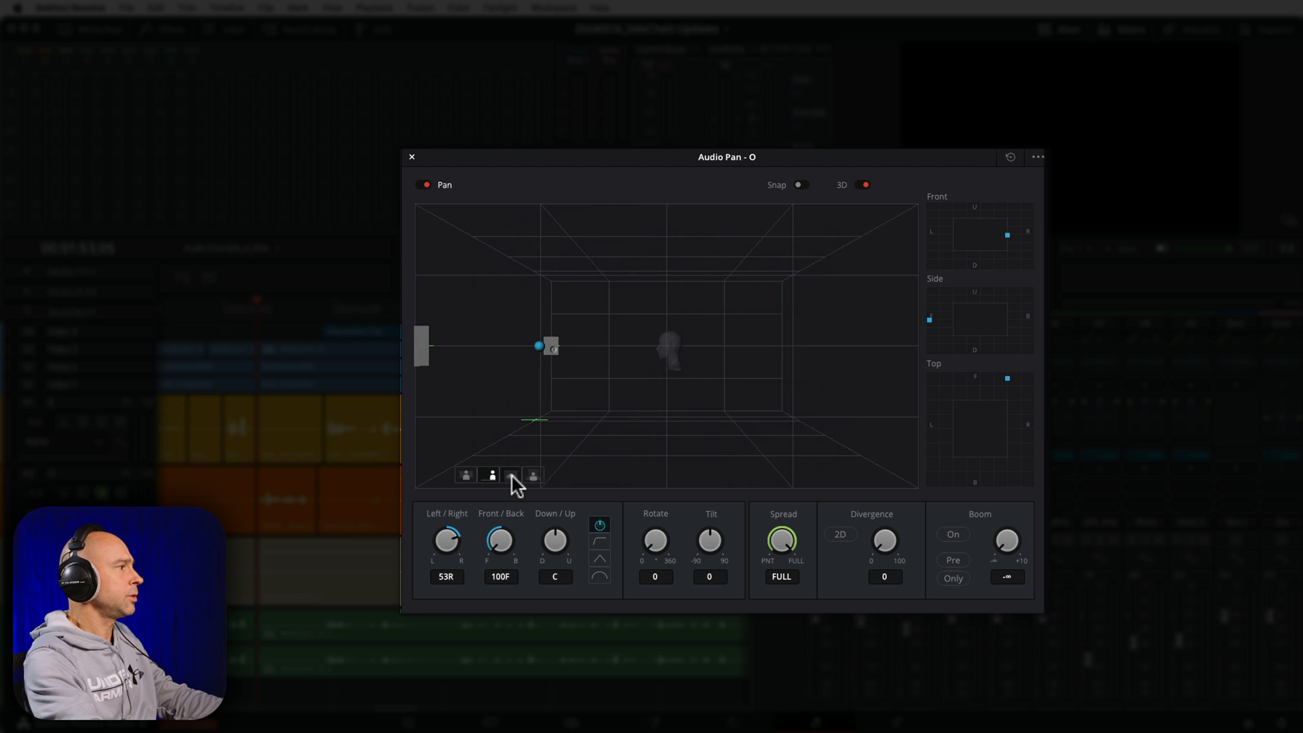
pyautogui.click(512, 476)
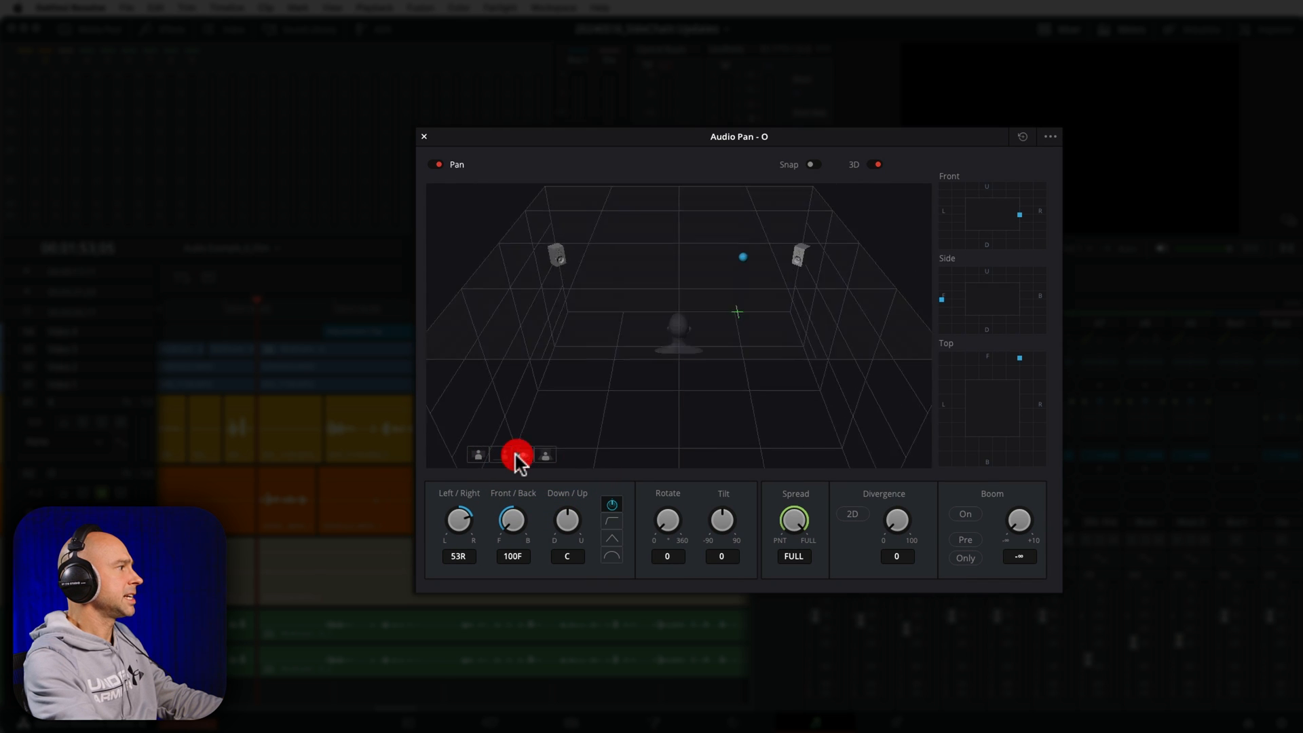
pyautogui.click(502, 455)
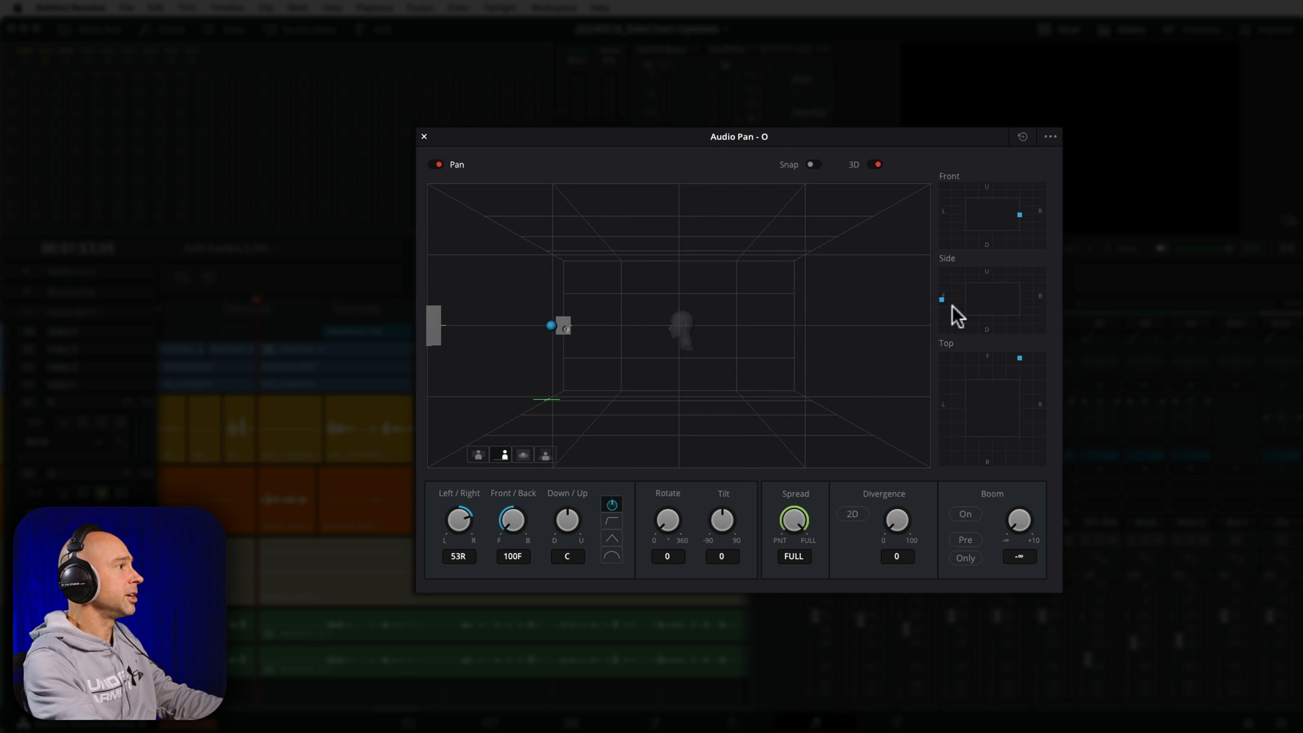
pyautogui.moveTo(1022, 250)
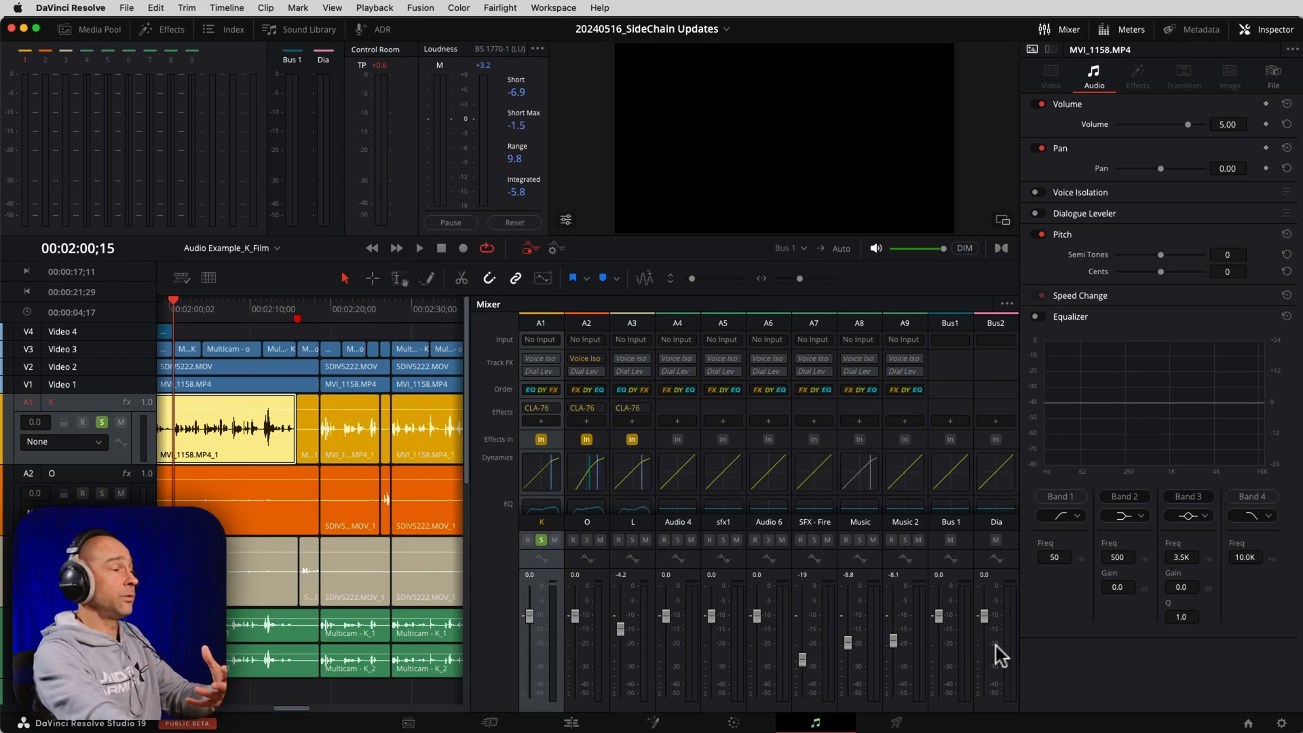
pyautogui.moveTo(1012, 661)
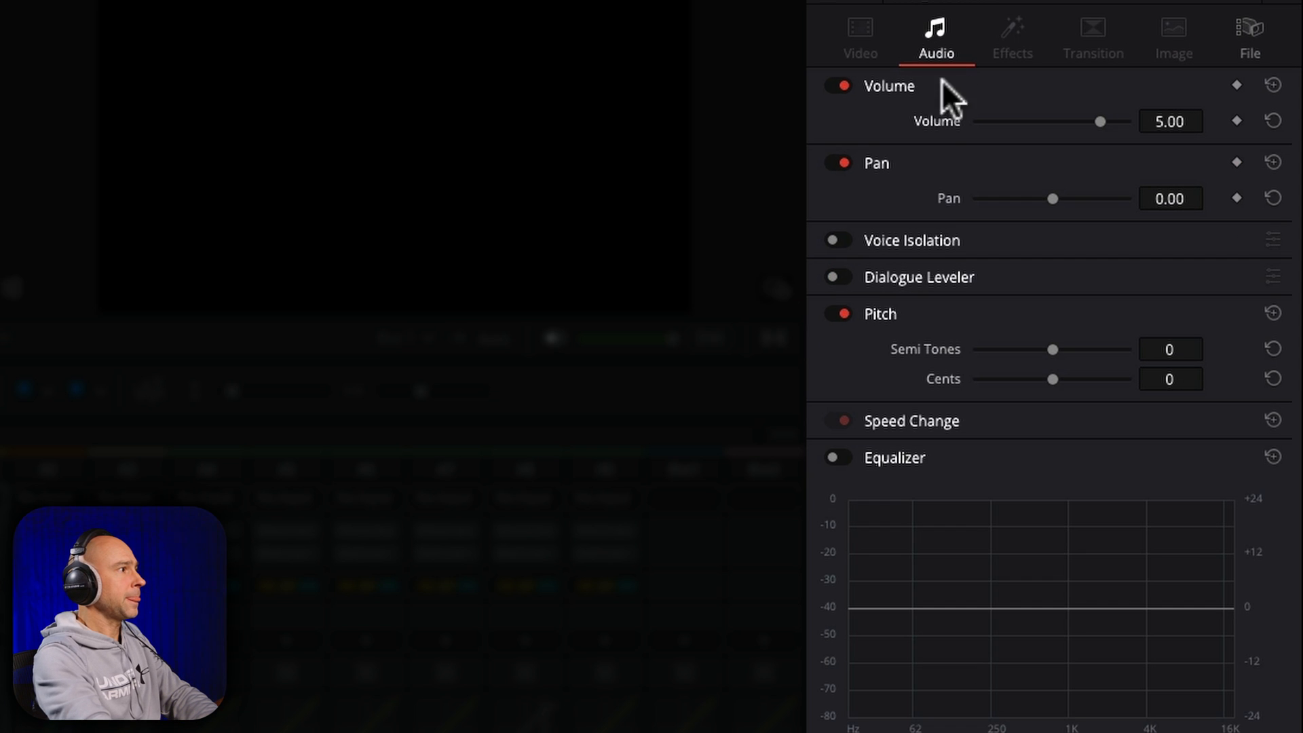
pyautogui.moveTo(837, 258)
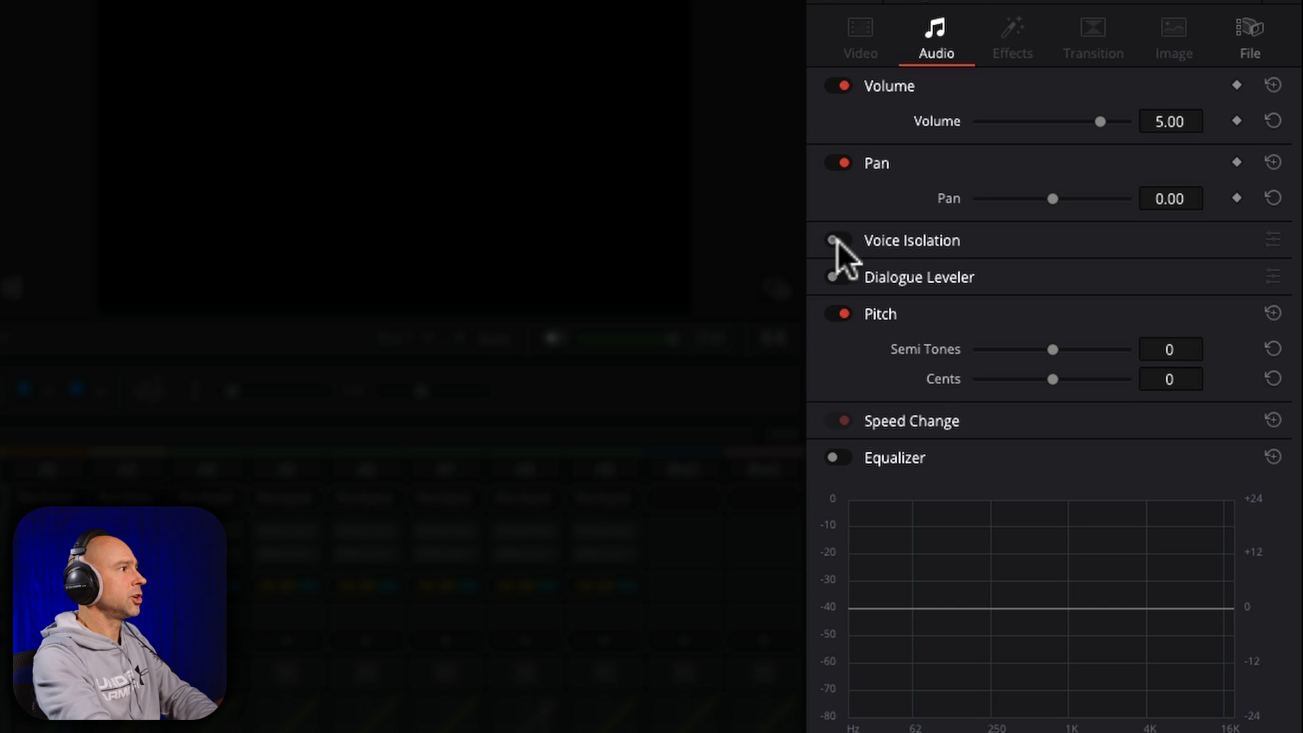
pyautogui.click(837, 241)
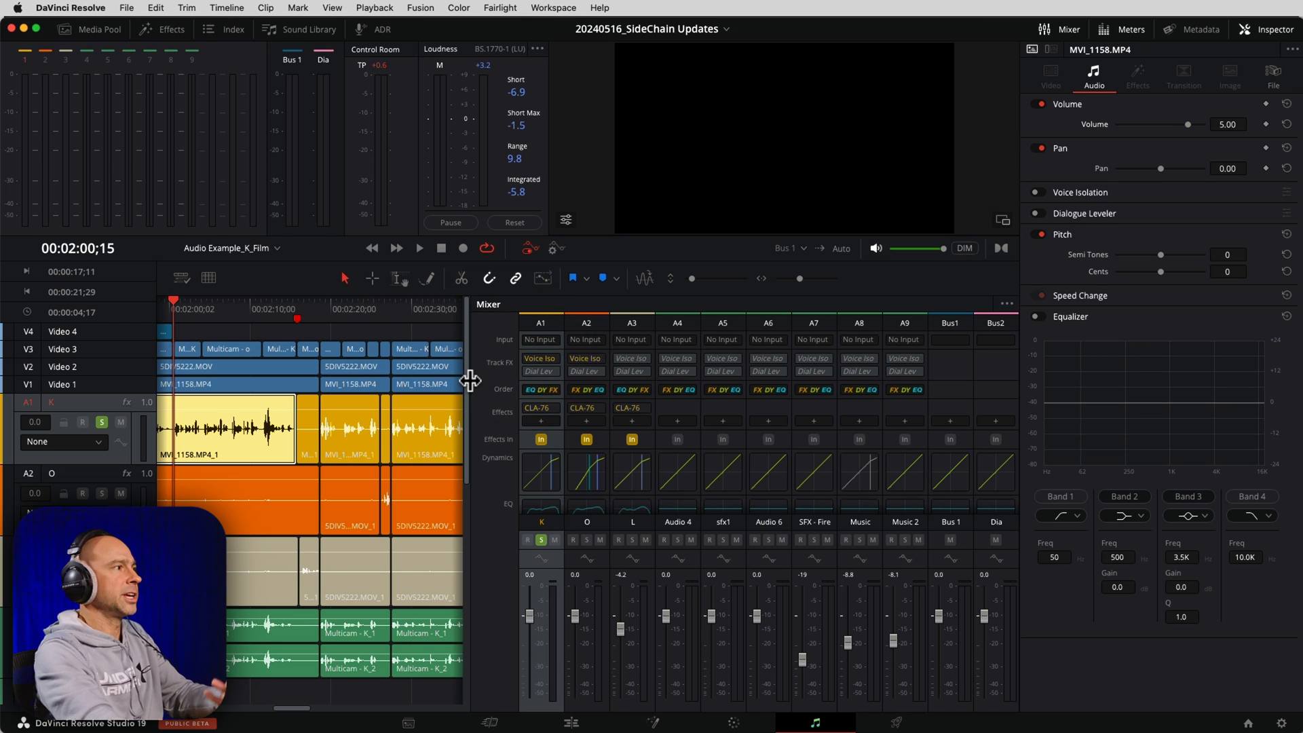
pyautogui.moveTo(1171, 145)
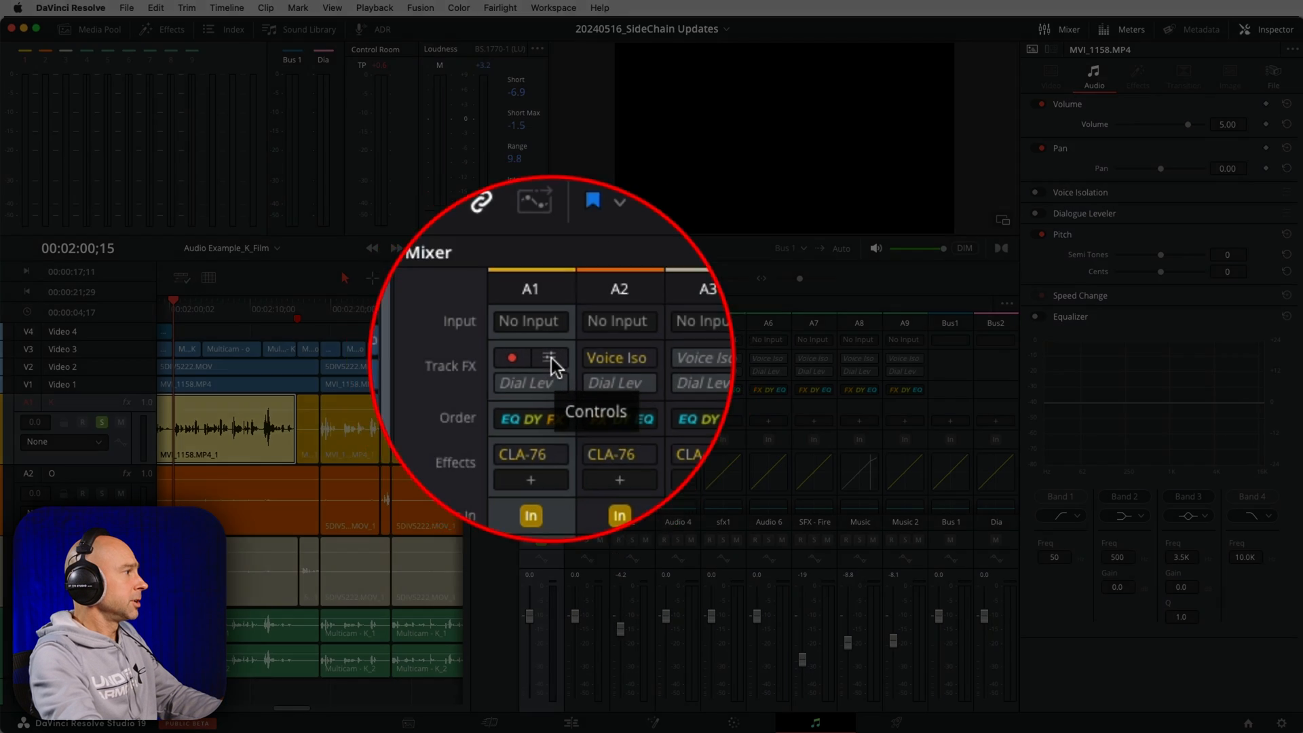
# Bring up track K's Voice Isolation settings and switch the effect on
pyautogui.click(553, 361)
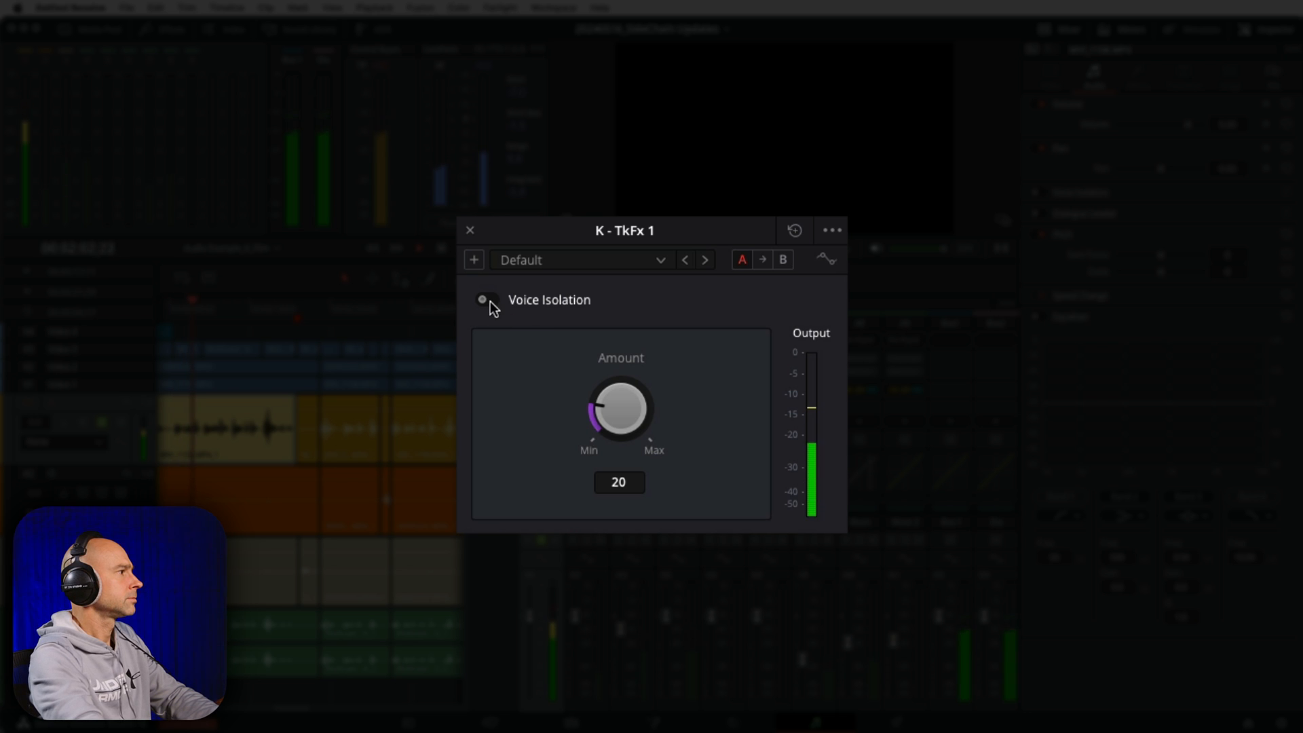
pyautogui.click(484, 298)
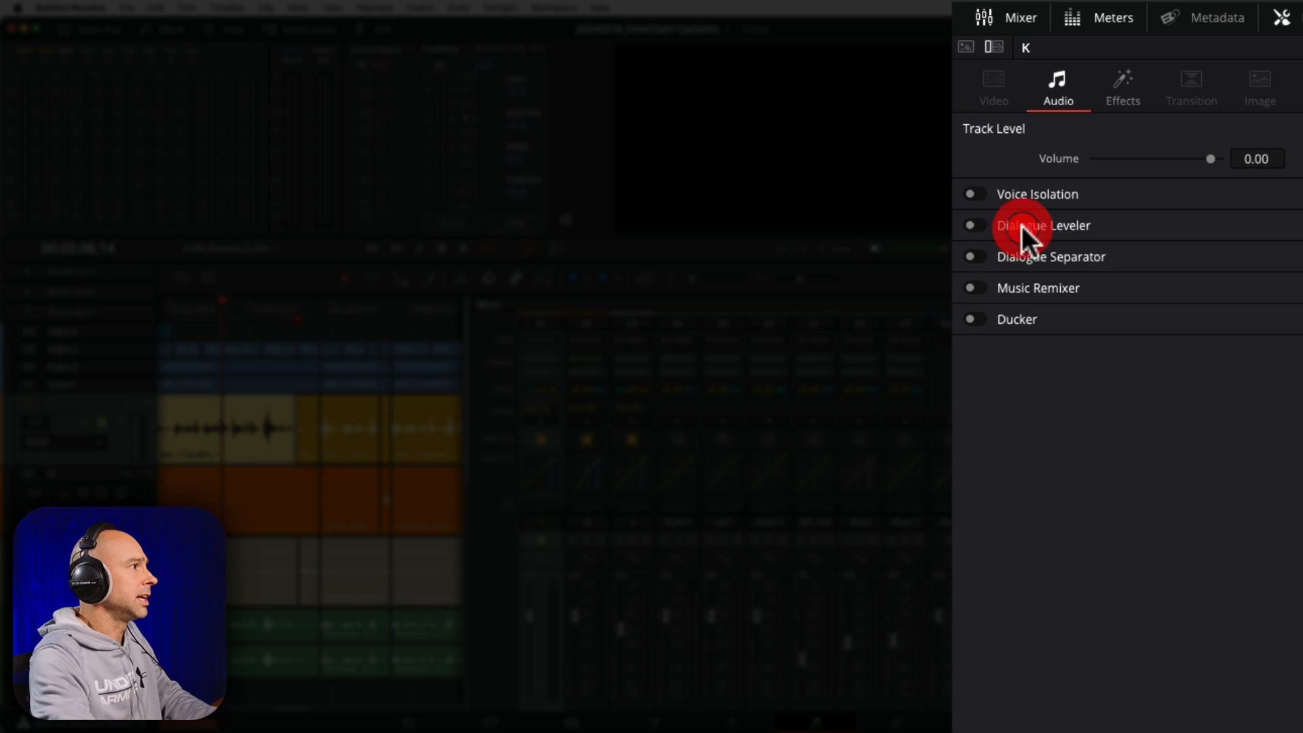
# Enable the Dialogue Leveler on track K
pyautogui.click(972, 226)
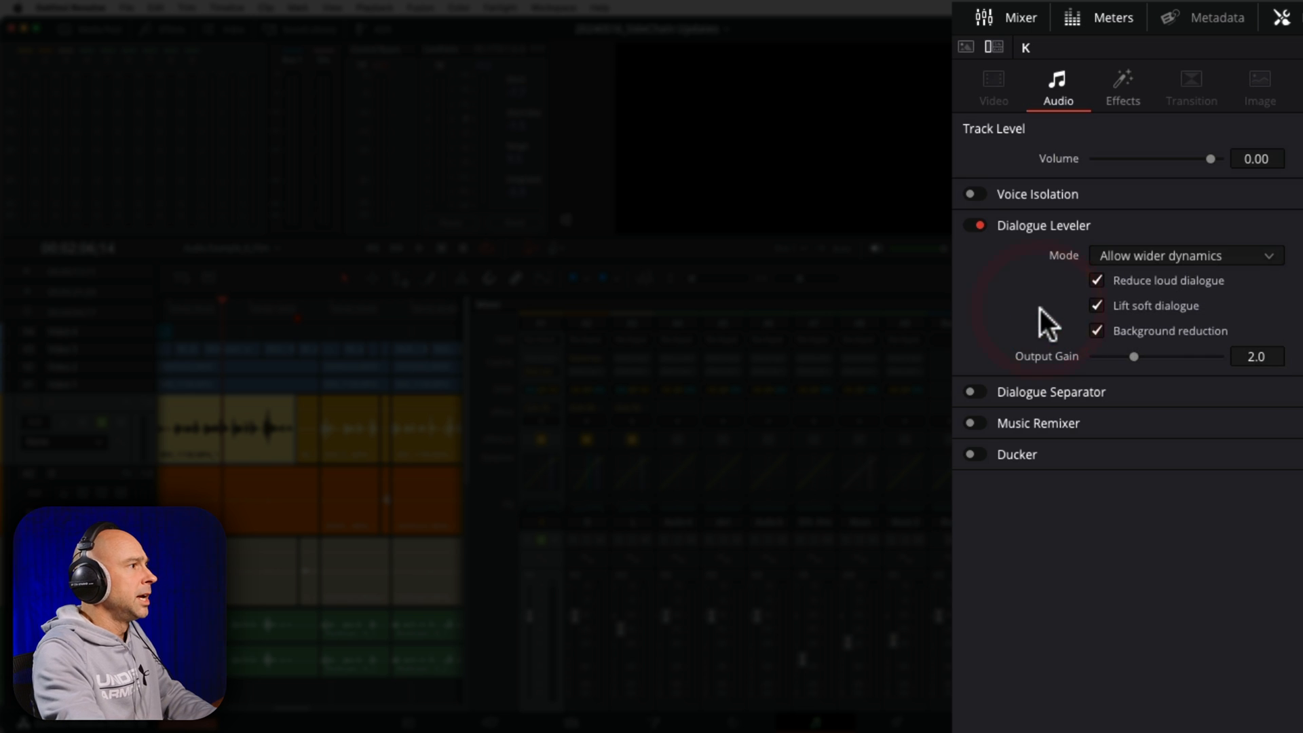
pyautogui.moveTo(1222, 303)
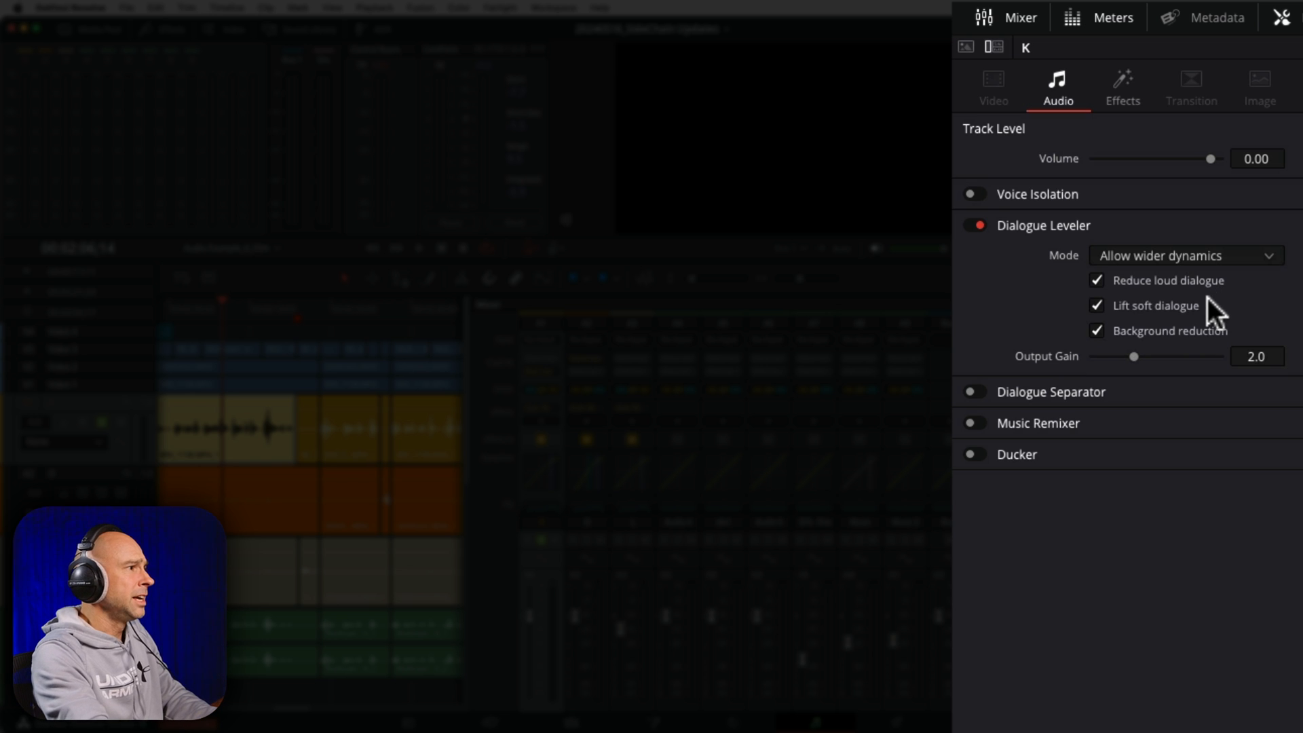
pyautogui.moveTo(1168, 332)
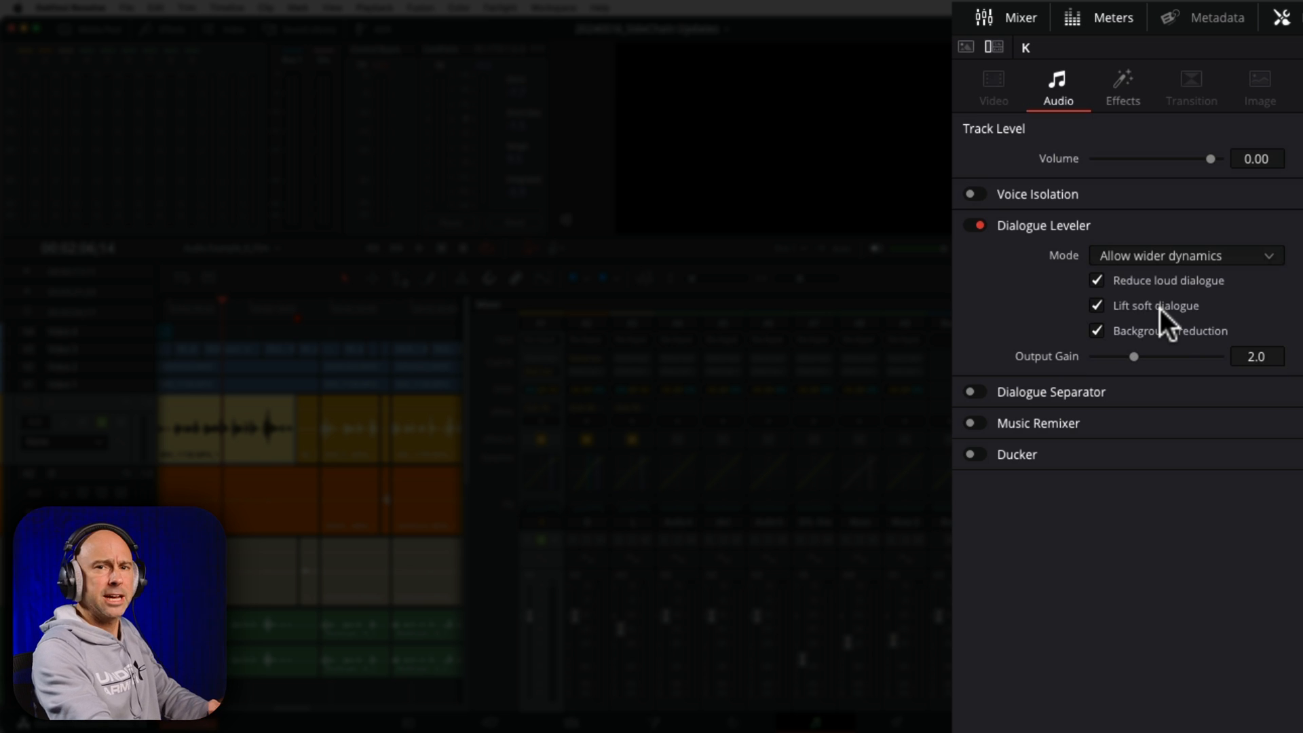
pyautogui.moveTo(1117, 353)
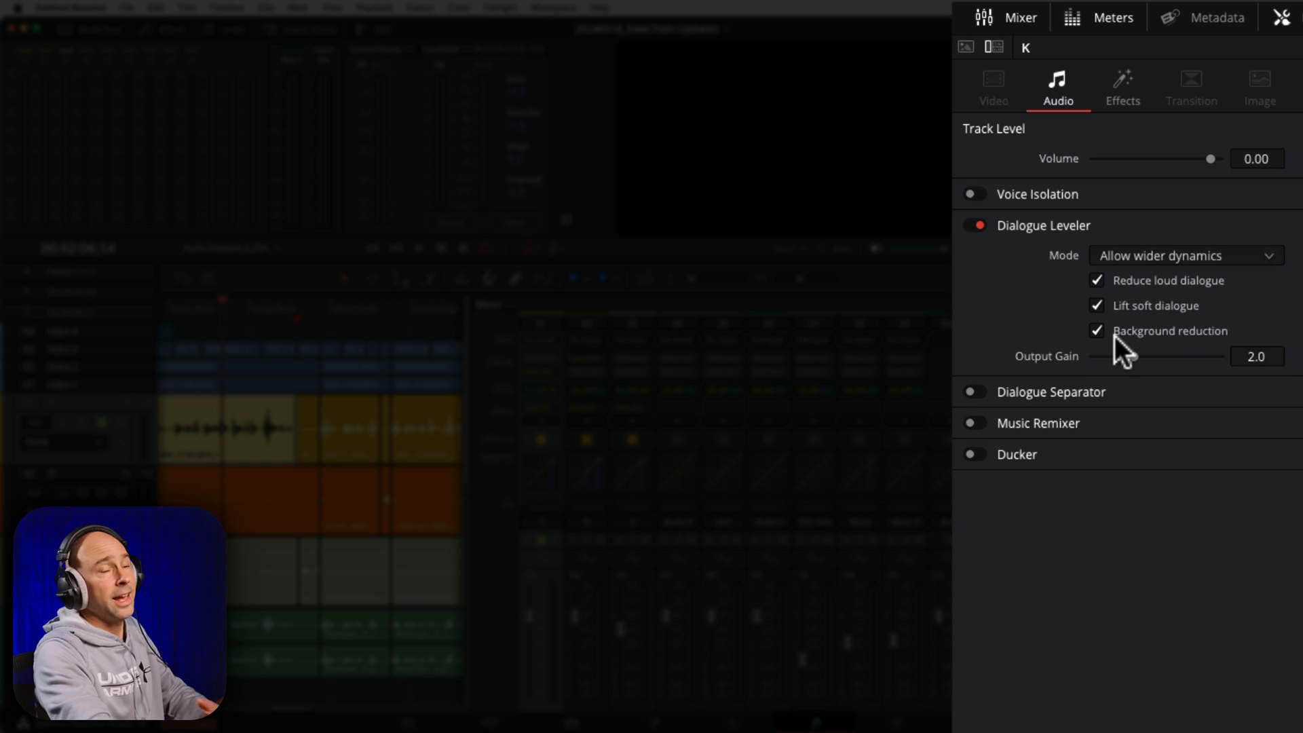
pyautogui.moveTo(1184, 353)
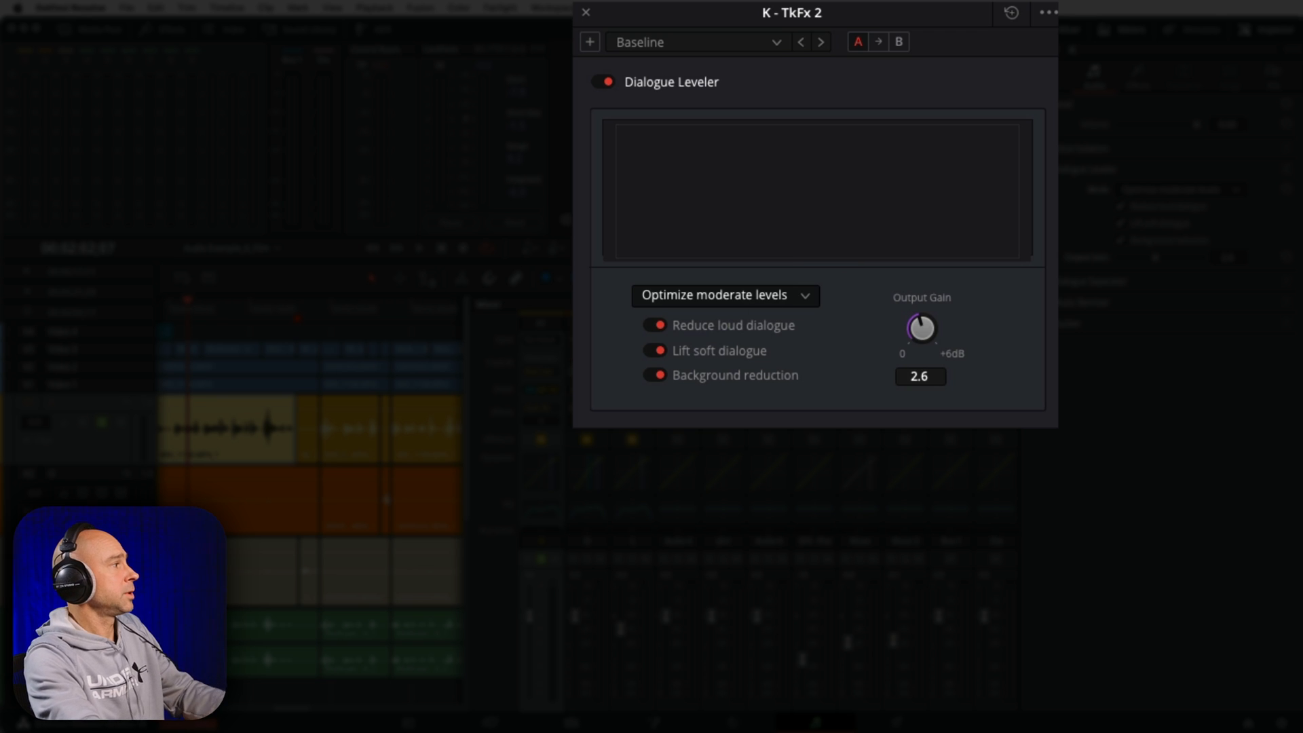
# Set the Dialogue Leveler mode to More lift for low levels
pyautogui.click(724, 295)
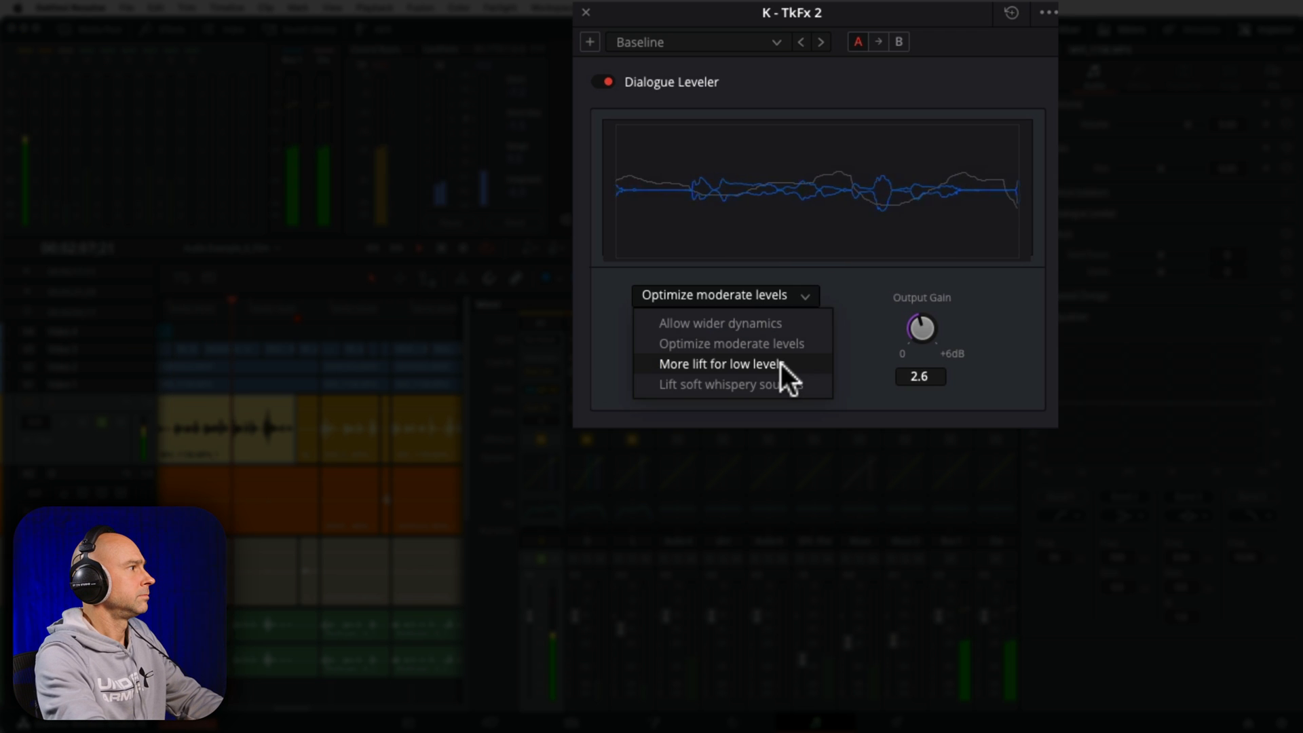
pyautogui.click(720, 364)
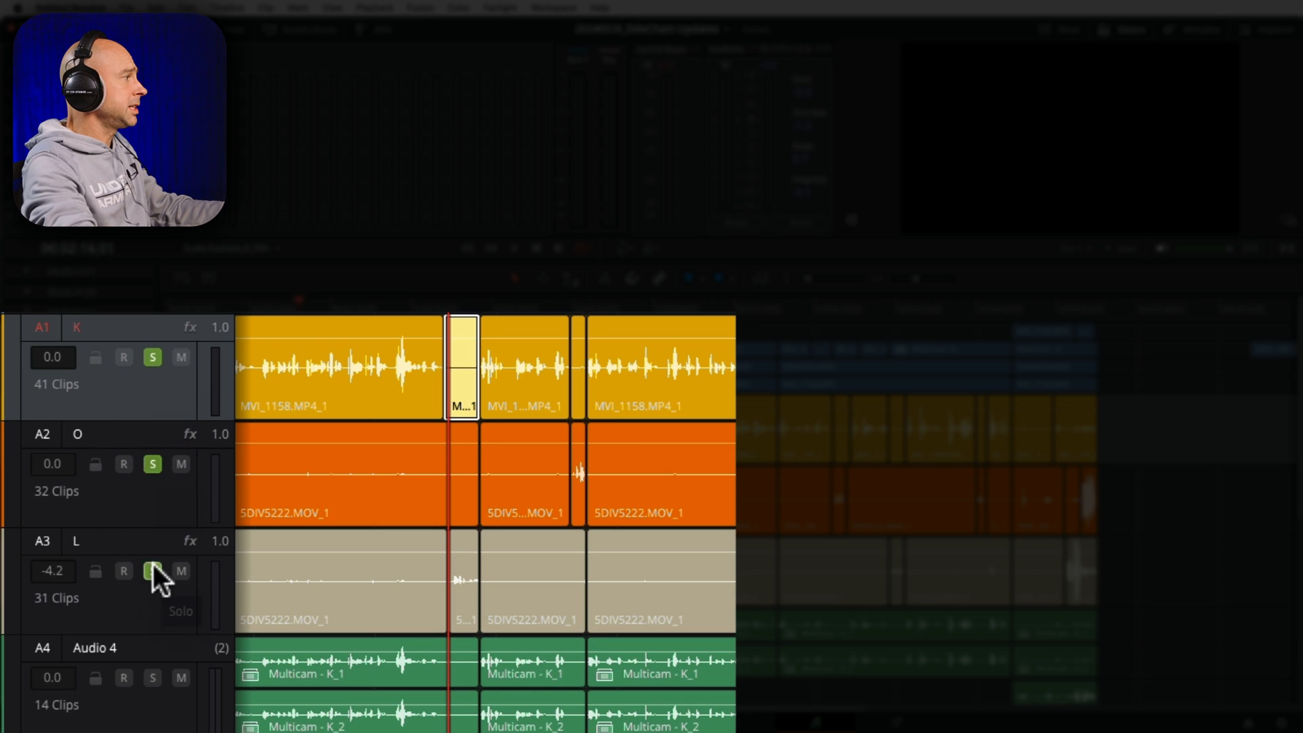
pyautogui.moveTo(153, 464)
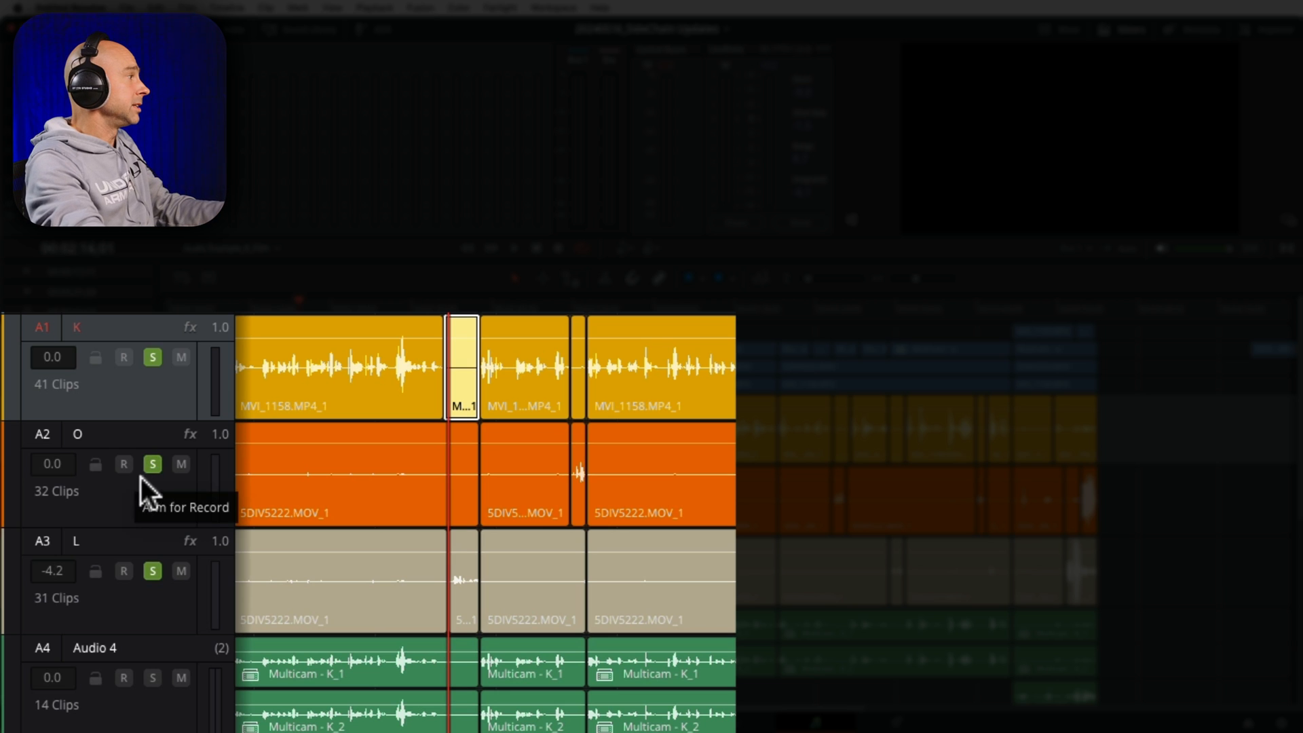
# Unsolo the dialogue tracks and Audio 4, leaving only SFX - Fire soloed
pyautogui.click(152, 357)
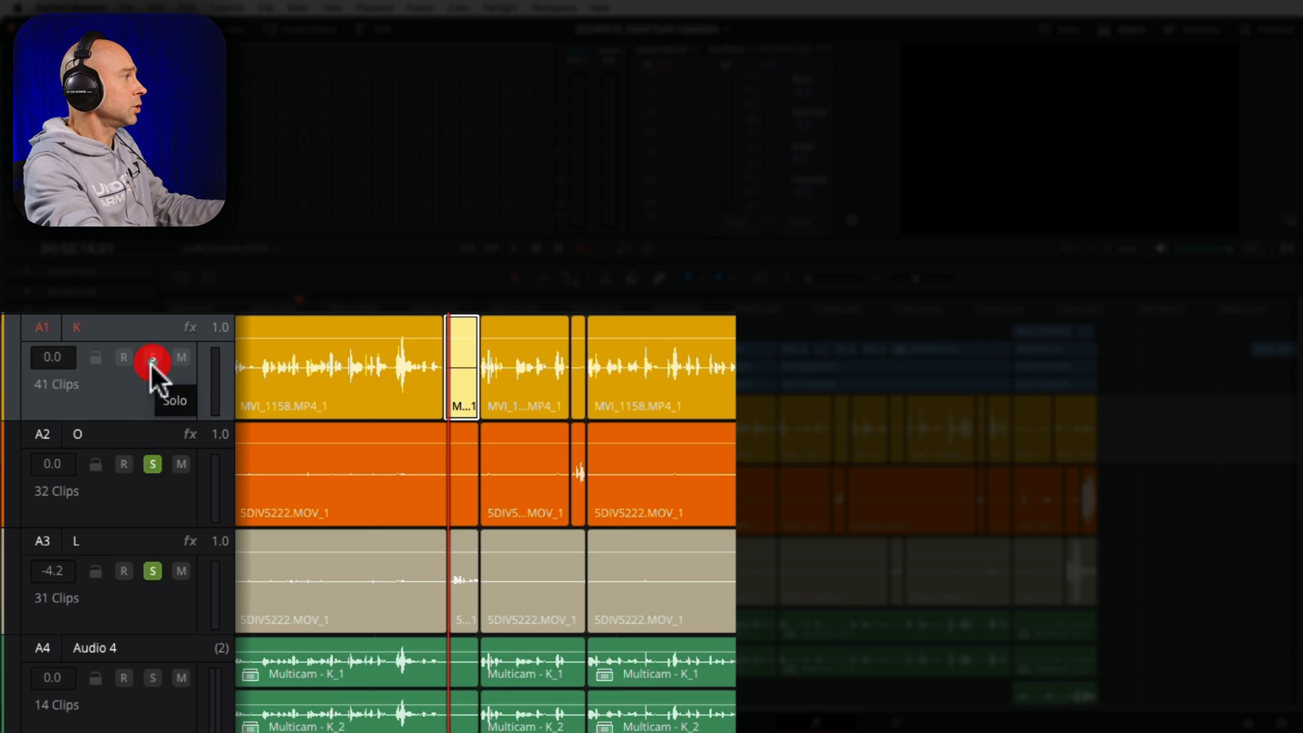
pyautogui.moveTo(152, 572)
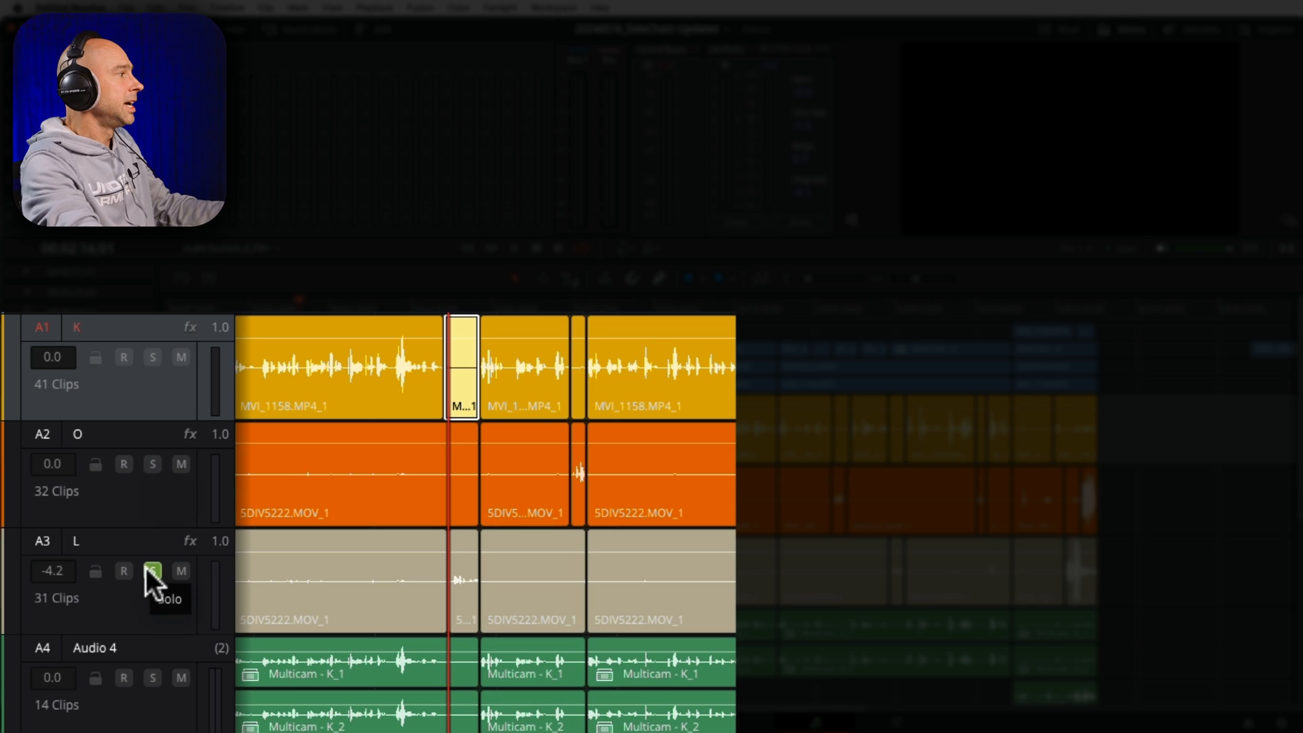
pyautogui.click(152, 572)
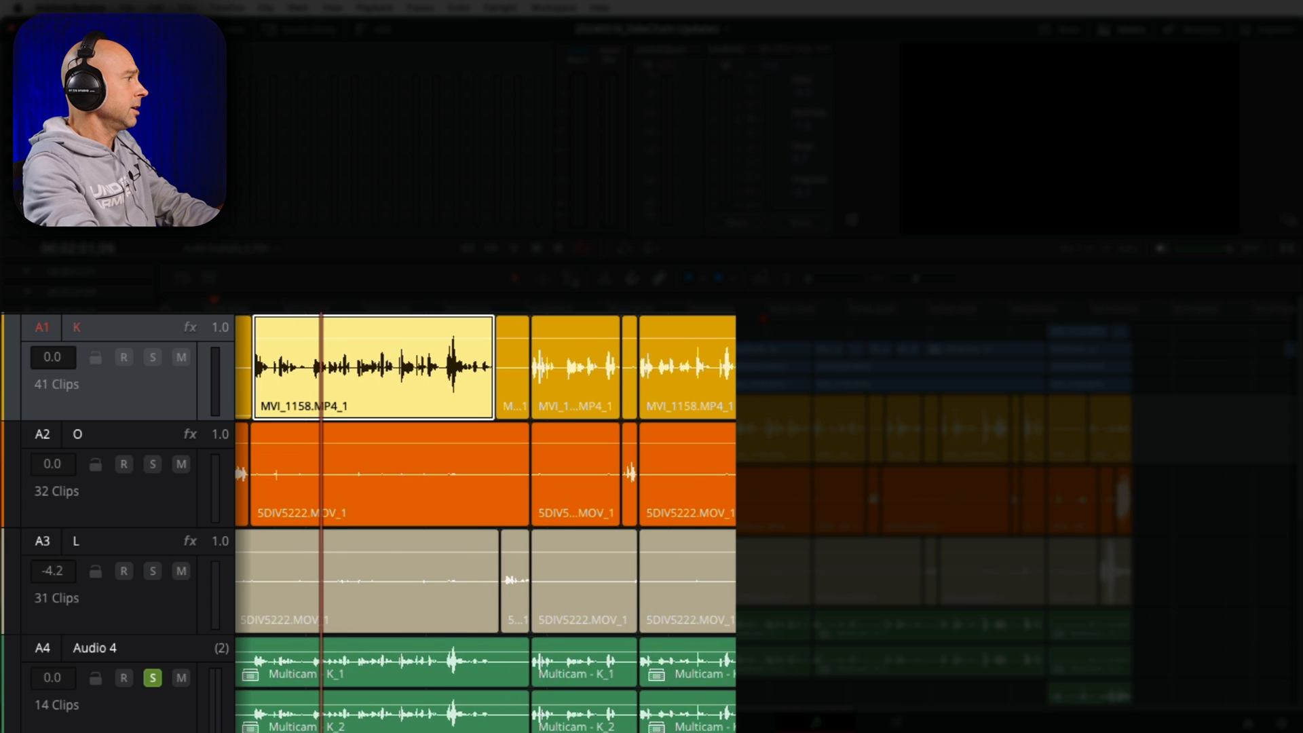
pyautogui.click(152, 676)
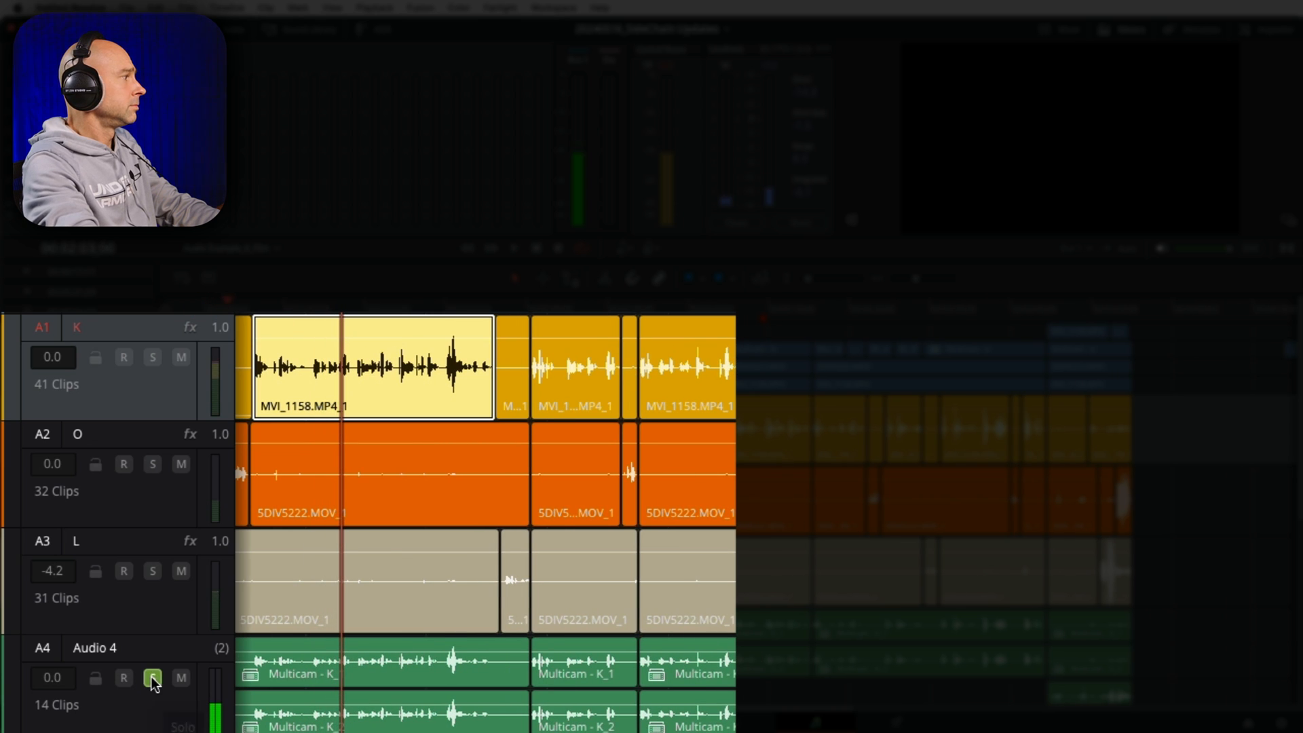
pyautogui.scroll(-3)
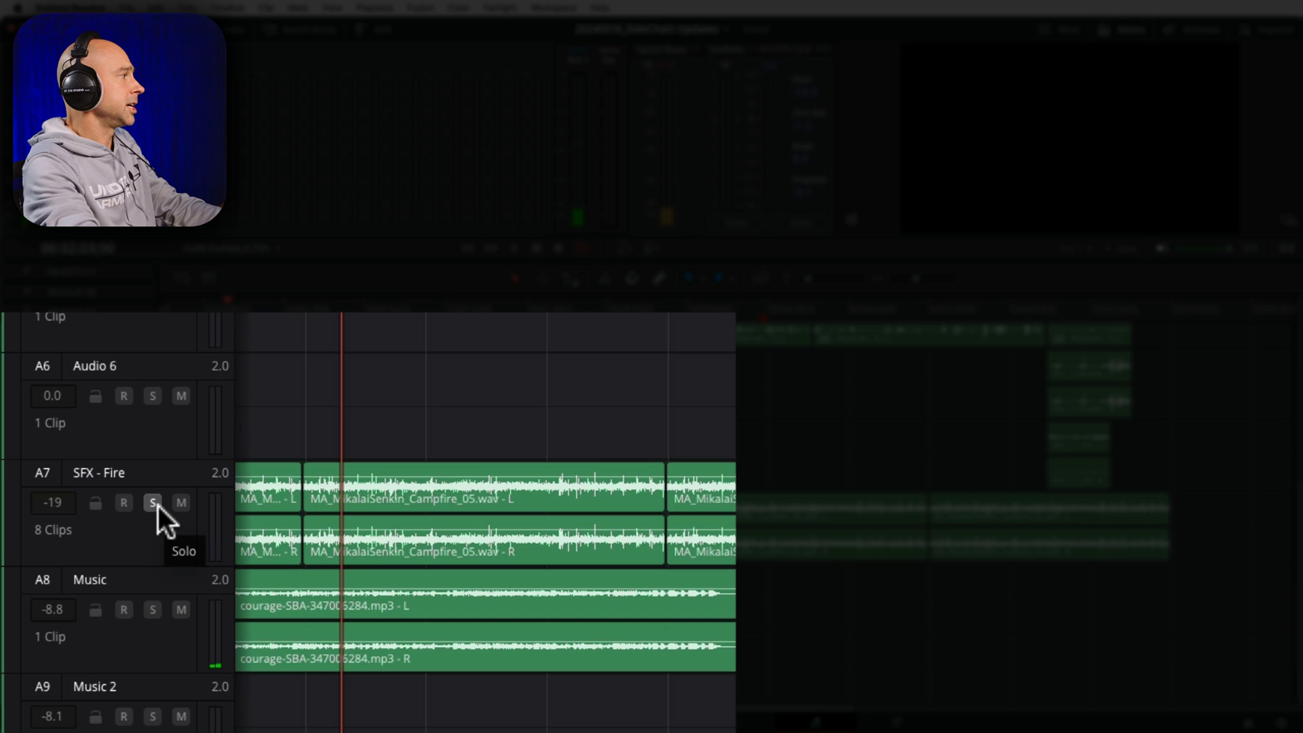
pyautogui.click(152, 502)
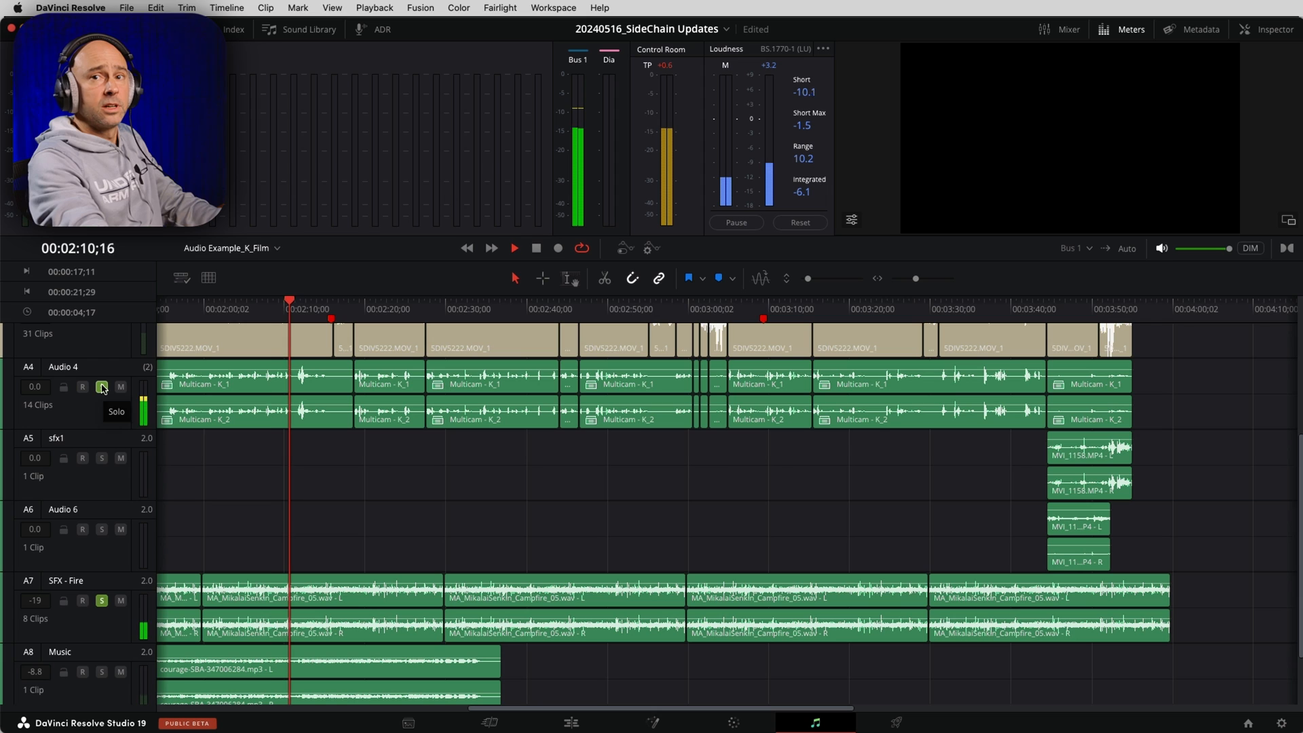
pyautogui.click(102, 387)
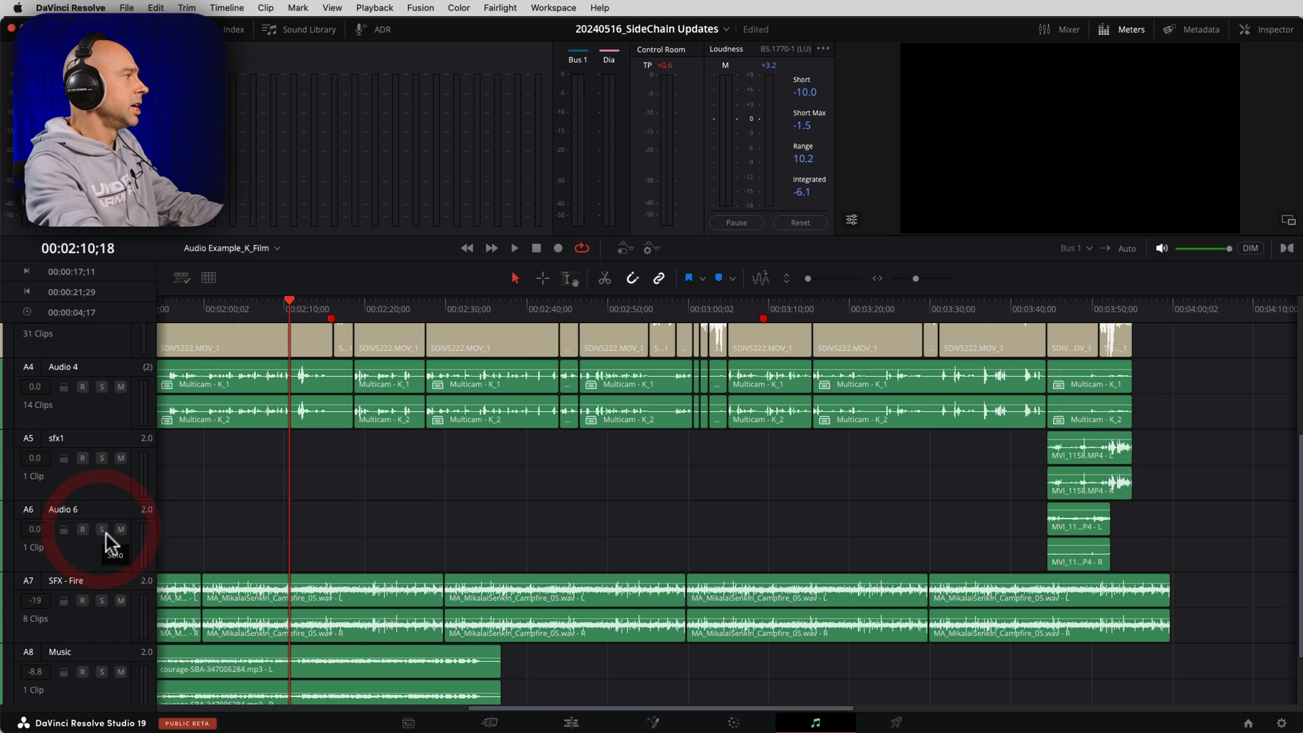
pyautogui.moveTo(188, 575)
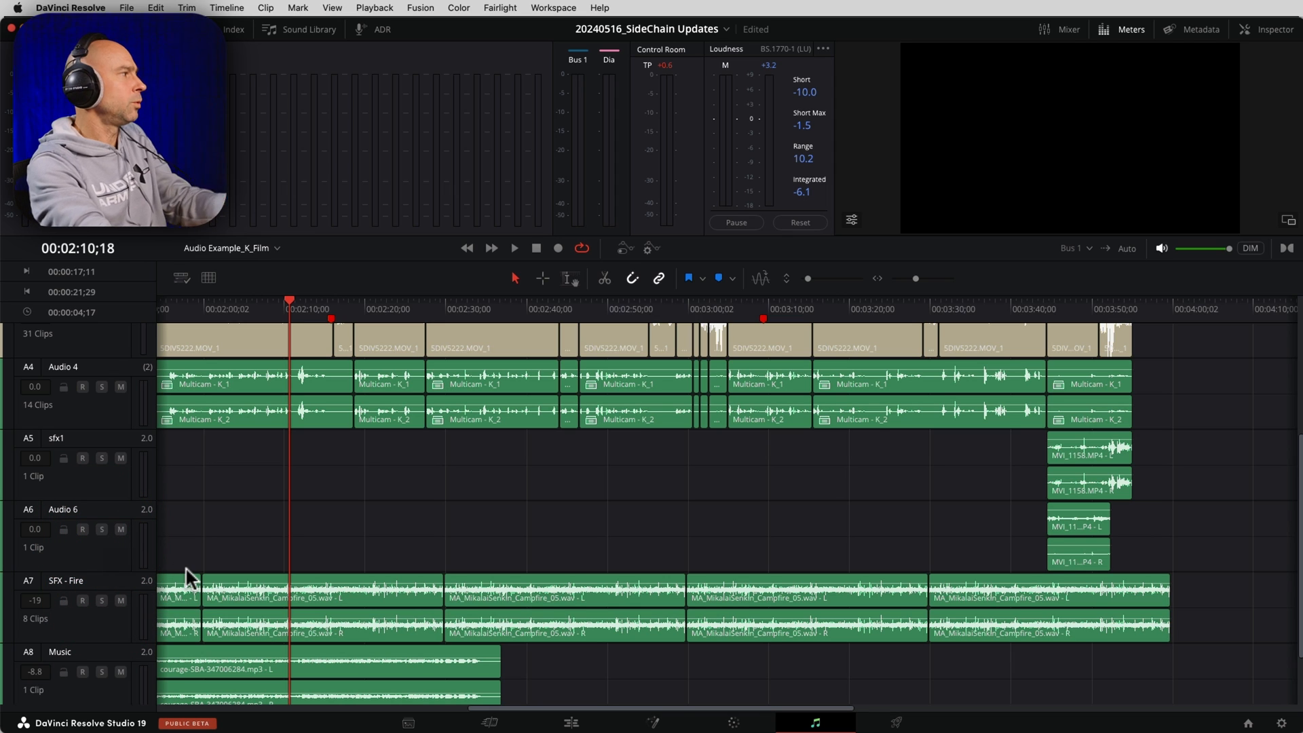
pyautogui.moveTo(158, 479)
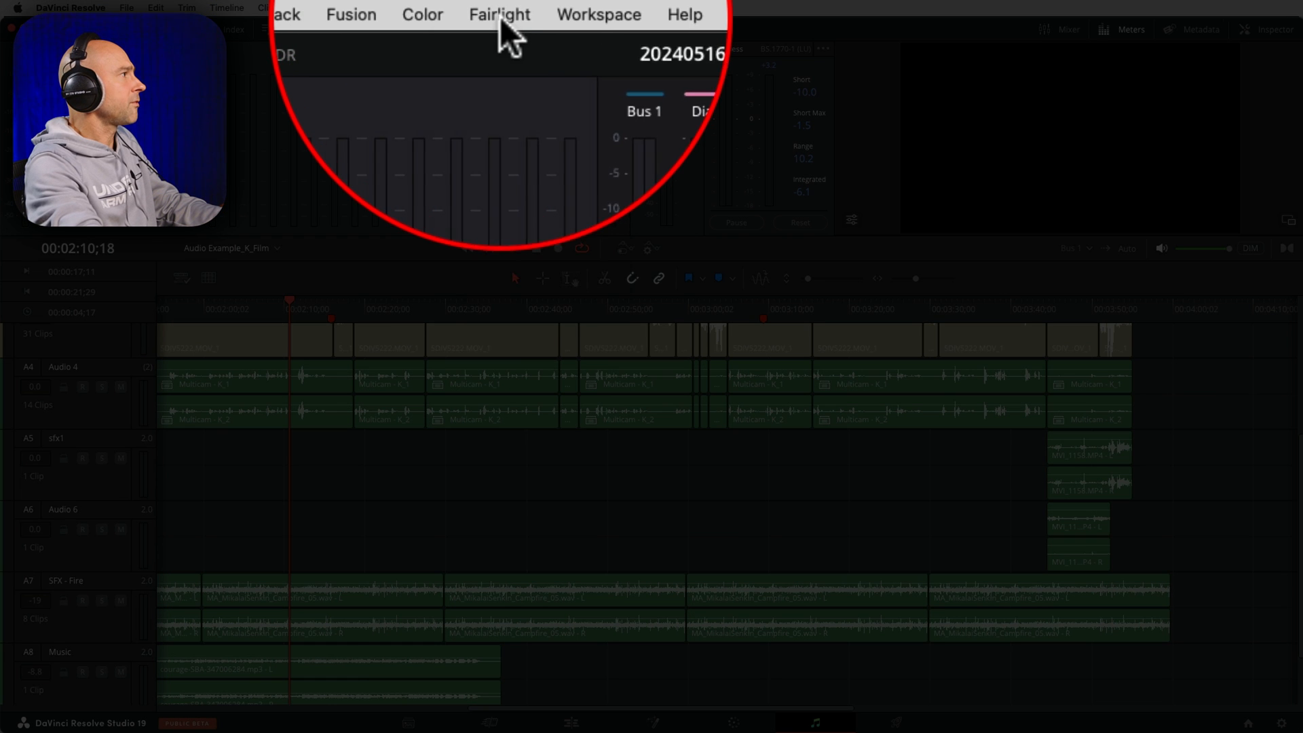
pyautogui.click(499, 13)
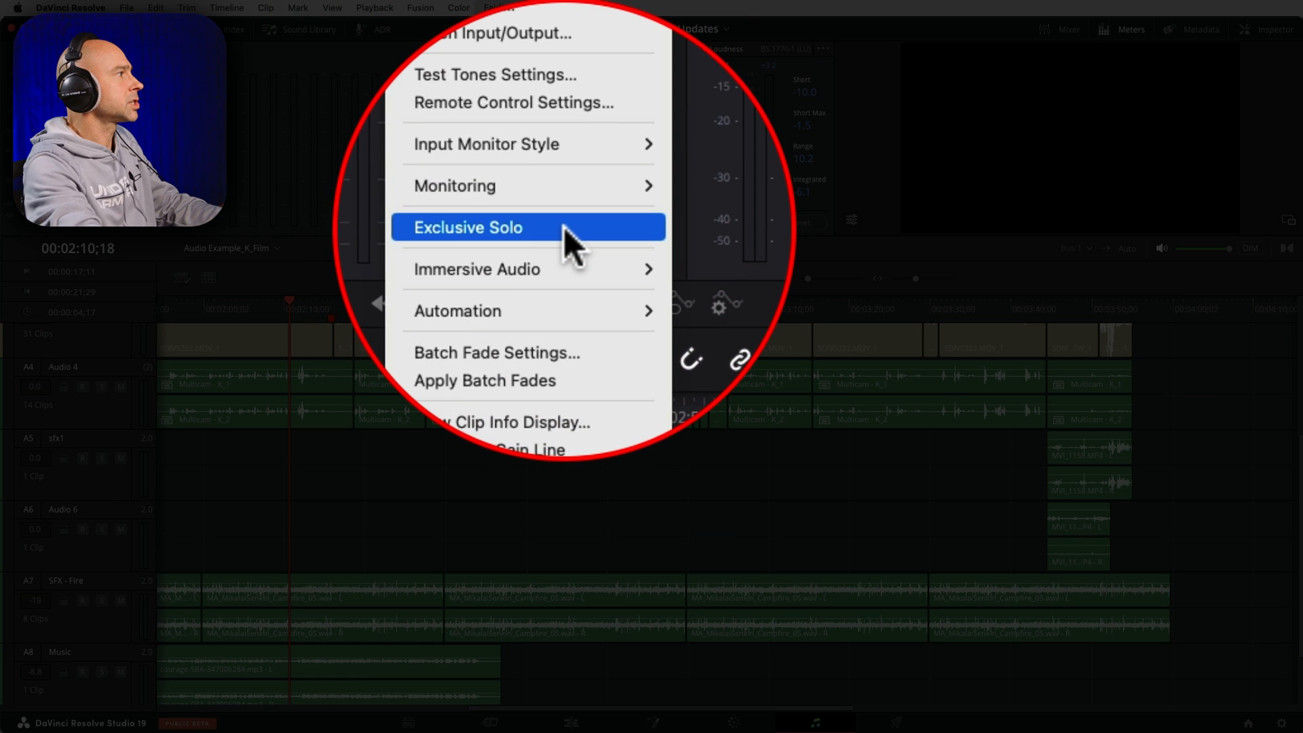
# Turn on Exclusive Solo and test it by soloing Audio 4 and SFX - Fire in turn
pyautogui.click(467, 227)
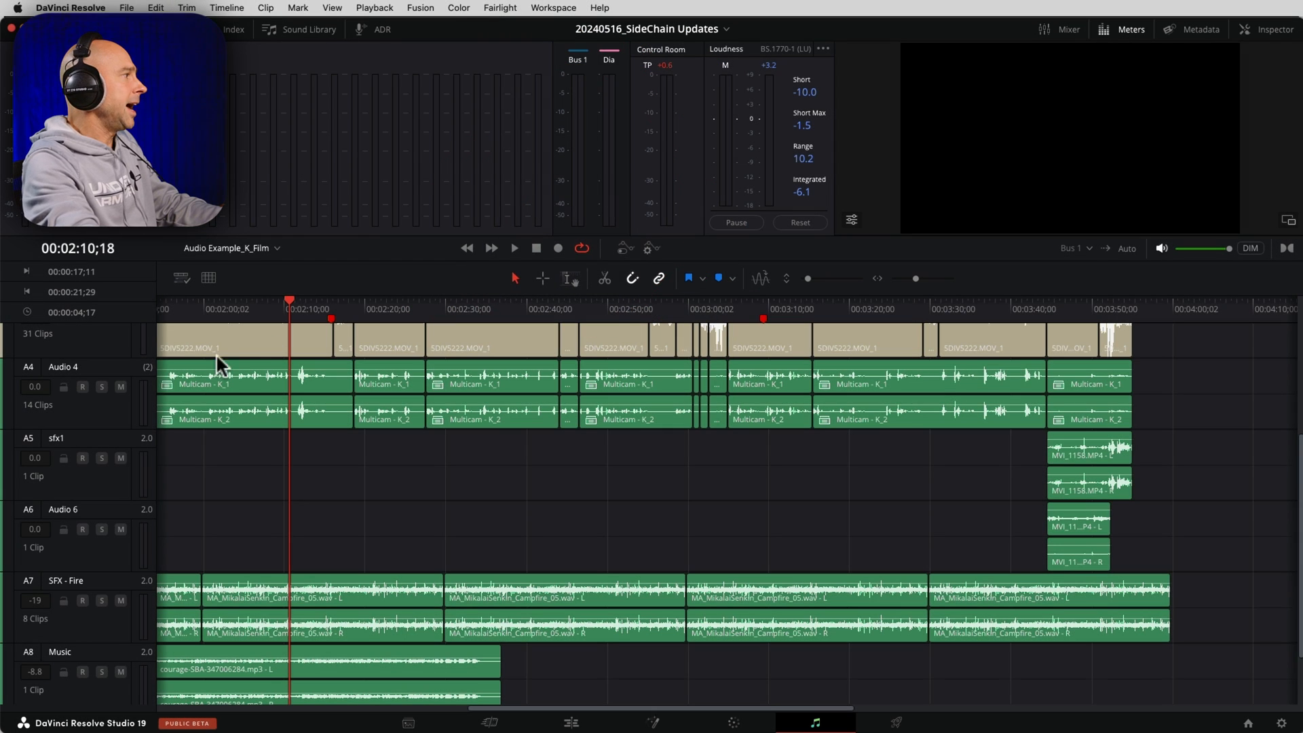
pyautogui.click(102, 387)
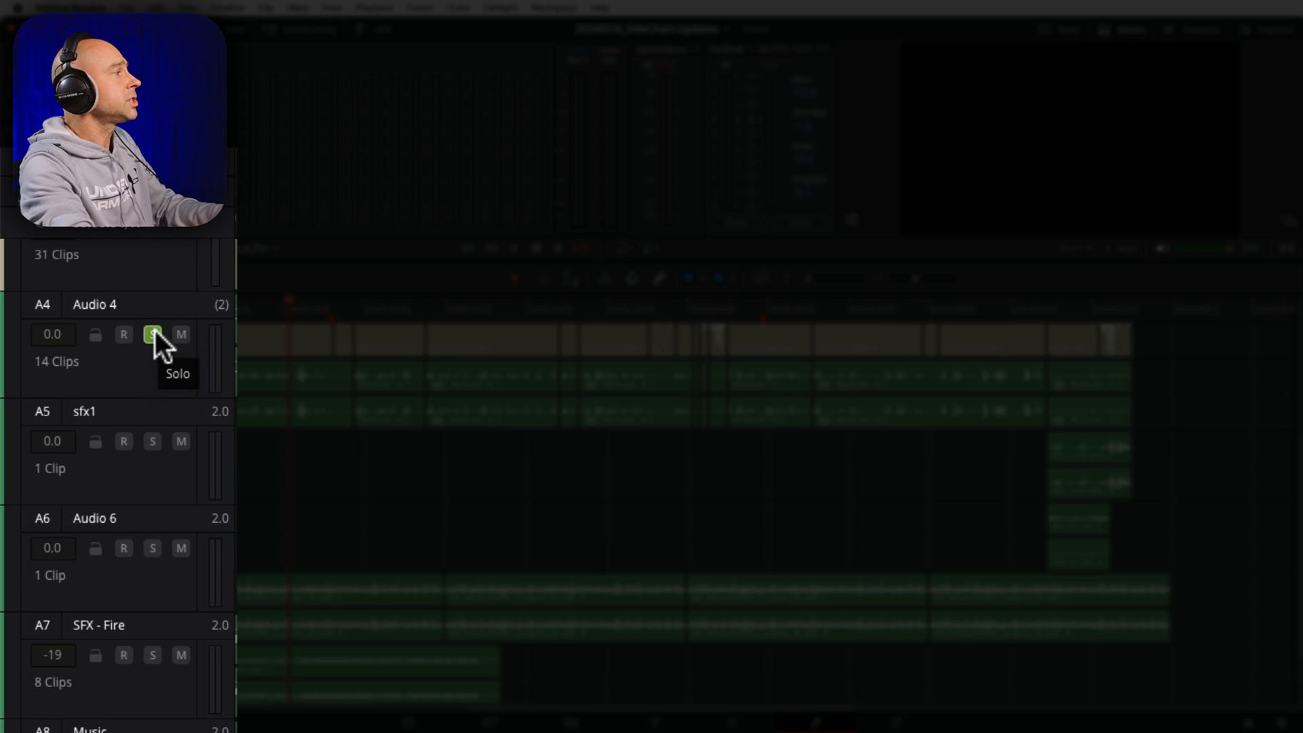
pyautogui.click(152, 655)
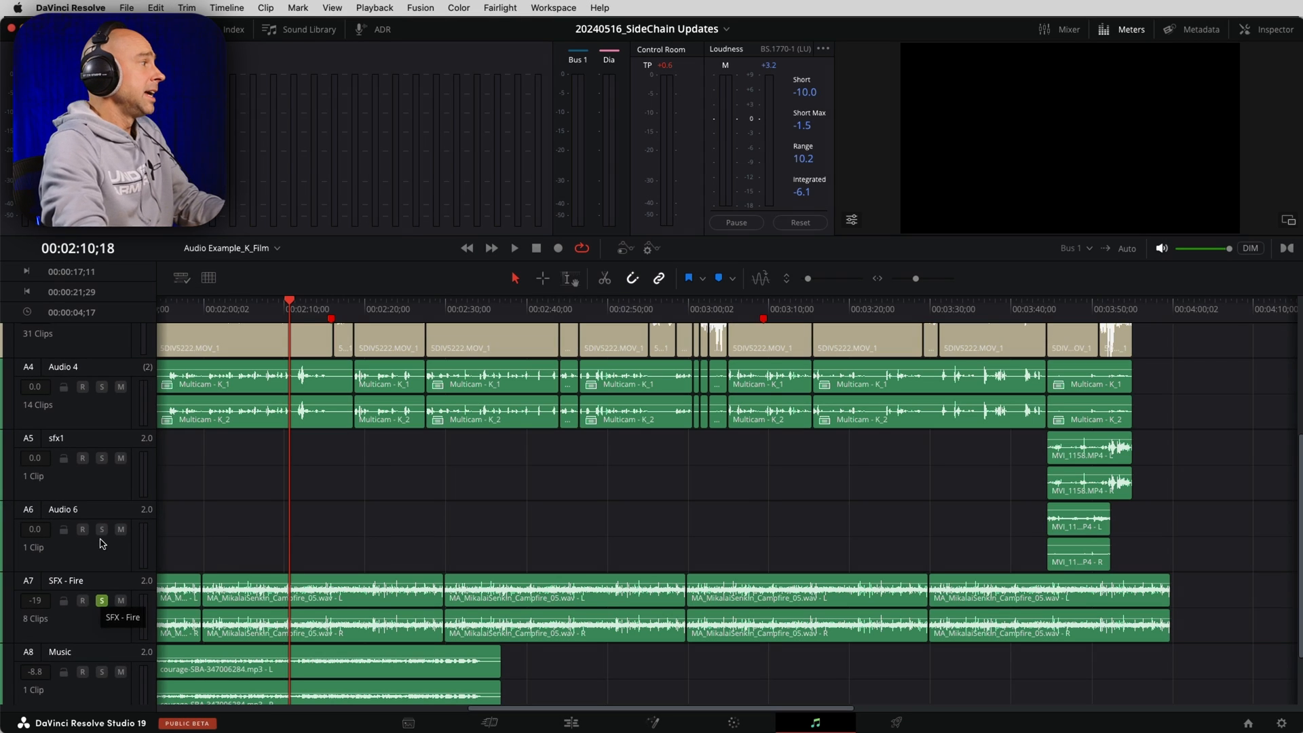
pyautogui.moveTo(110, 517)
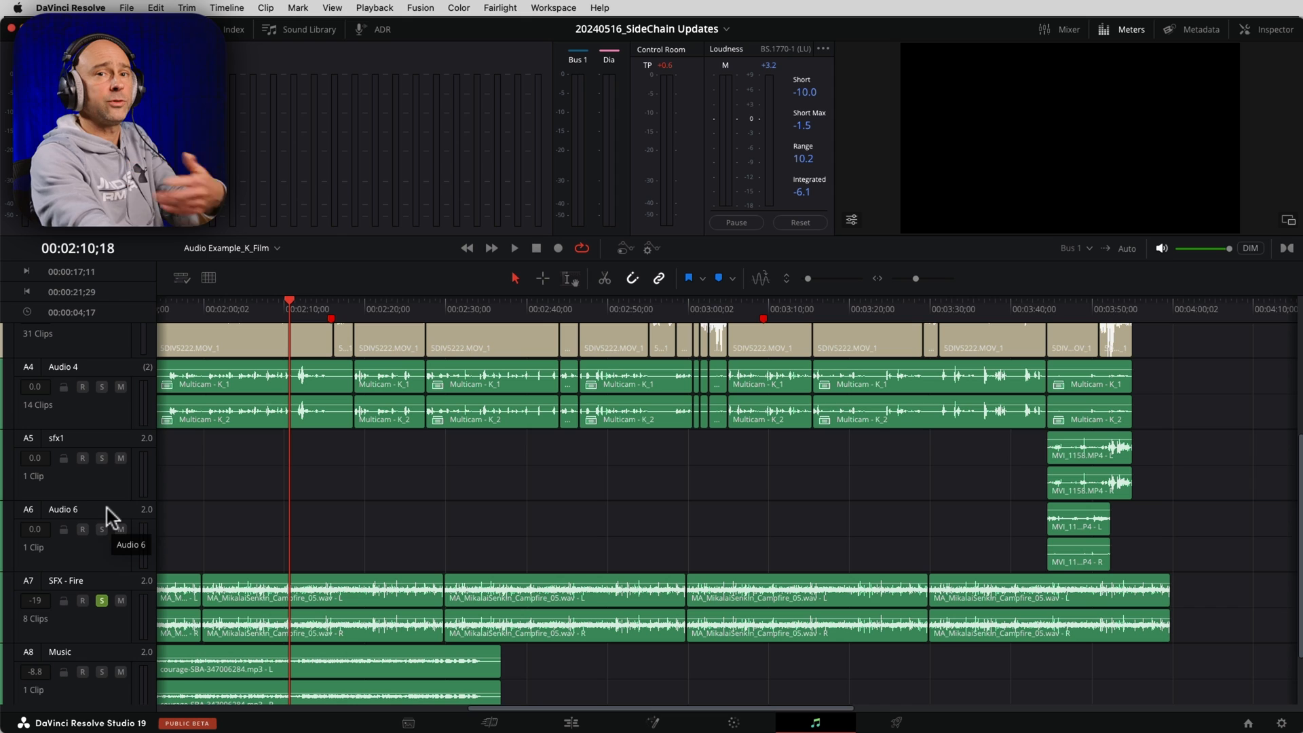
pyautogui.moveTo(105, 531)
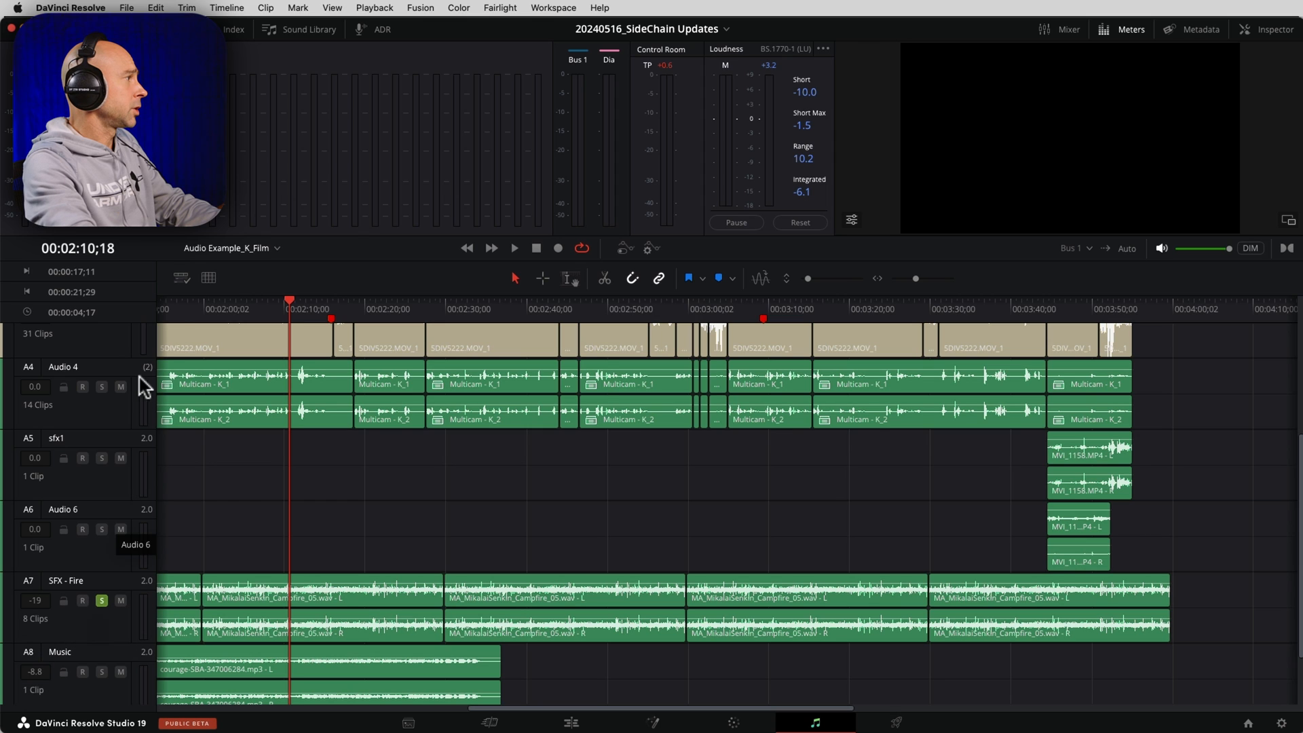
pyautogui.click(513, 247)
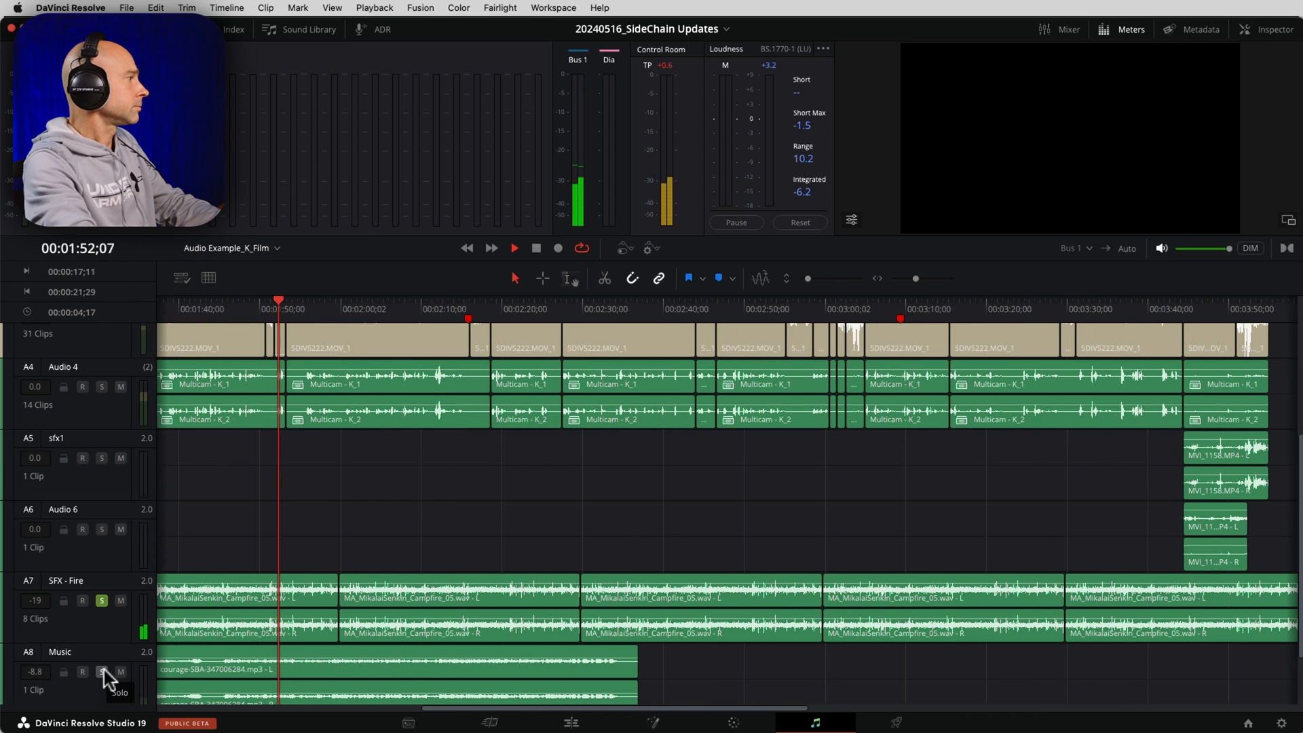
pyautogui.click(102, 387)
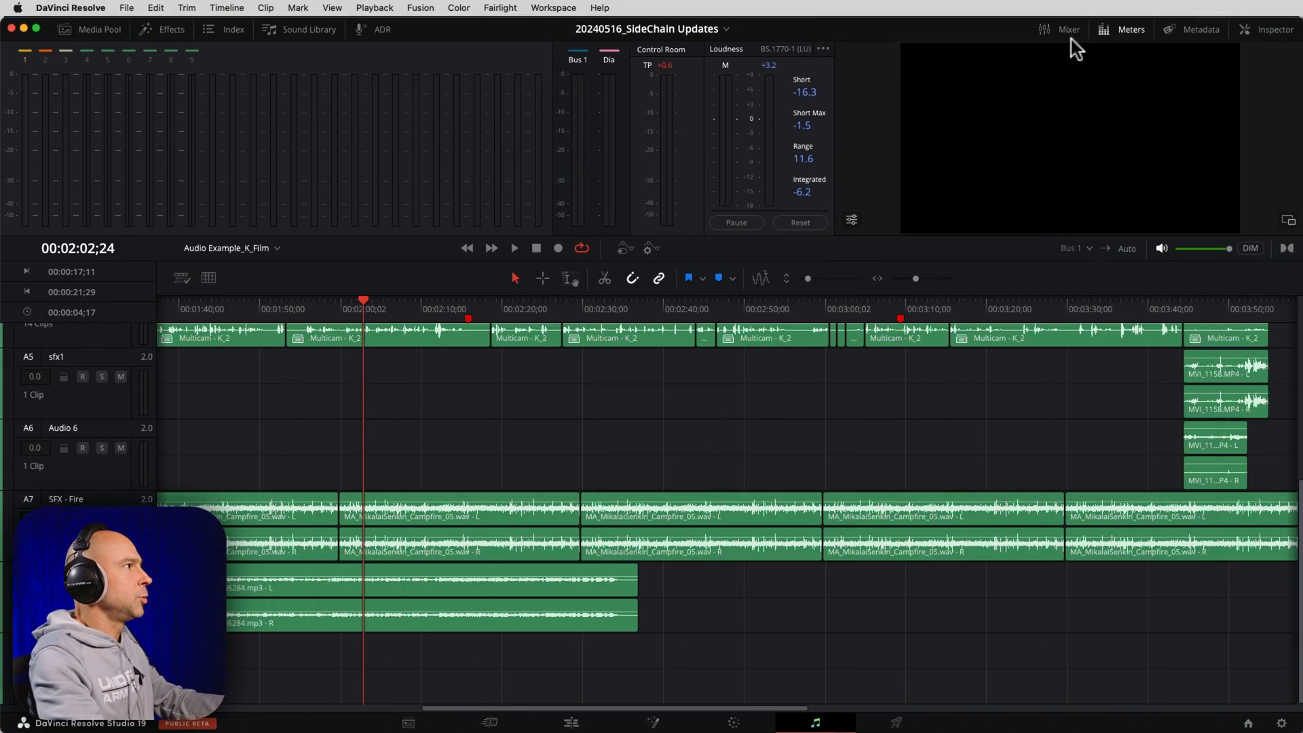
# Show the Mixer for all tracks and reveal its display options menu
pyautogui.click(1069, 29)
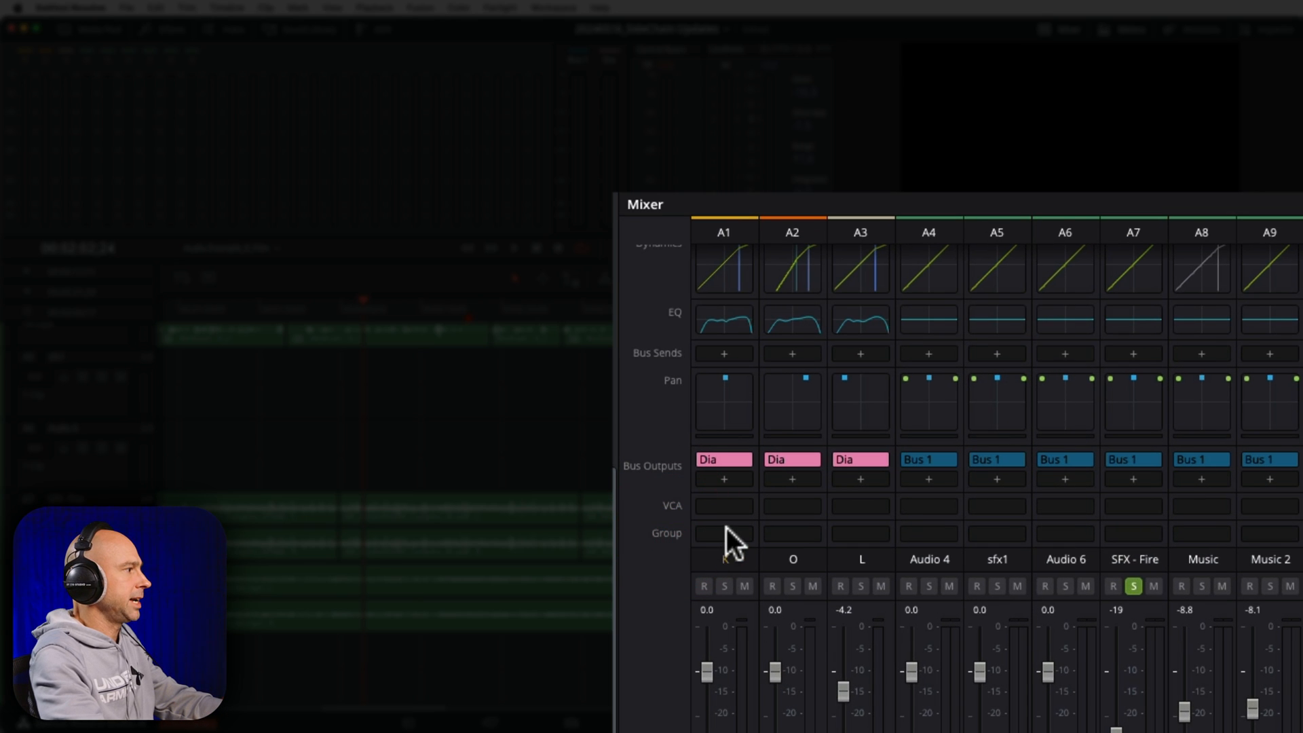
pyautogui.moveTo(1081, 436)
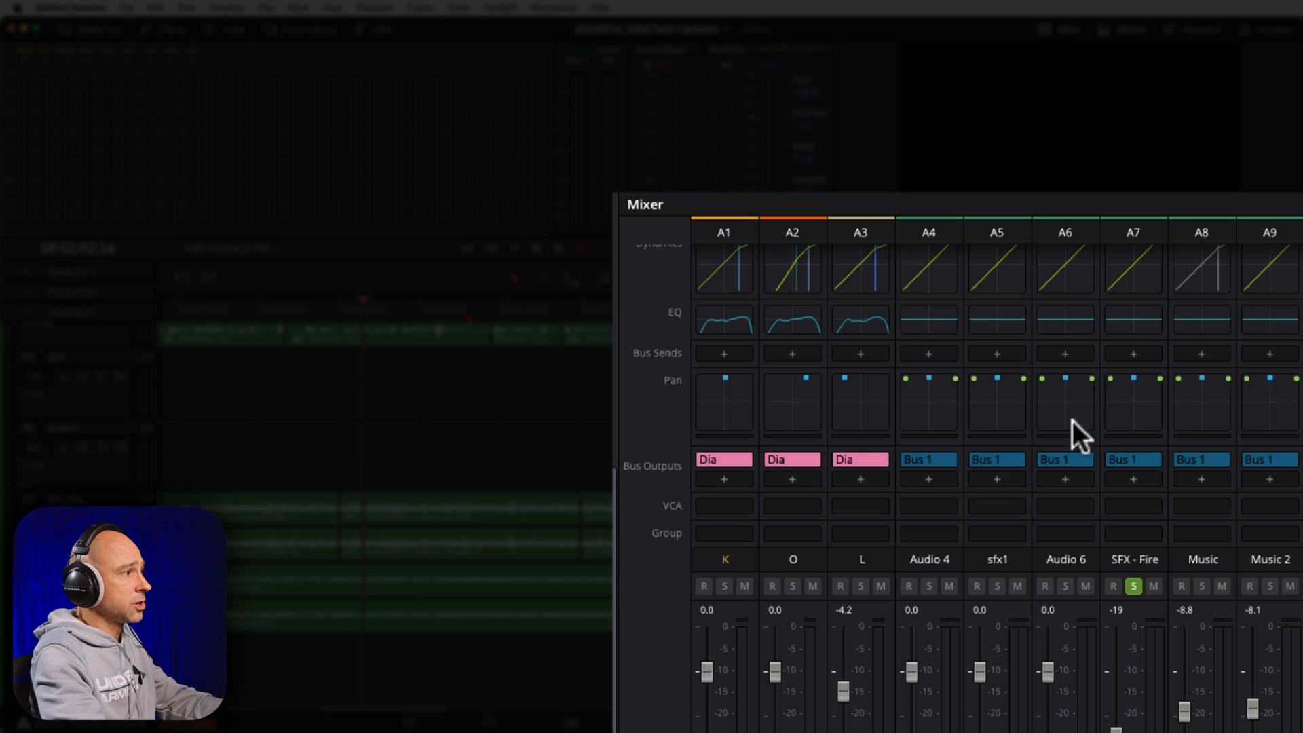
pyautogui.click(1168, 306)
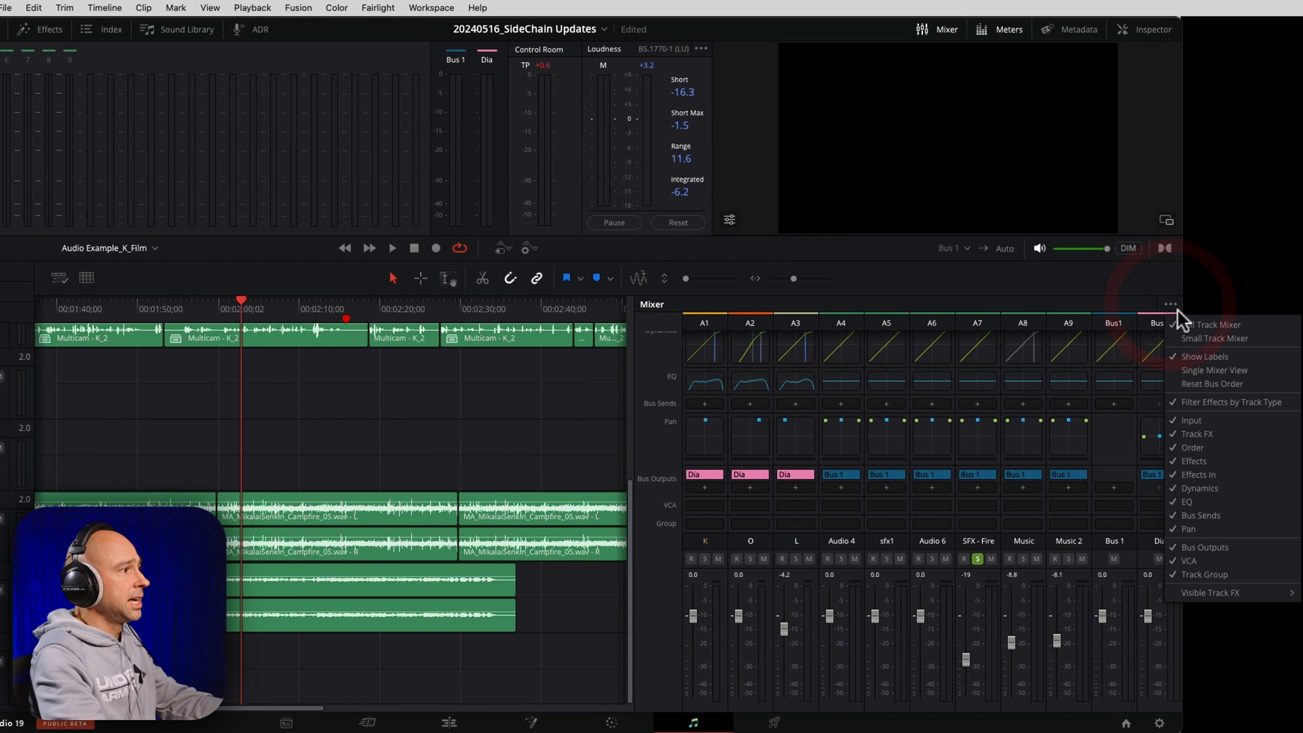
pyautogui.moveTo(1179, 349)
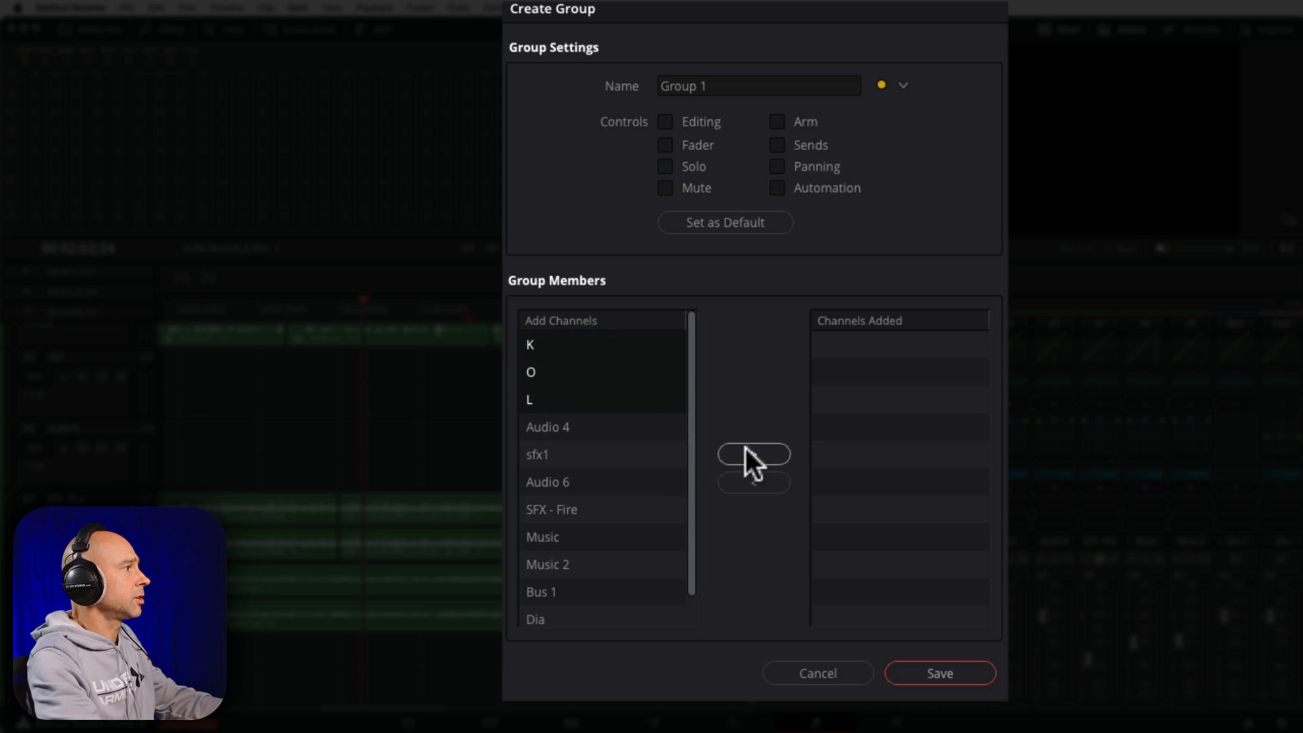
# Add K, O and L, link all controls, name the group Dialogue and save it
pyautogui.click(753, 455)
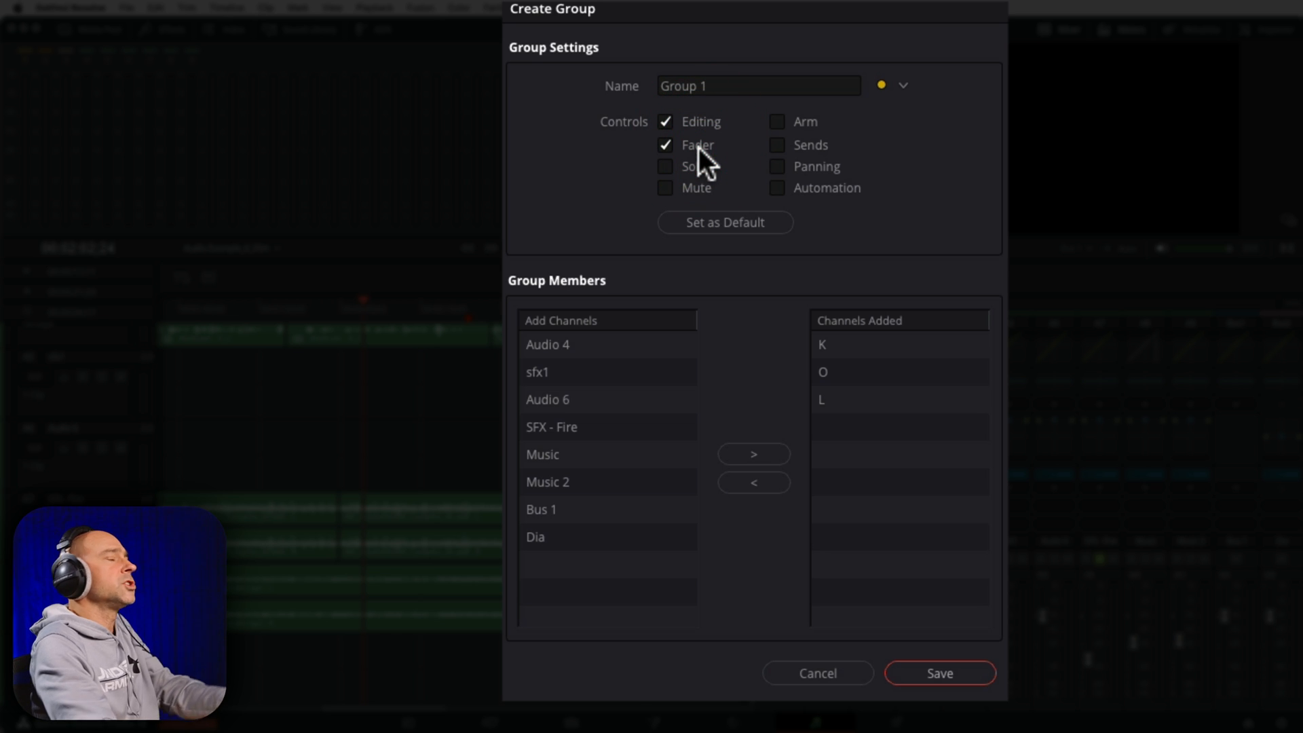
pyautogui.click(665, 166)
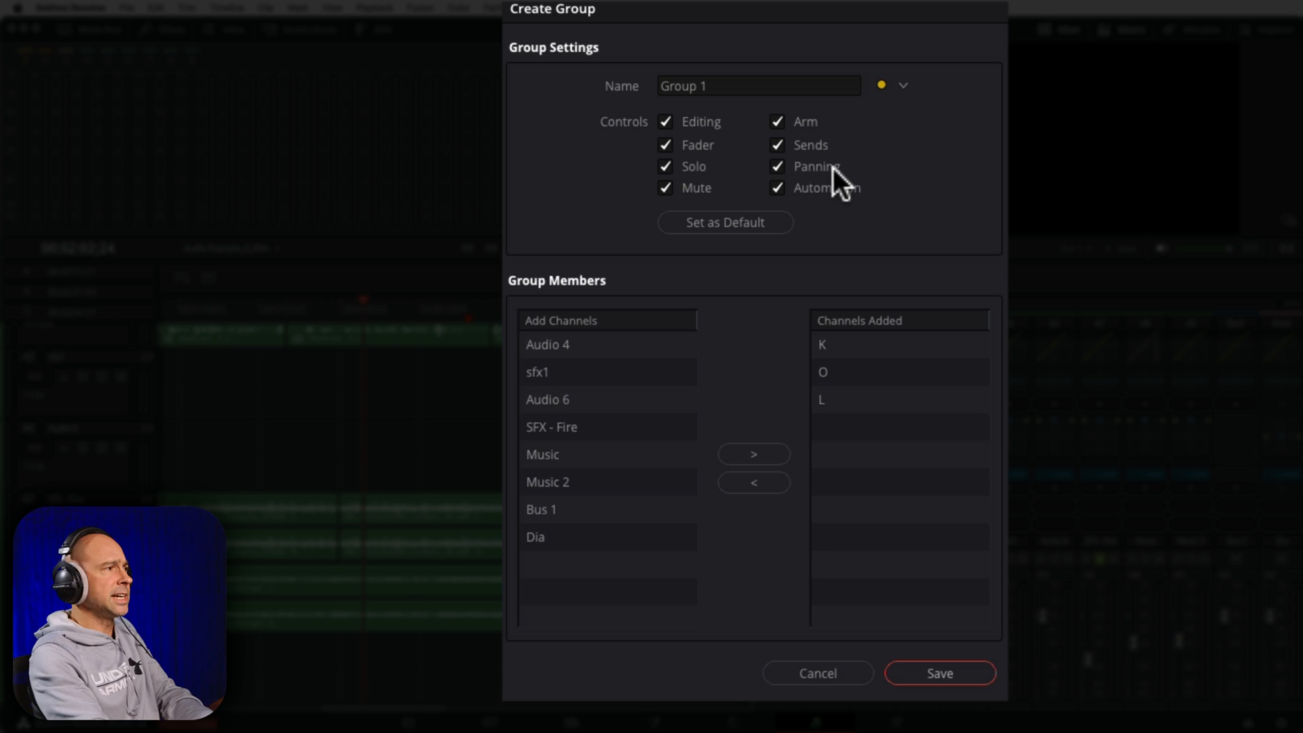
pyautogui.moveTo(925, 164)
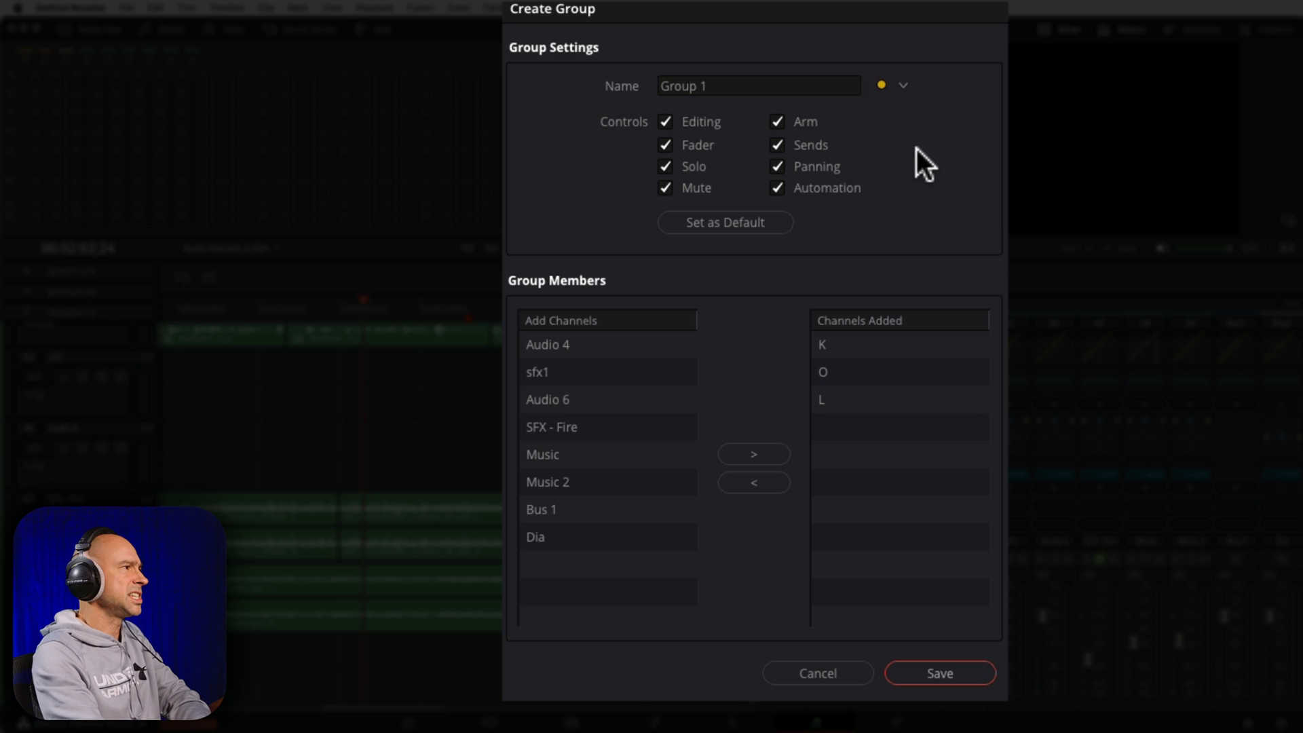
pyautogui.moveTo(790, 153)
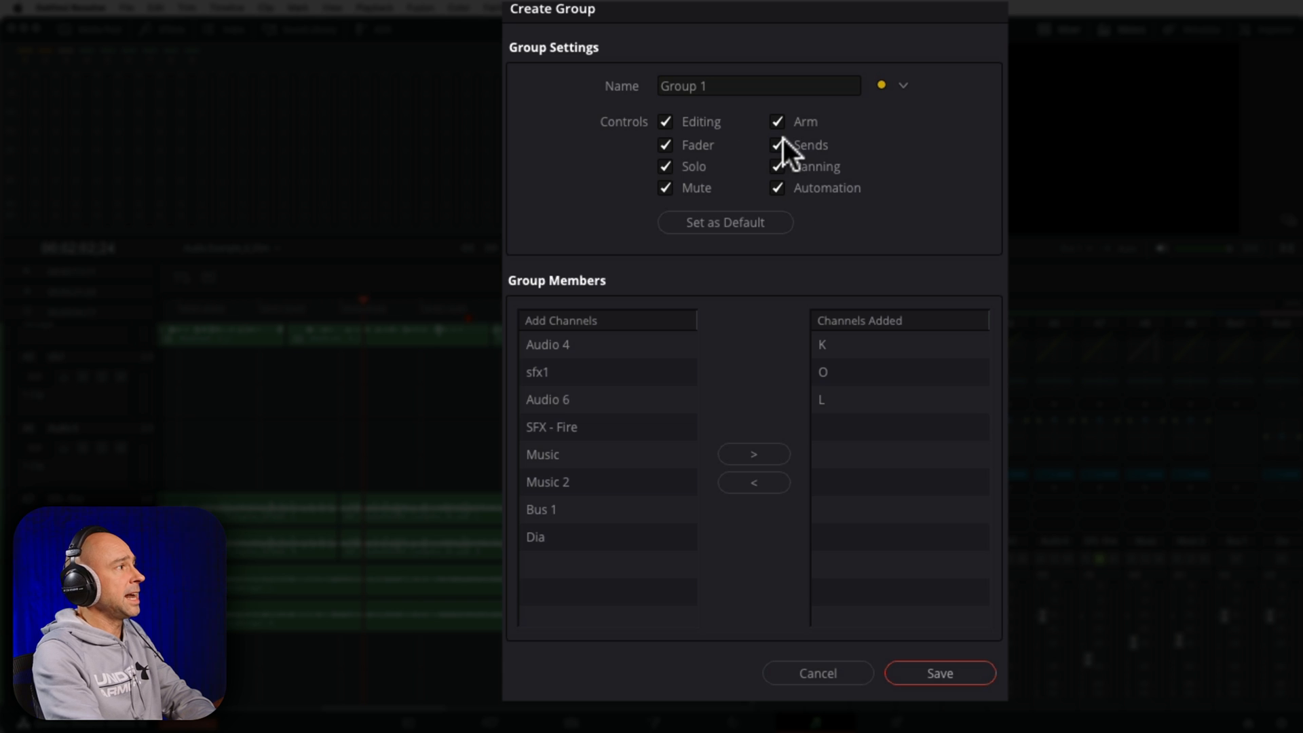
pyautogui.click(757, 86)
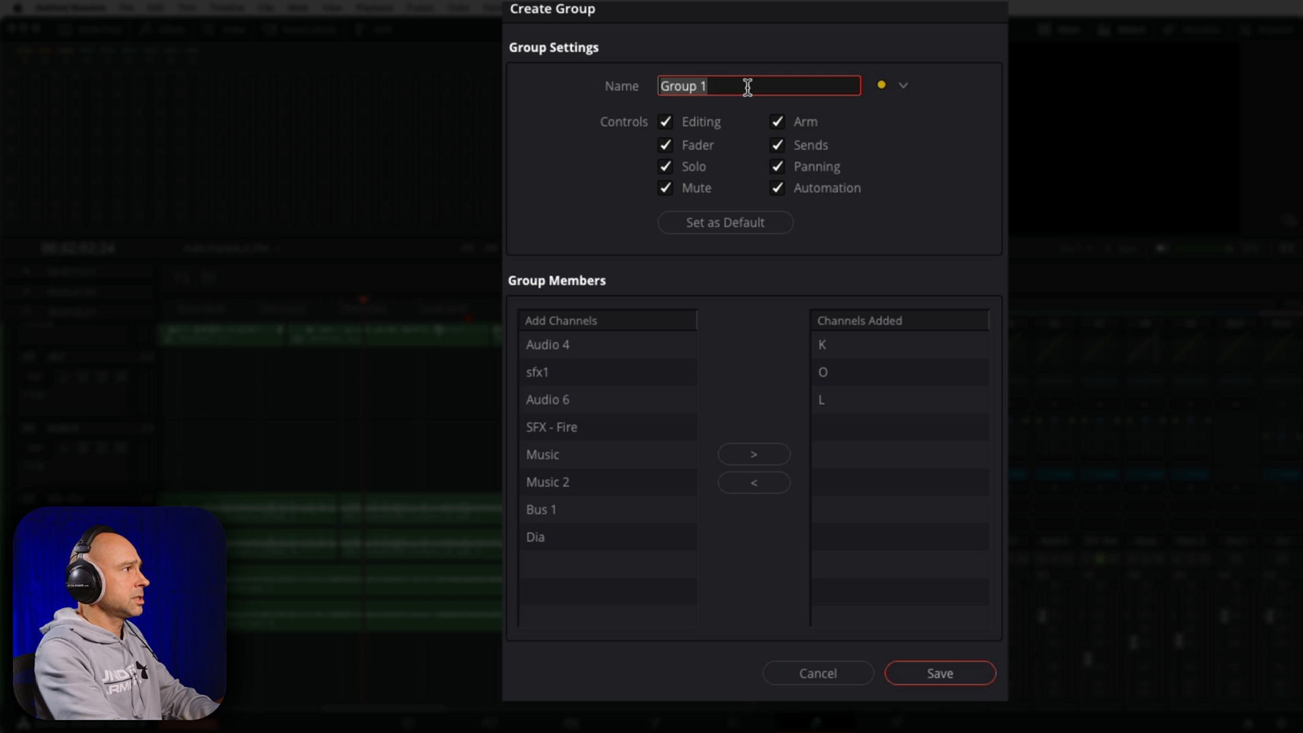
pyautogui.click(938, 673)
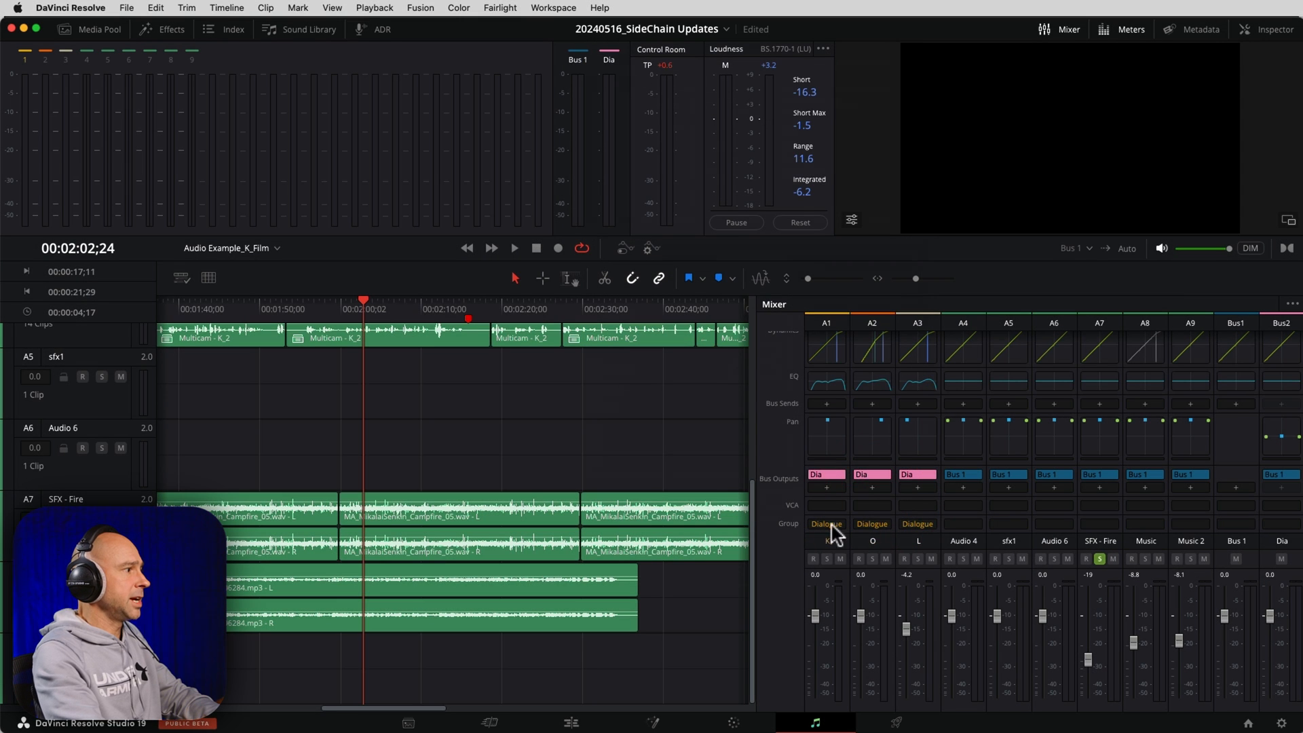
pyautogui.moveTo(1255, 690)
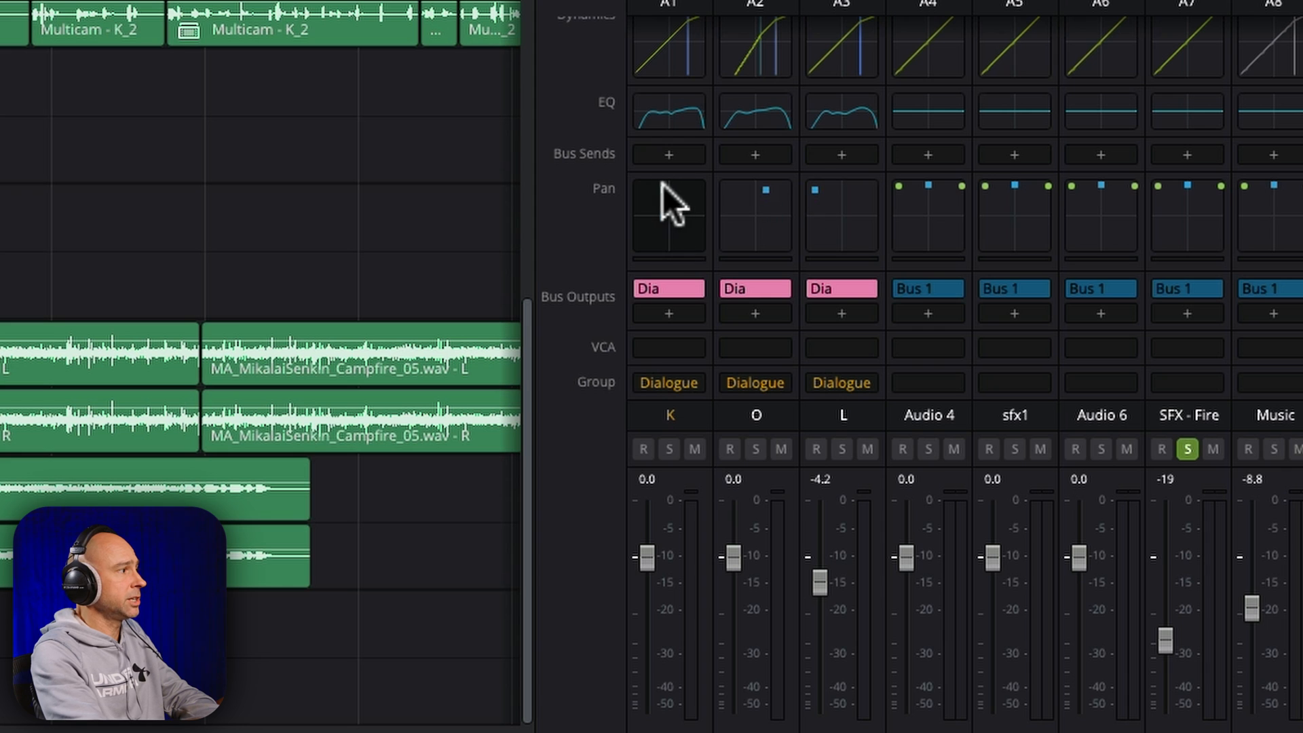
pyautogui.moveTo(728, 536)
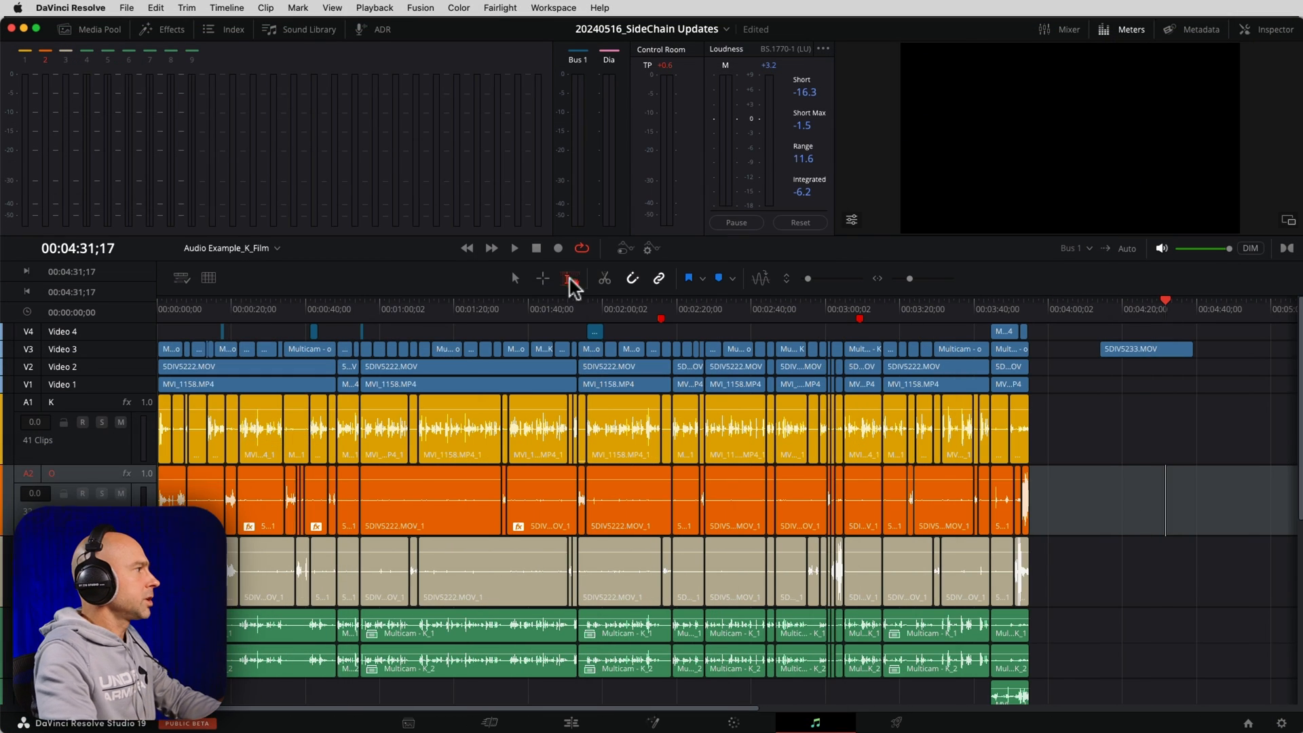
# Switch to the Range Selection tool to mark a time span on track K
pyautogui.click(479, 309)
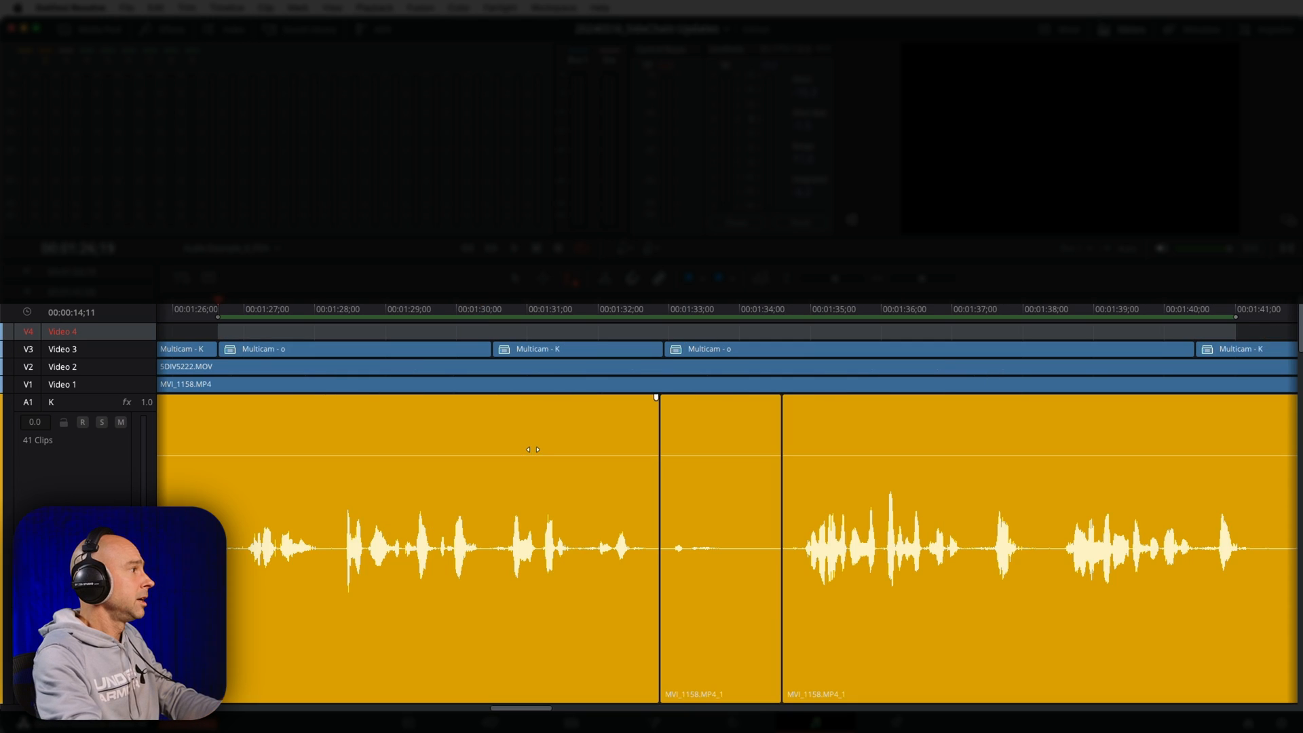
pyautogui.moveTo(1215, 326)
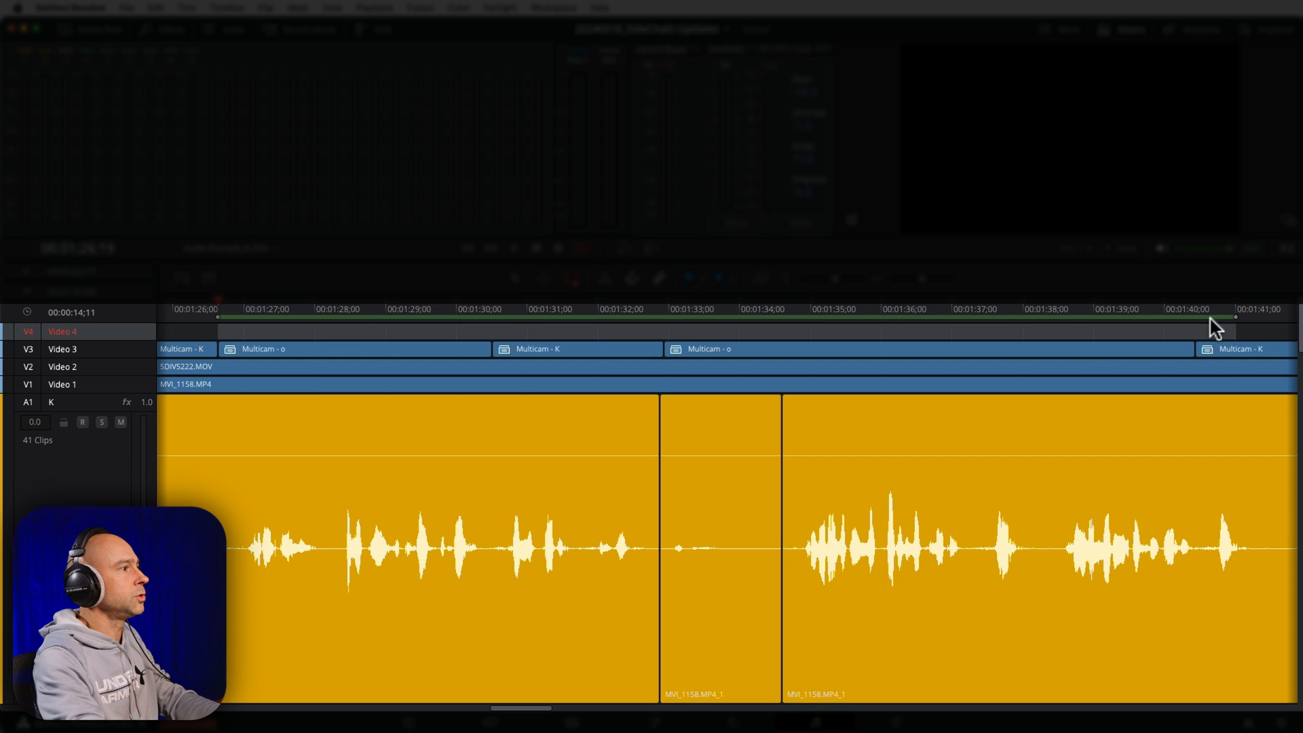
pyautogui.moveTo(268, 324)
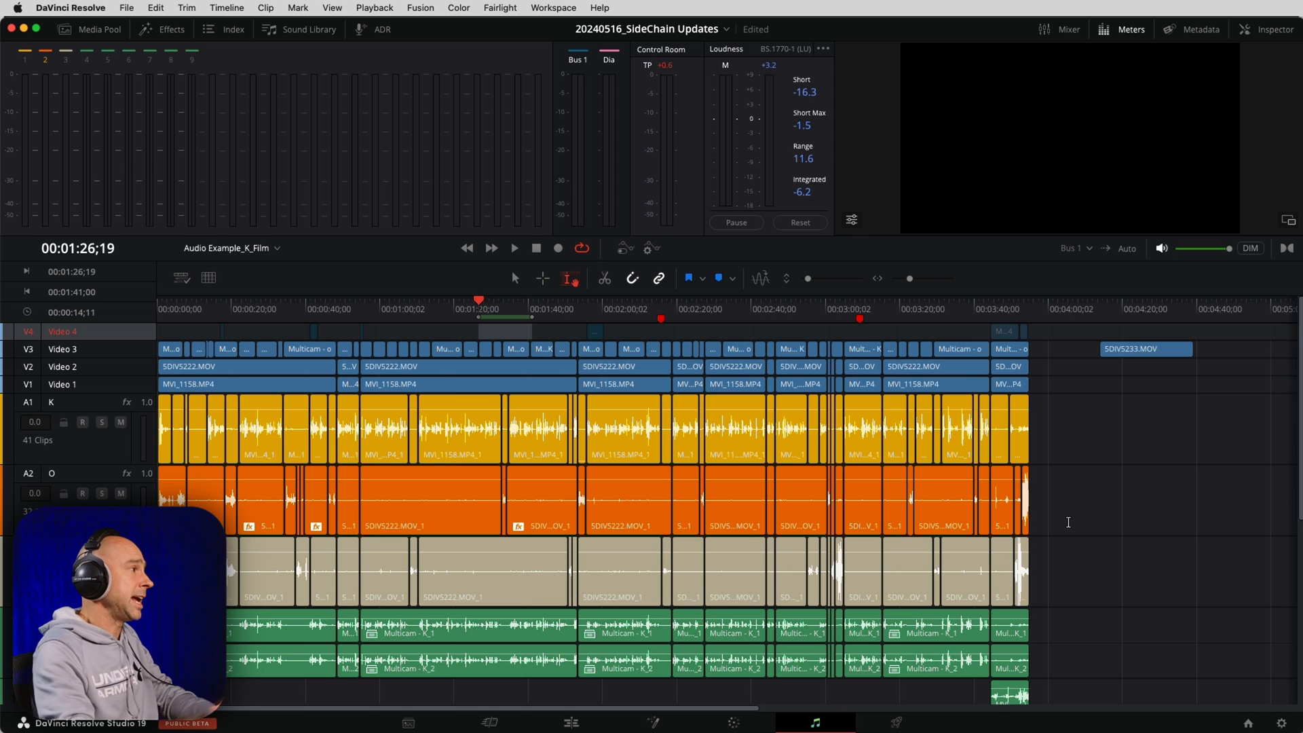
pyautogui.moveTo(837, 512)
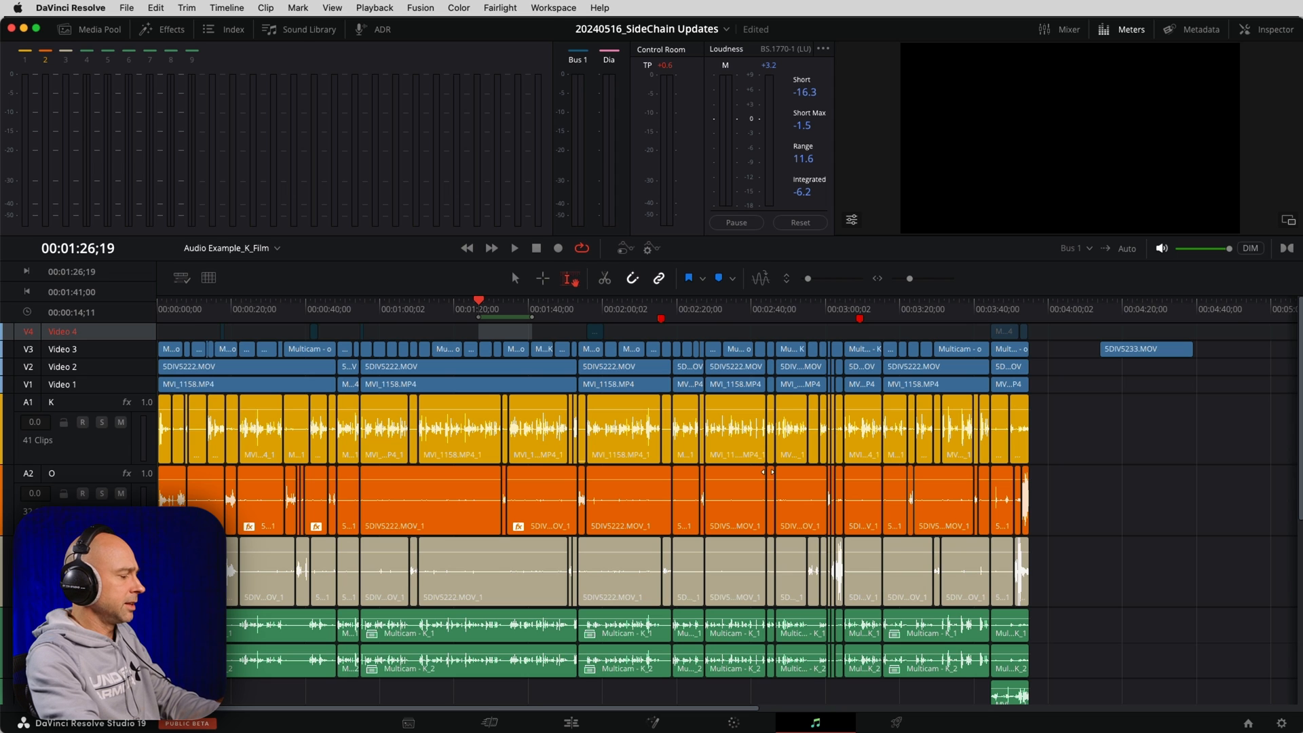
pyautogui.moveTo(401, 320)
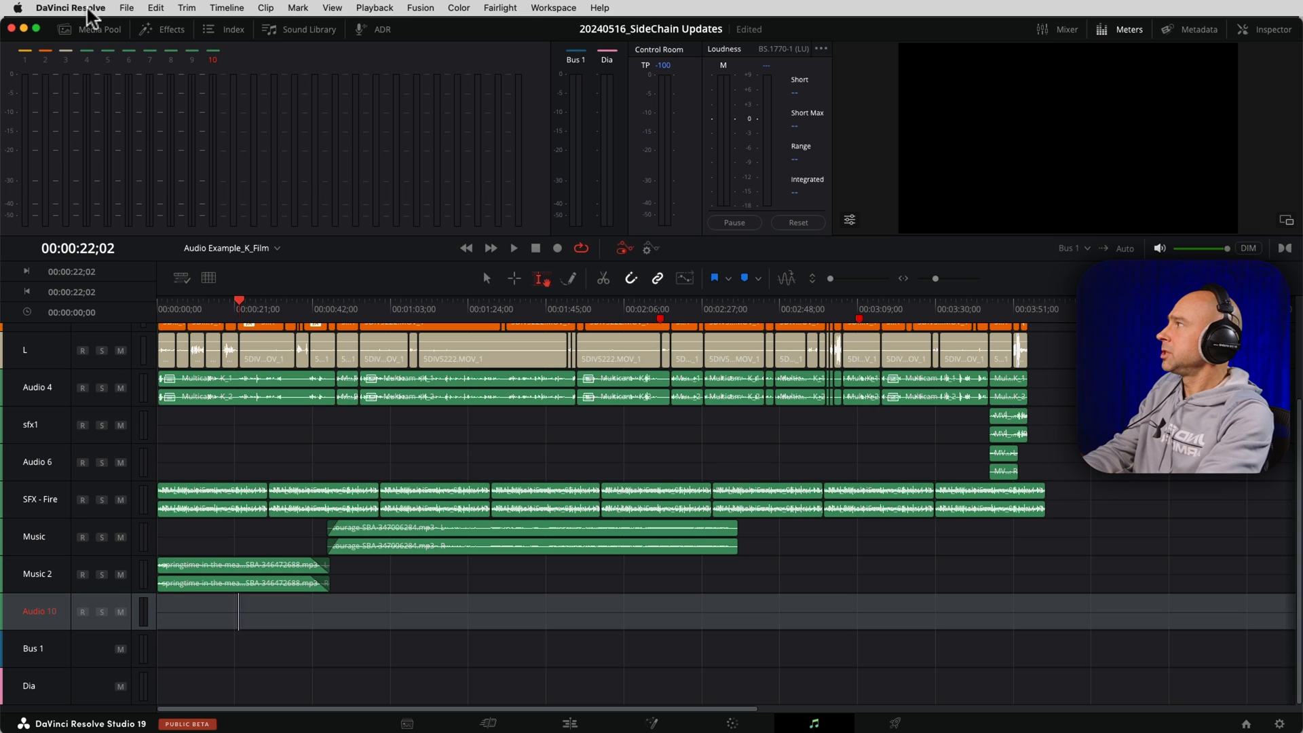
# Save Video and Audio I/O preferences with EVO4 as input, then record-arm Audio 10
pyautogui.click(71, 9)
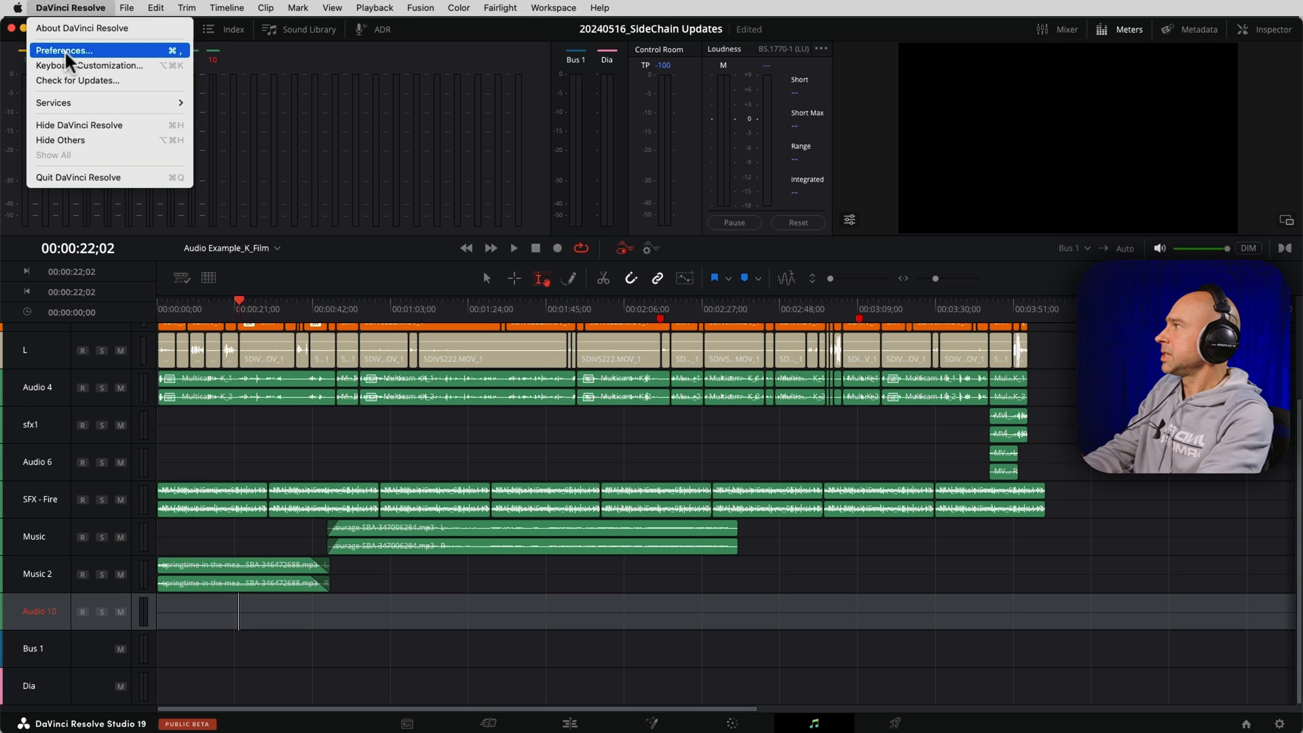
pyautogui.click(62, 50)
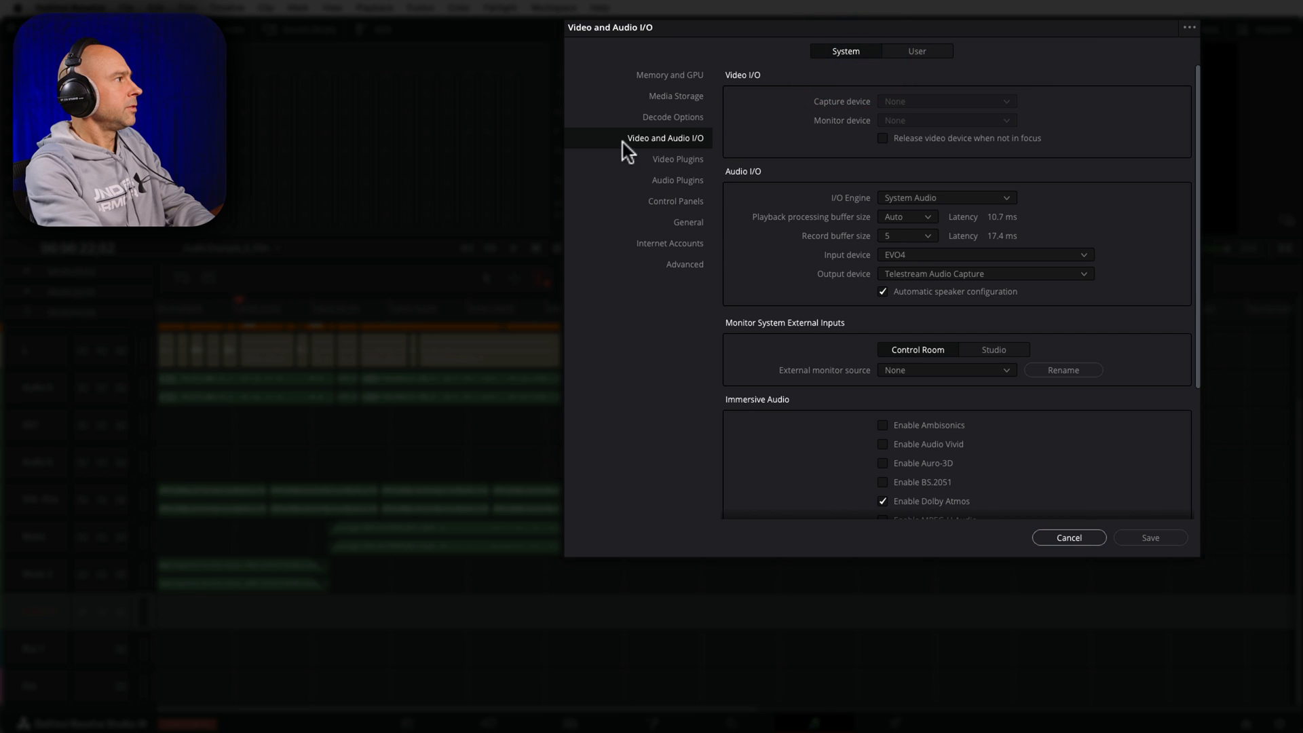
pyautogui.moveTo(833, 220)
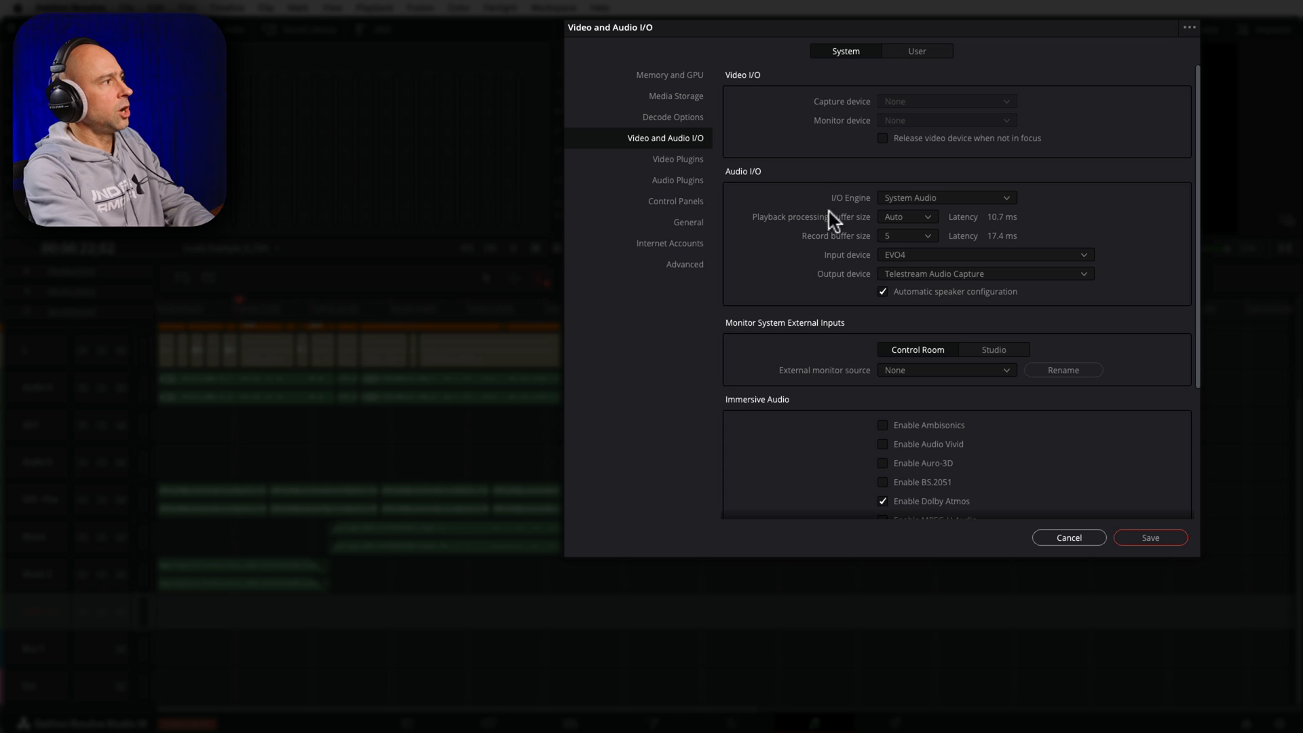
pyautogui.moveTo(1112, 272)
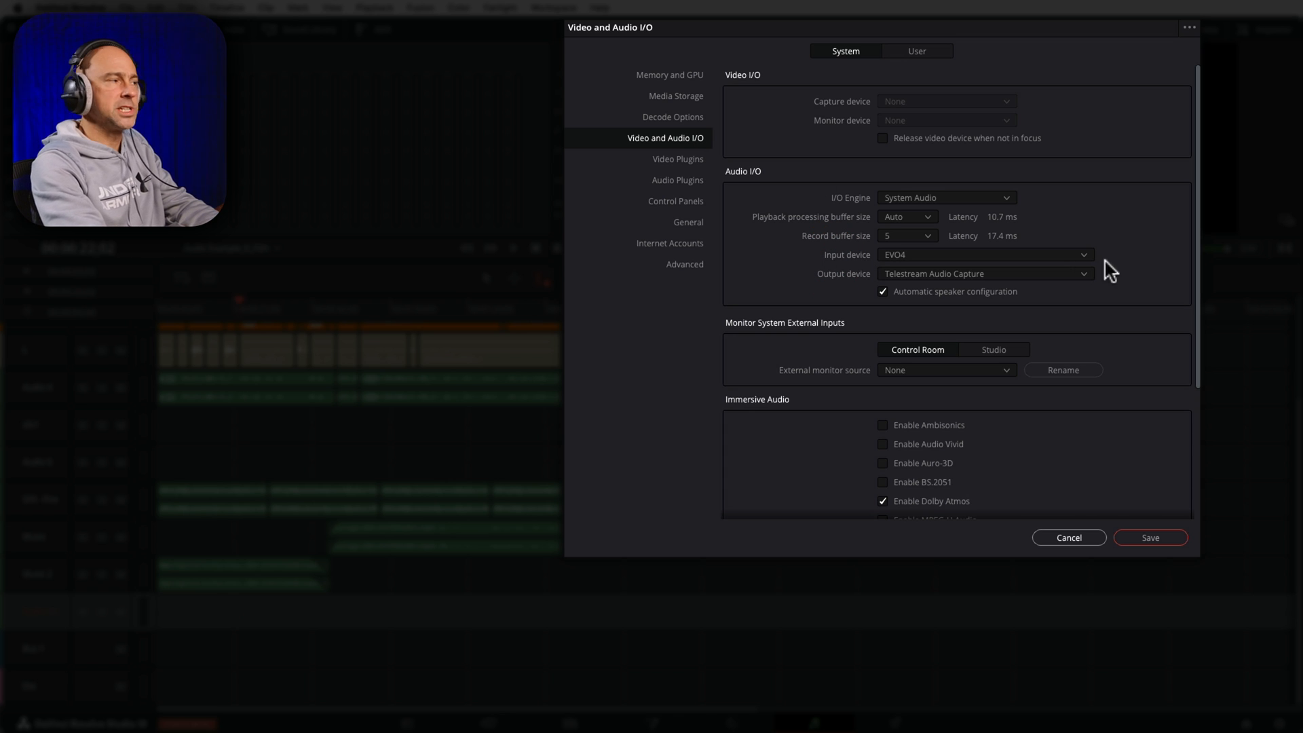
pyautogui.moveTo(1024, 260)
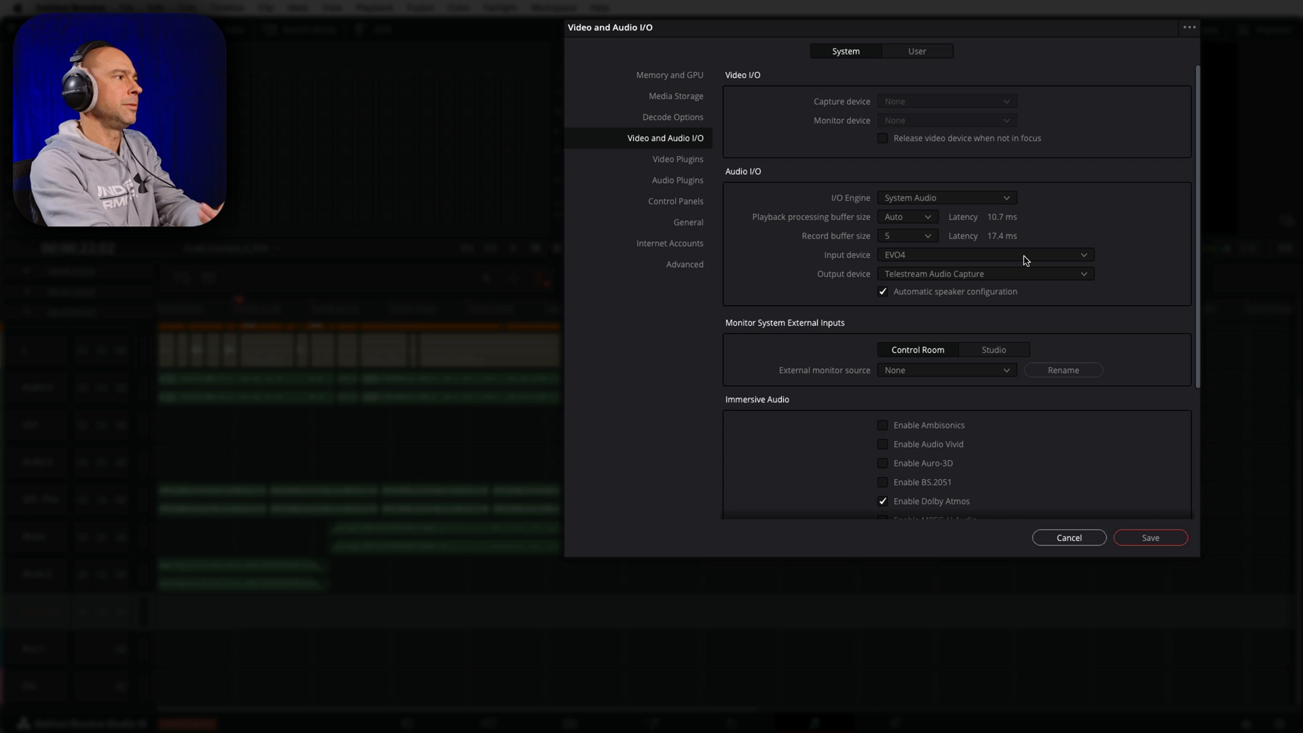
pyautogui.moveTo(883, 278)
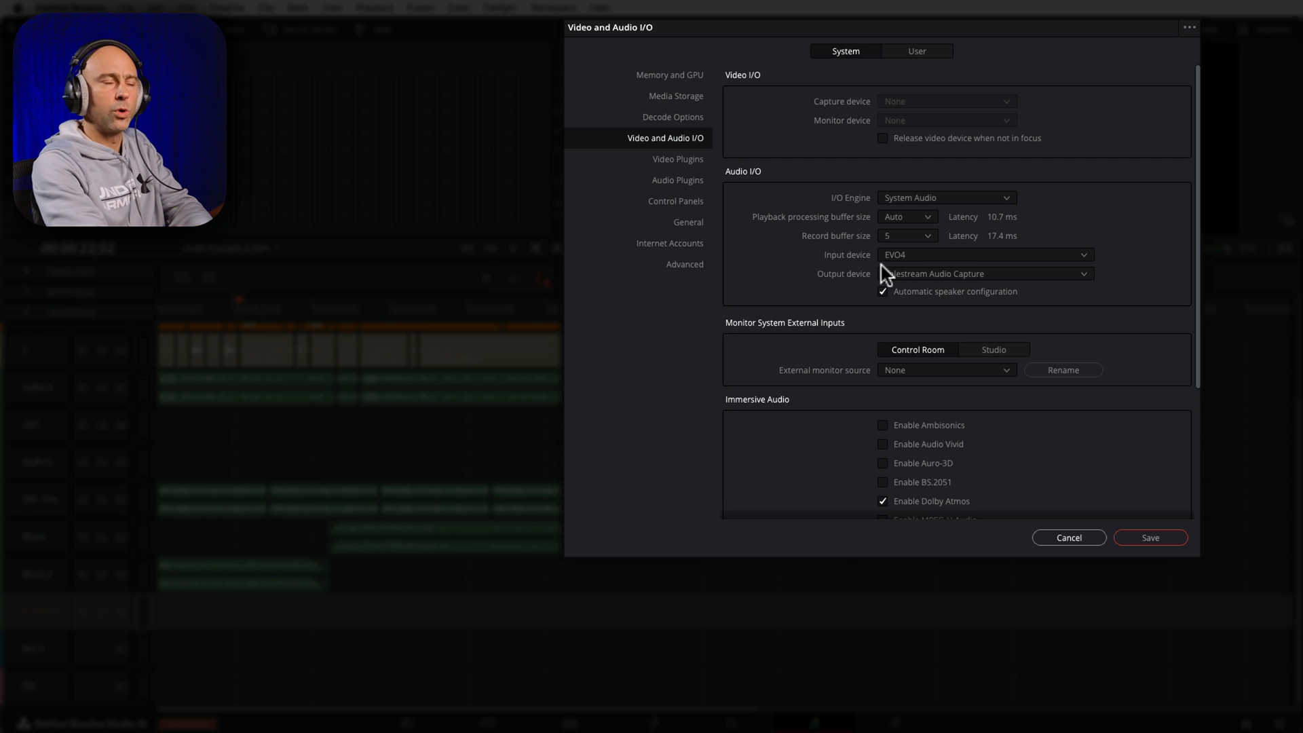
pyautogui.moveTo(1152, 556)
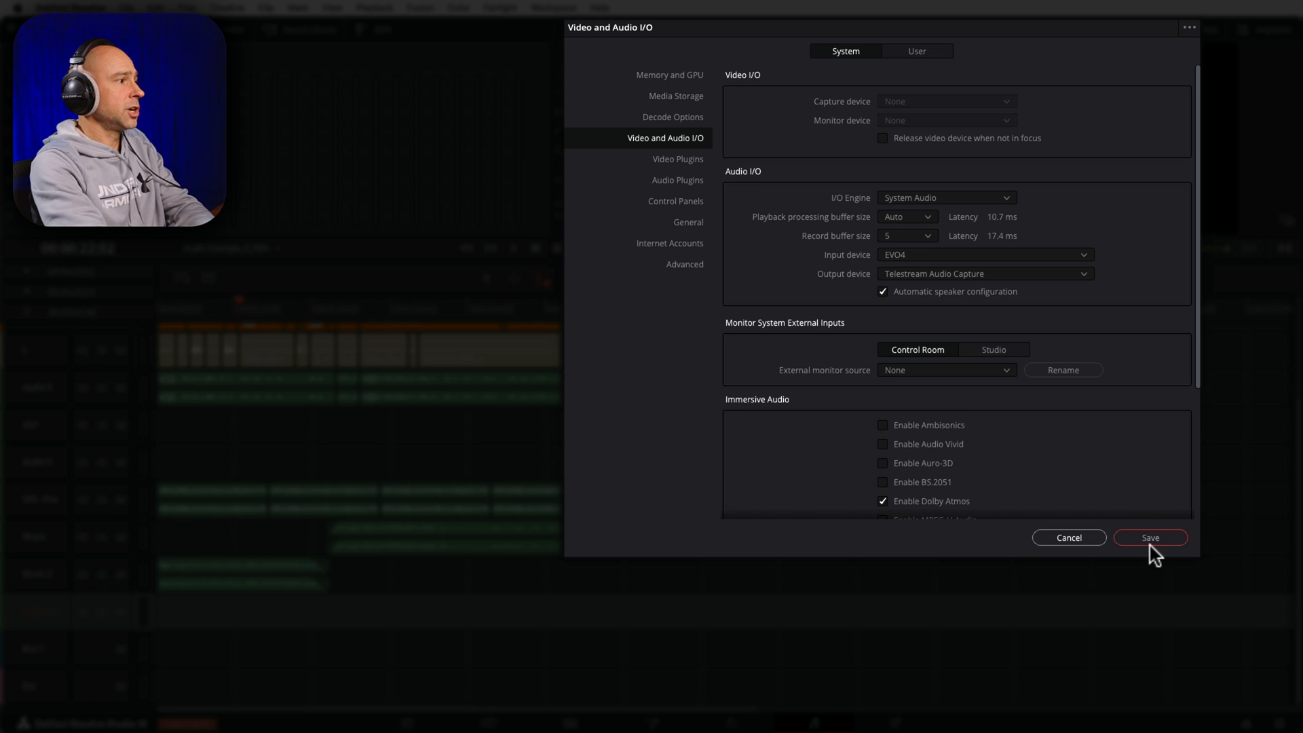
pyautogui.click(1150, 538)
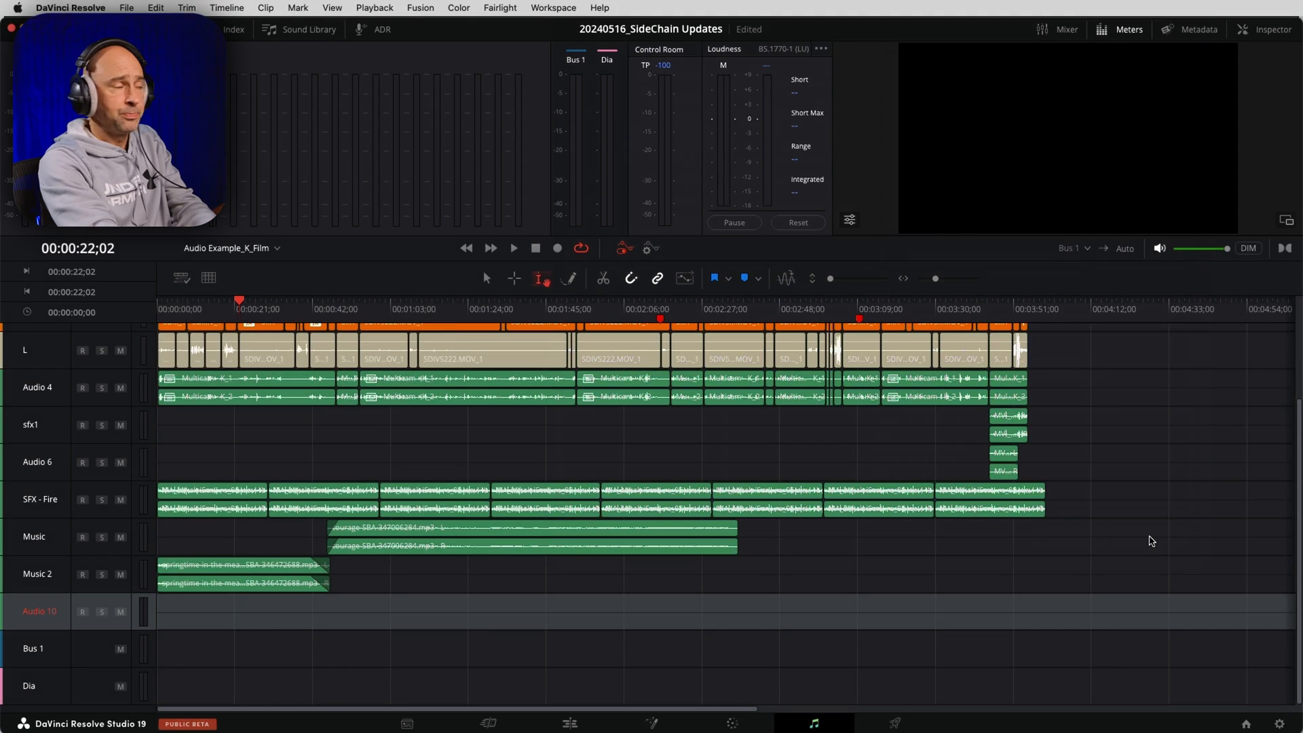
pyautogui.click(83, 611)
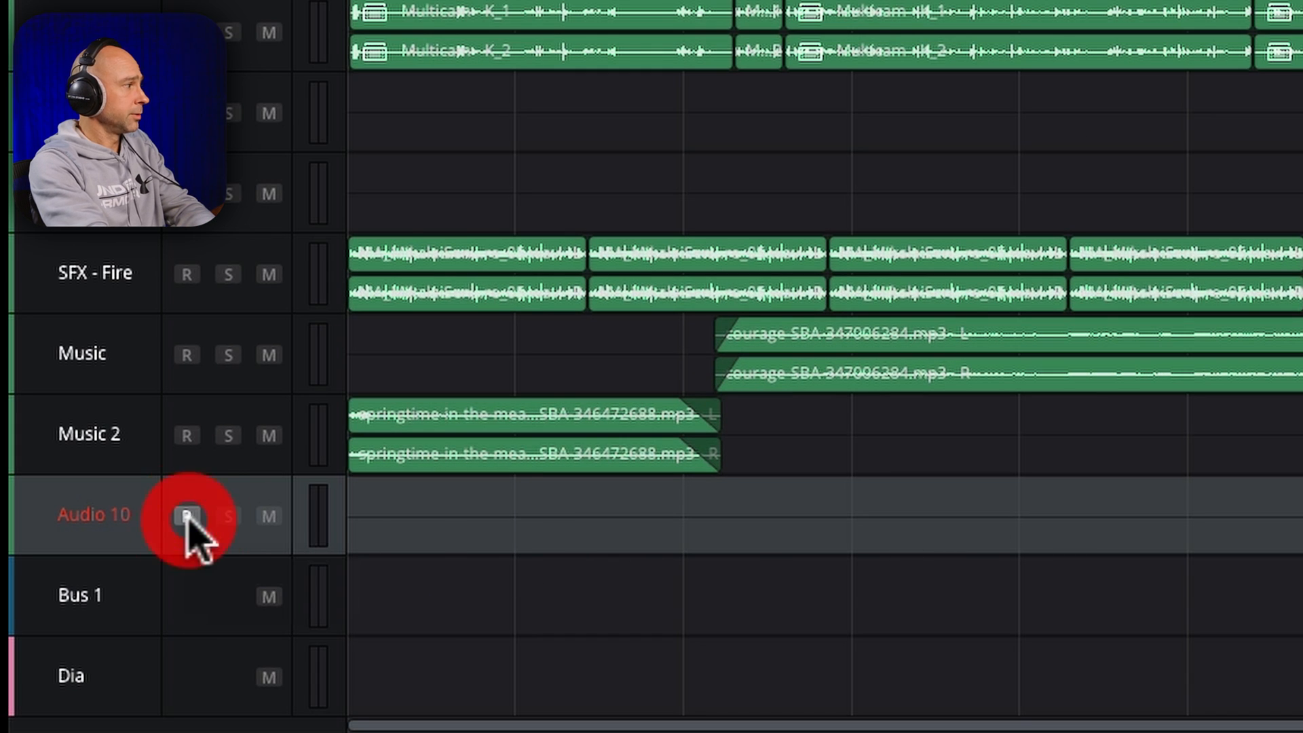